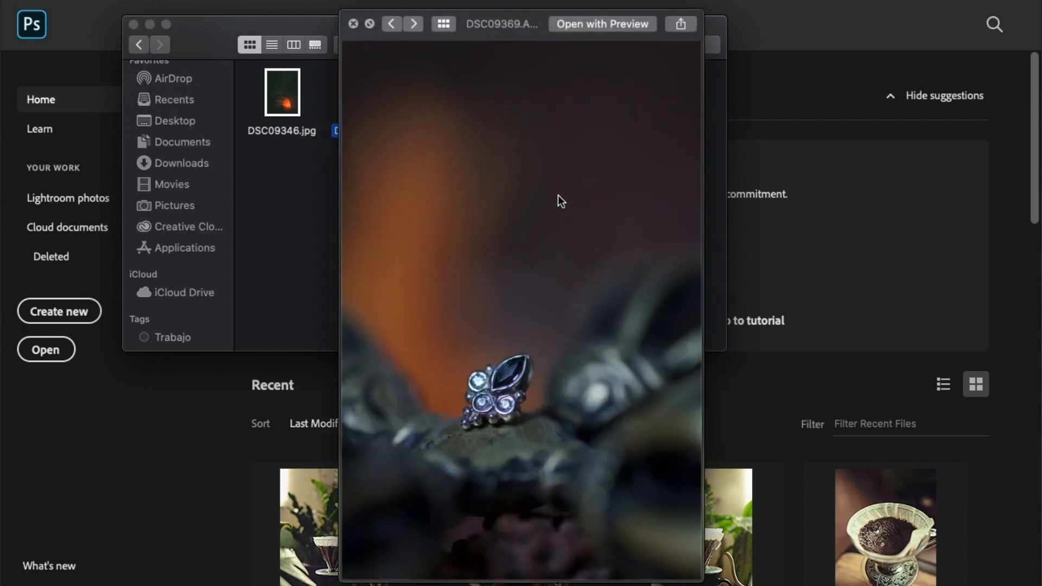
# Open the three selected ARW raw files in Adobe Lightroom Classic via Open With > Other
pyautogui.rightClick(549, 92)
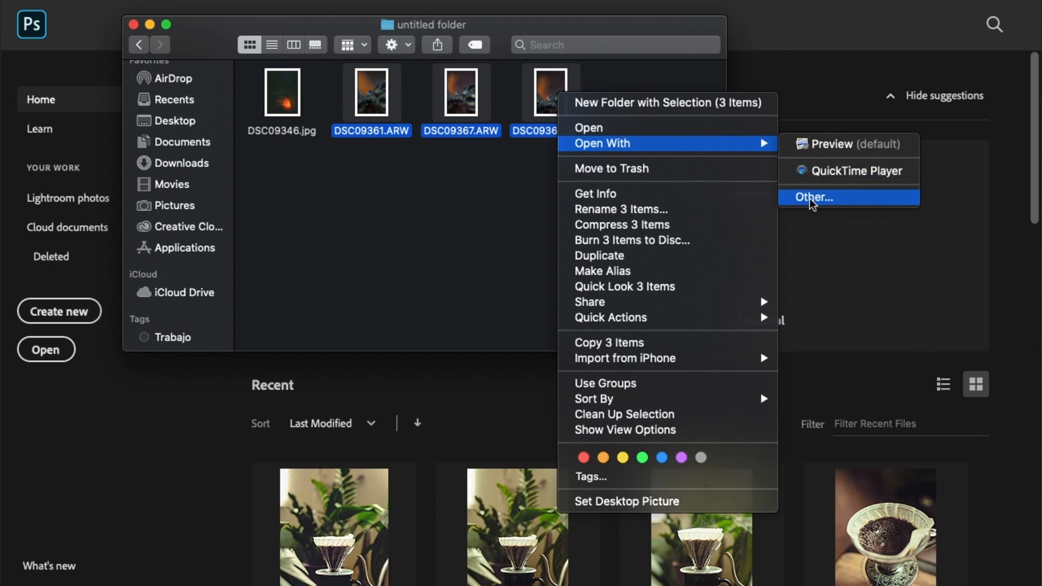
pyautogui.click(814, 197)
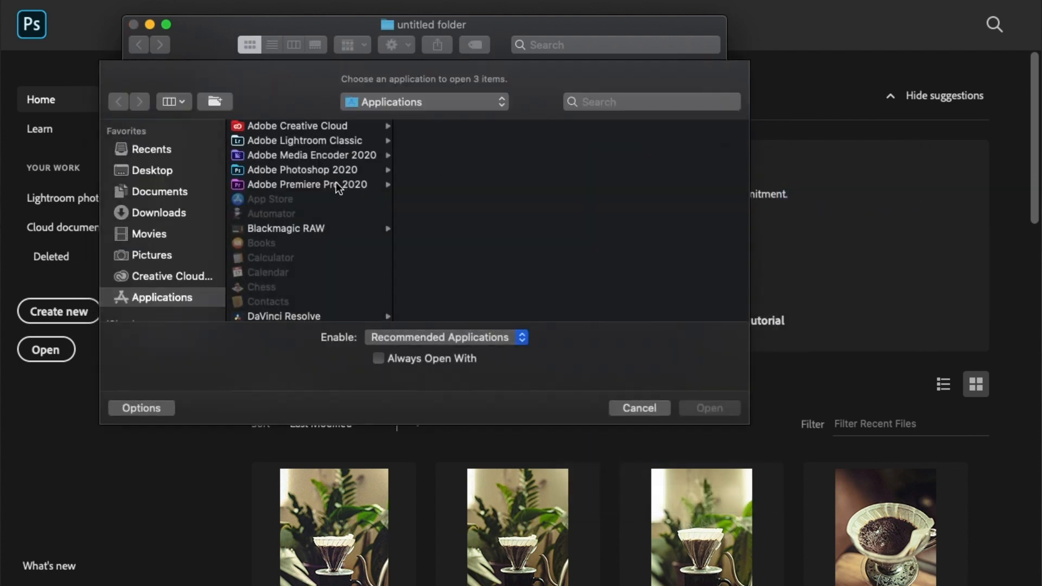
pyautogui.click(305, 140)
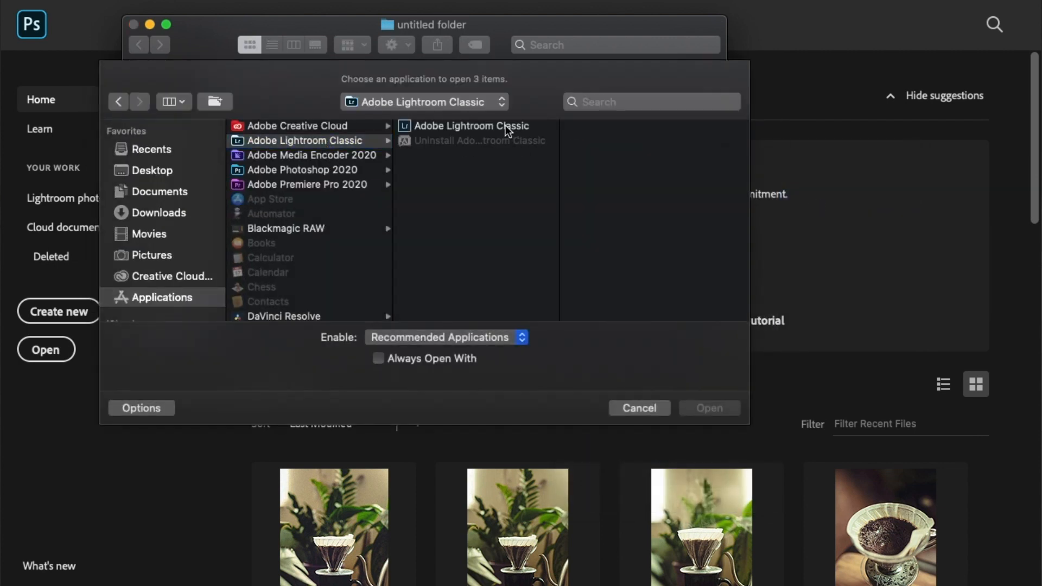
pyautogui.click(638, 407)
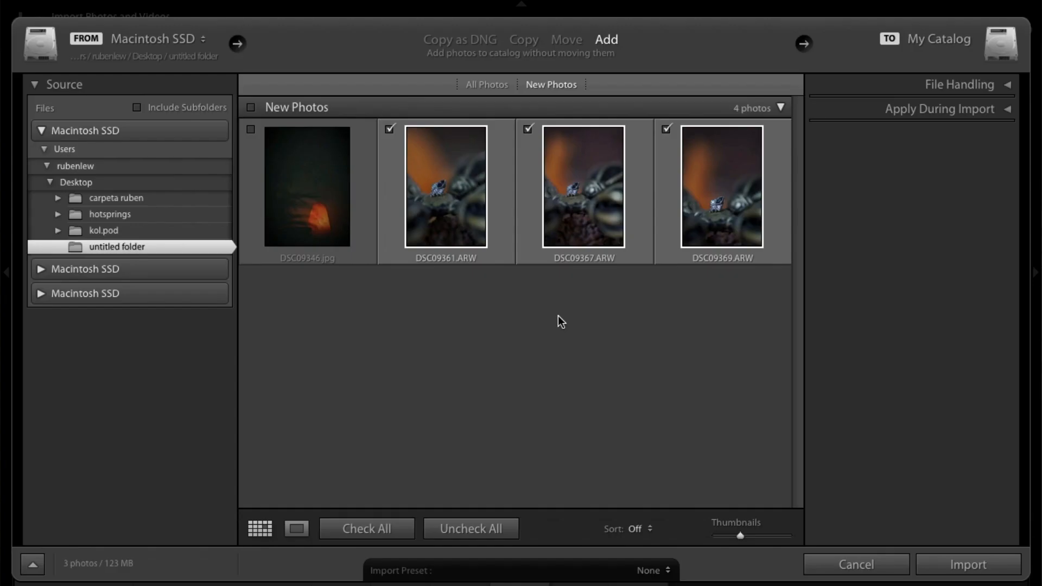
# Import the three photos and check the first one's focus at 1:1 in Develop
pyautogui.click(968, 564)
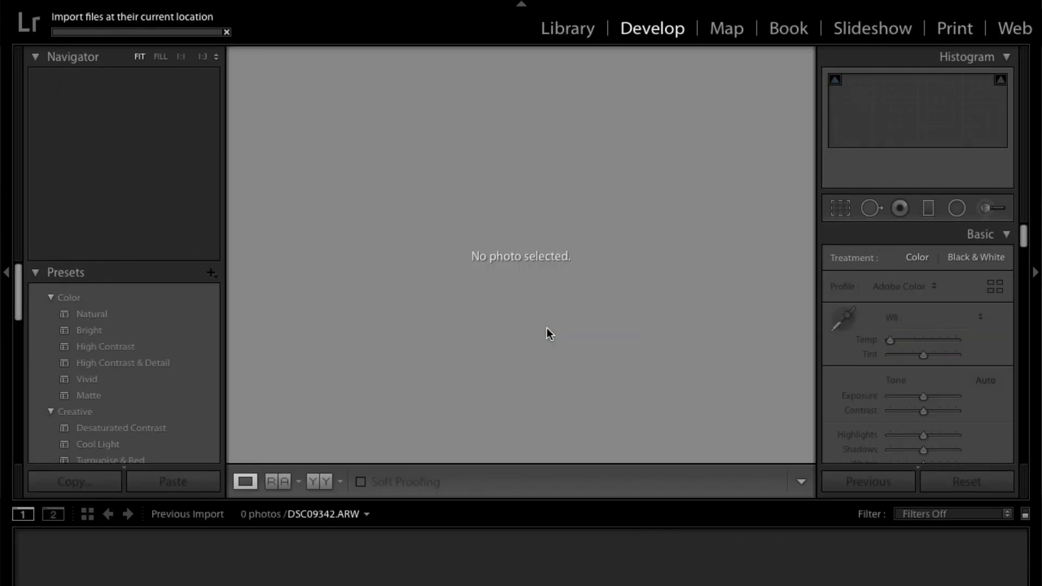
pyautogui.click(568, 28)
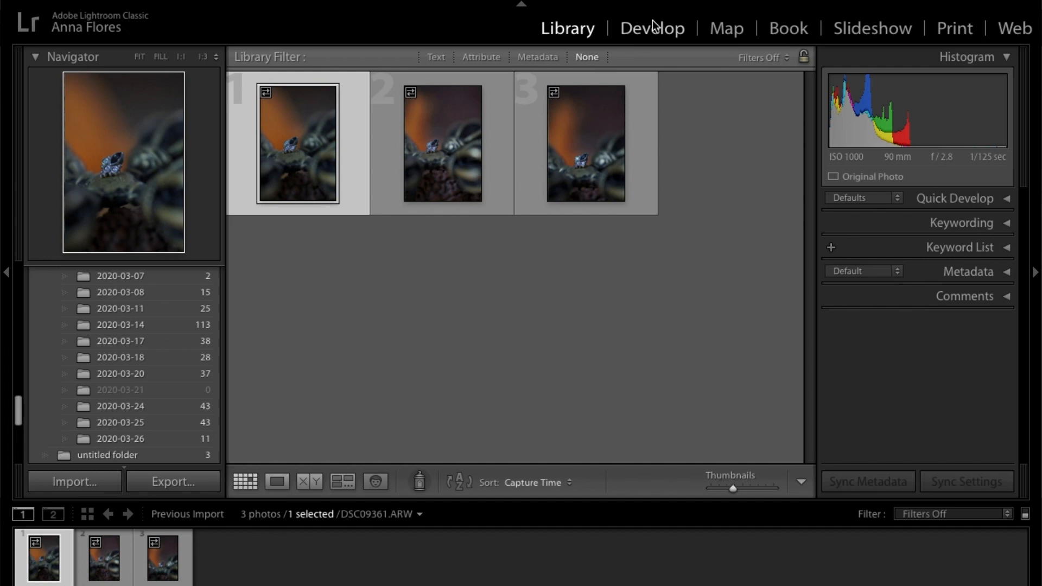
pyautogui.click(652, 28)
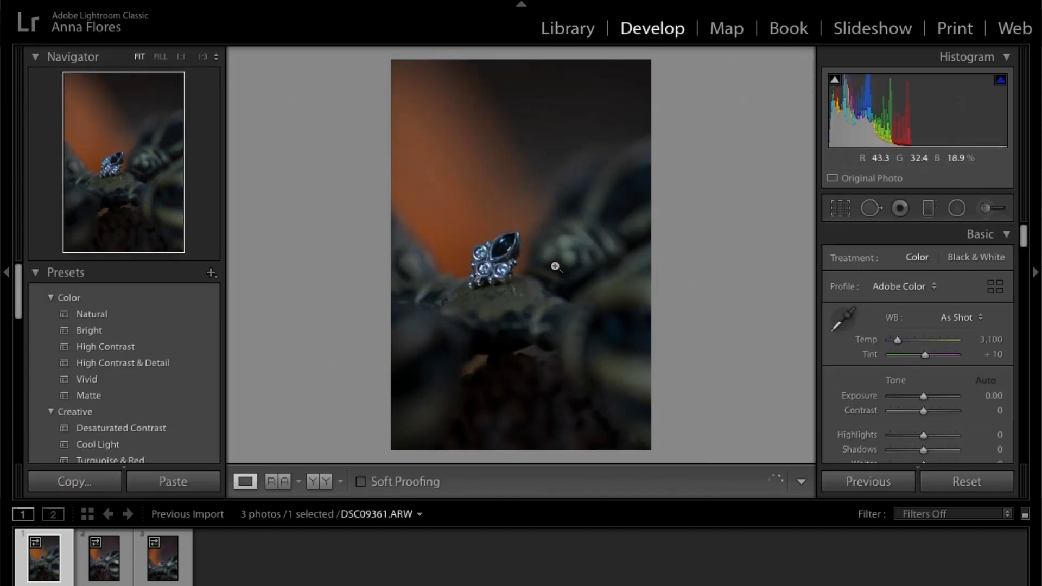
pyautogui.click(556, 267)
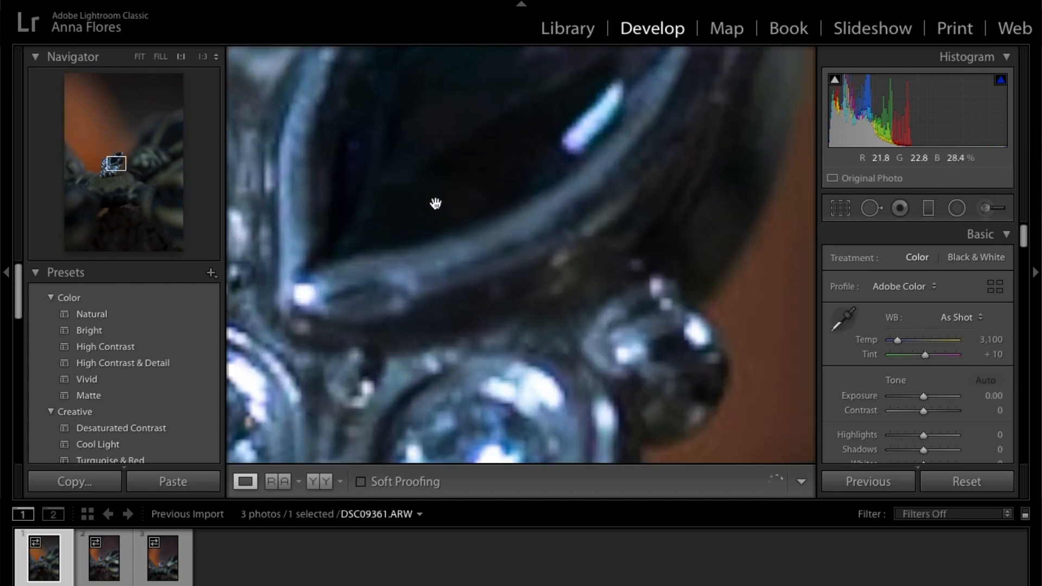
pyautogui.moveTo(435, 203); pyautogui.dragTo(551, 237)
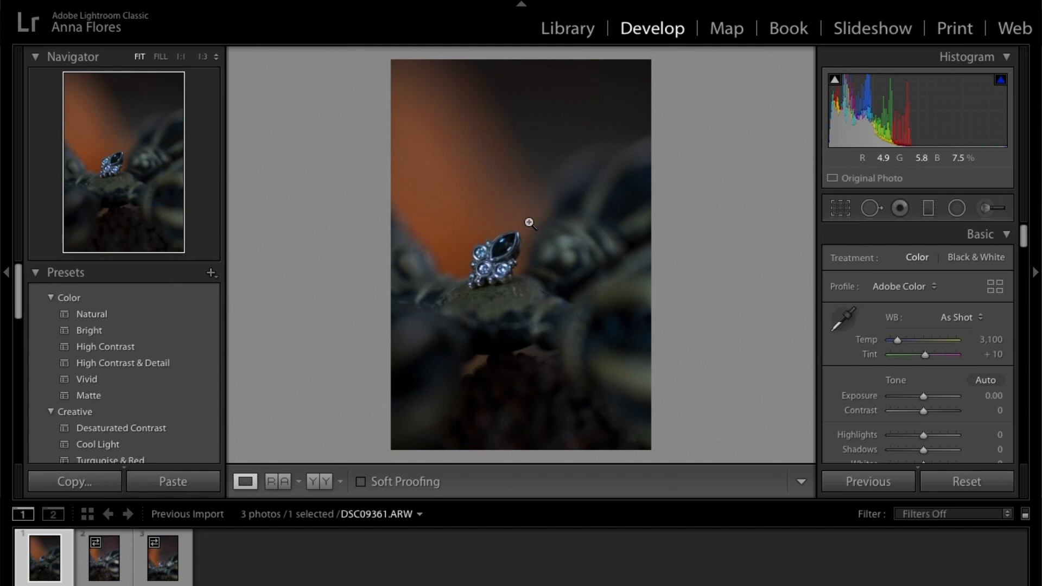
# Compare the second and third photos up close, settling on DSC09367 at Fit
pyautogui.click(103, 559)
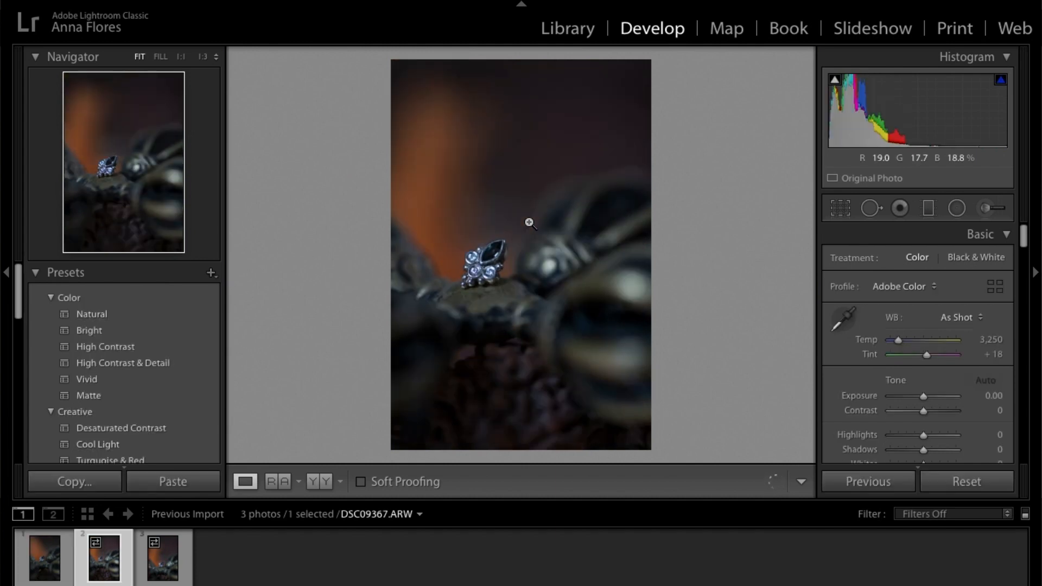
pyautogui.click(161, 557)
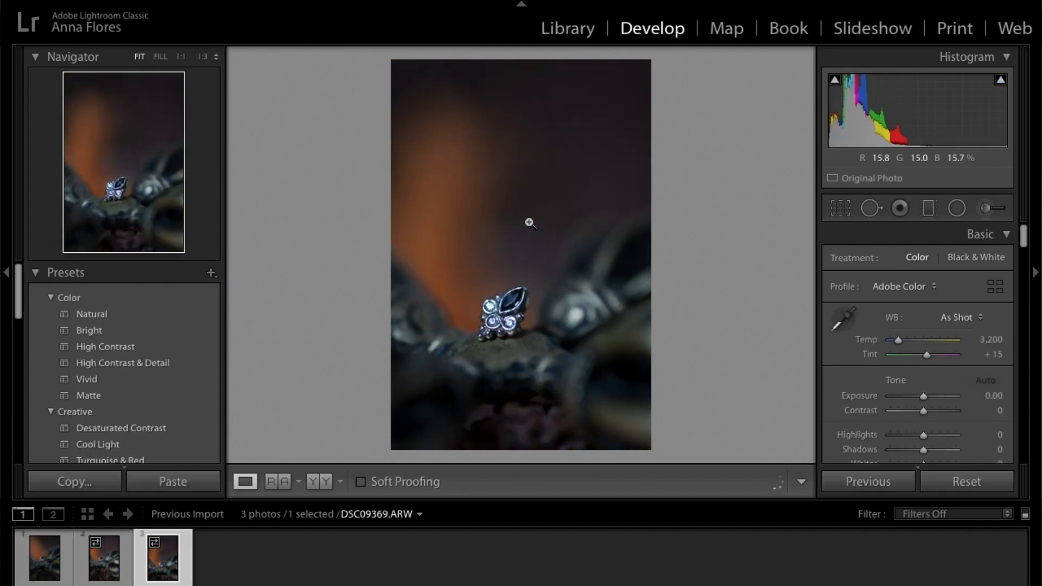
pyautogui.click(102, 556)
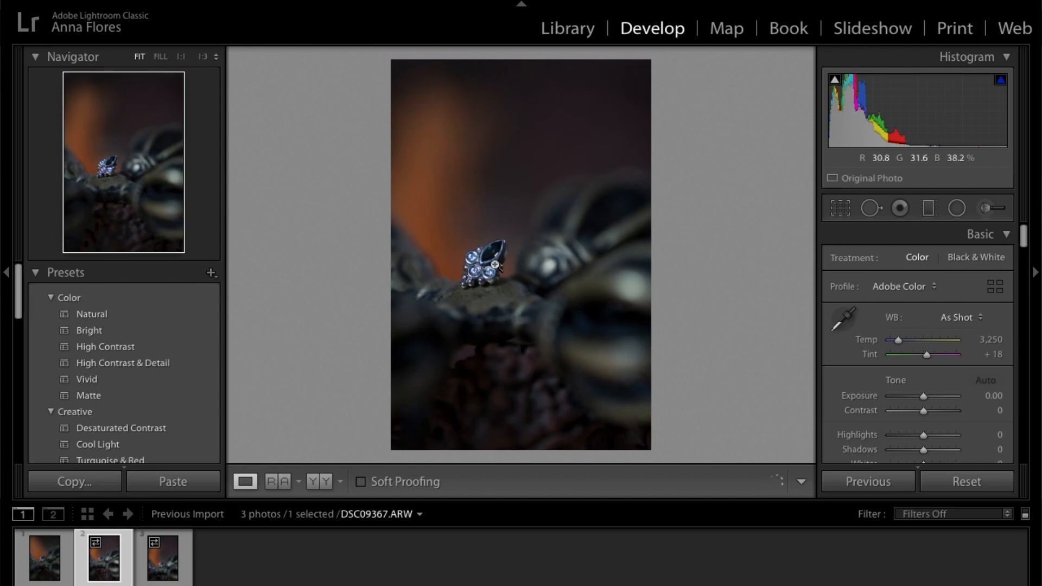
pyautogui.click(478, 272)
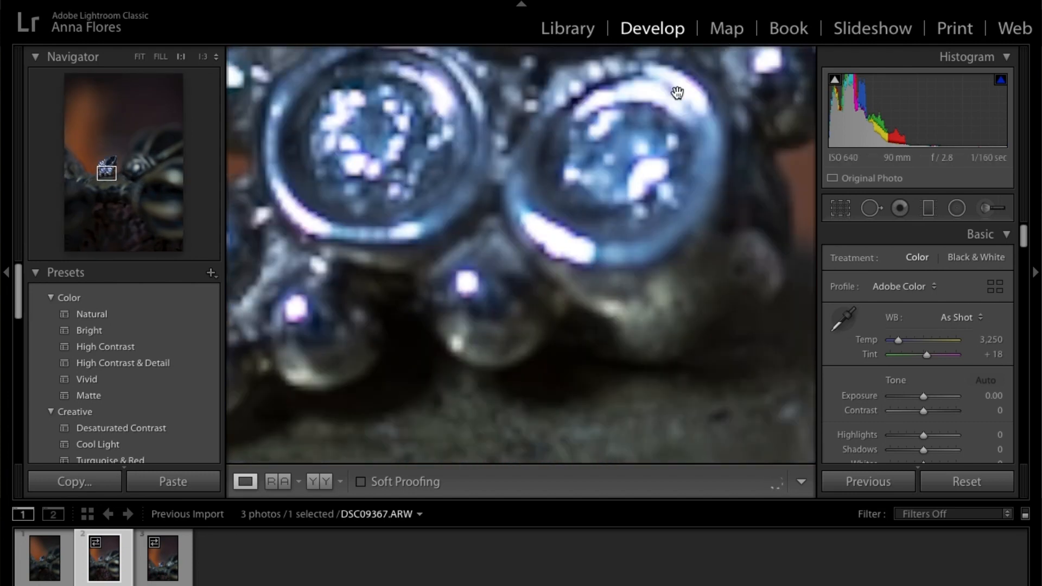
pyautogui.moveTo(678, 92); pyautogui.dragTo(295, 296)
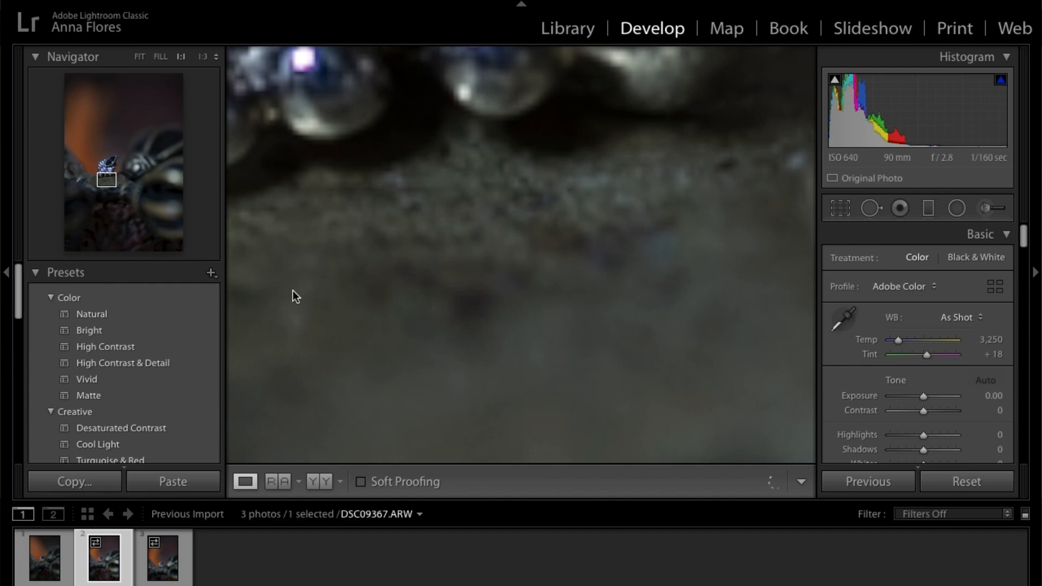
pyautogui.click(139, 56)
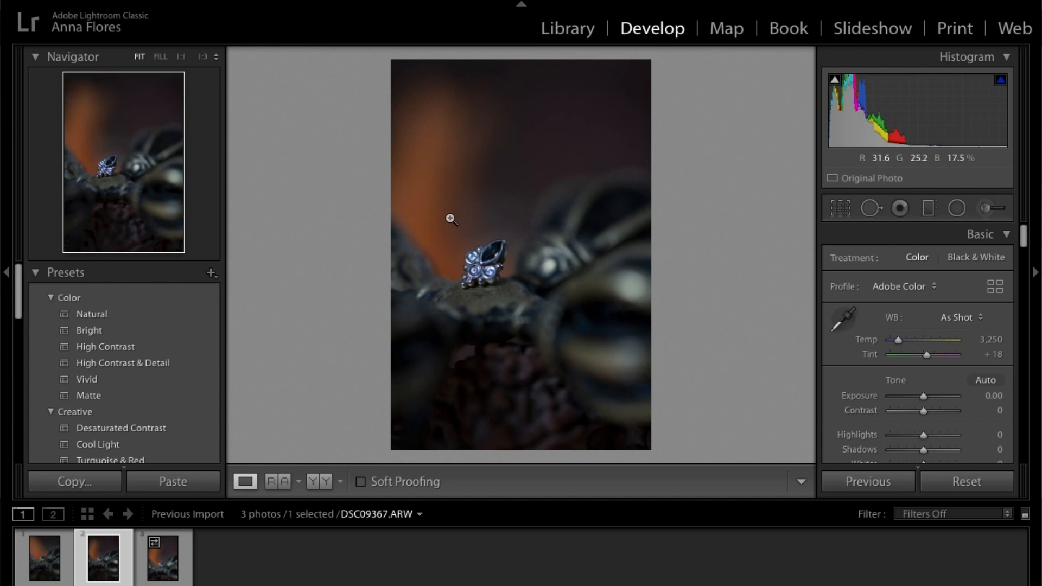
# Crop the photo to a 5 x 7 ratio tightly around the gemstone, refining it once
pyautogui.click(840, 208)
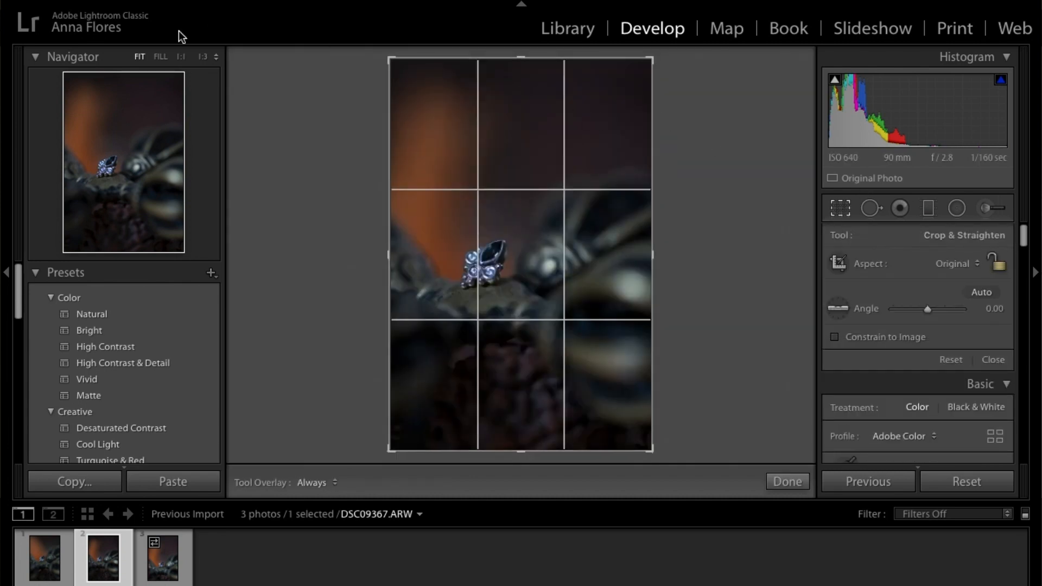
pyautogui.moveTo(965, 261)
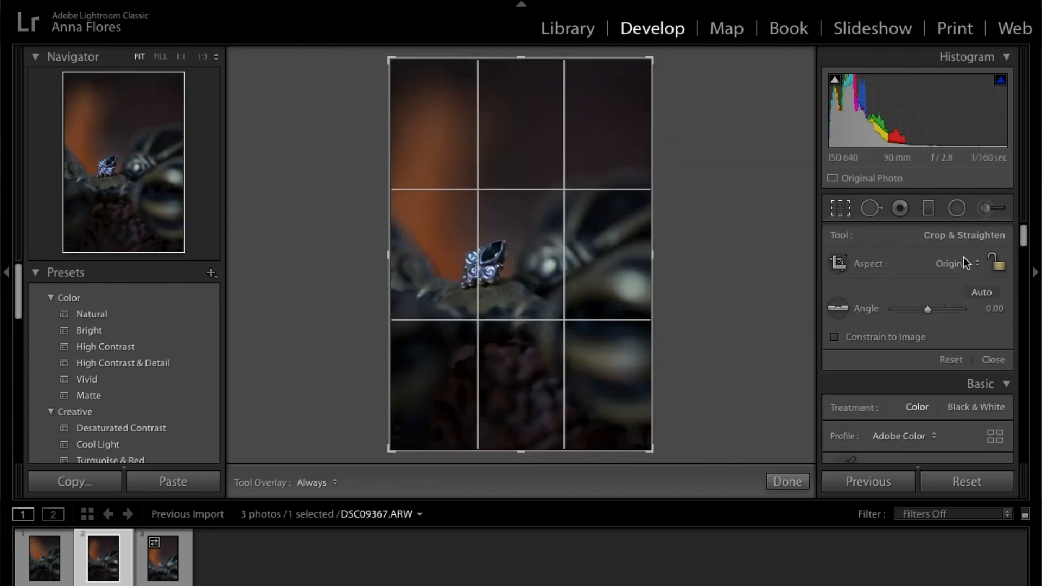
pyautogui.click(951, 263)
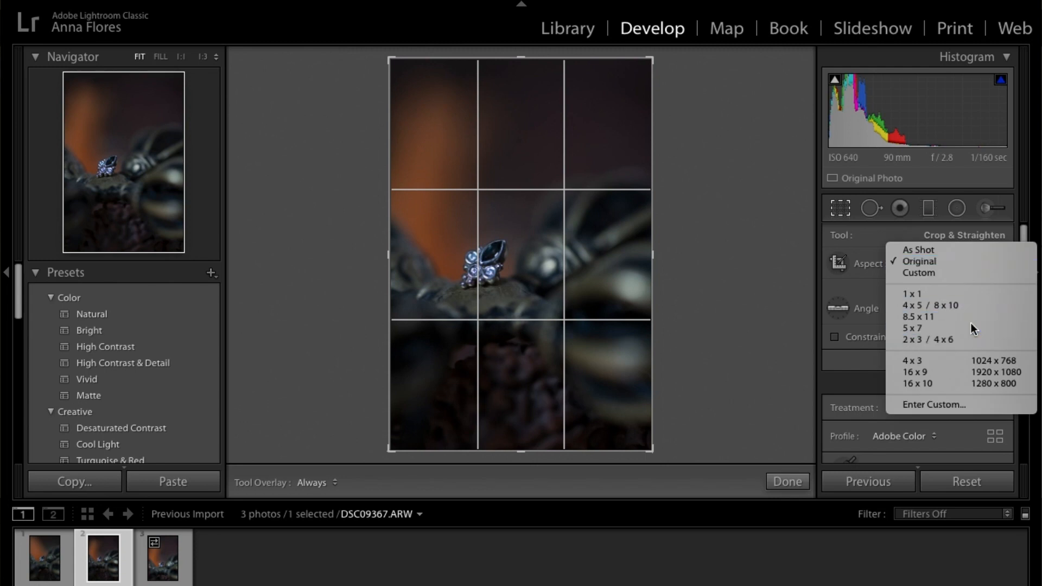
pyautogui.click(914, 328)
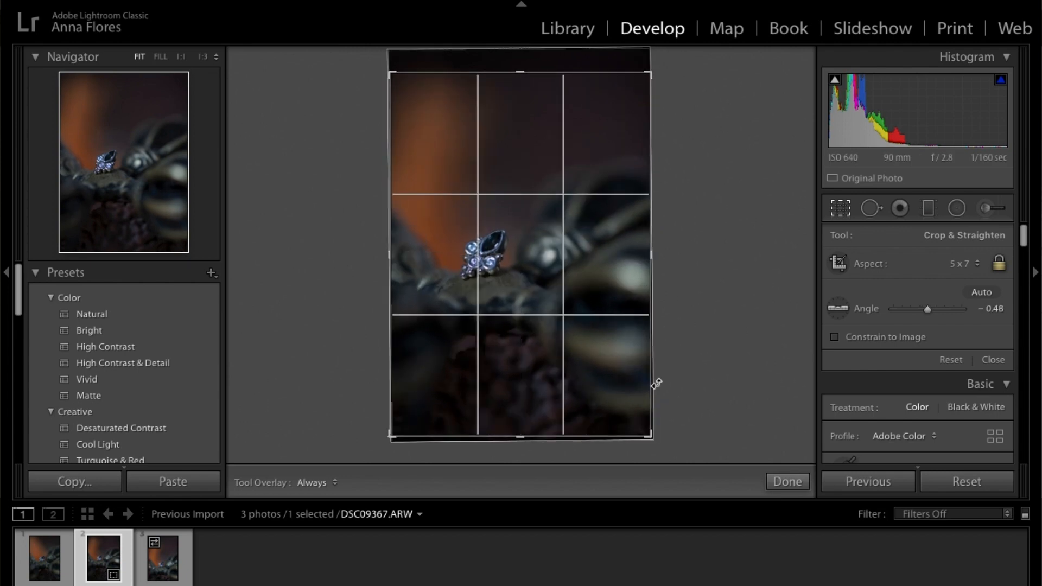
pyautogui.moveTo(655, 382); pyautogui.dragTo(642, 435)
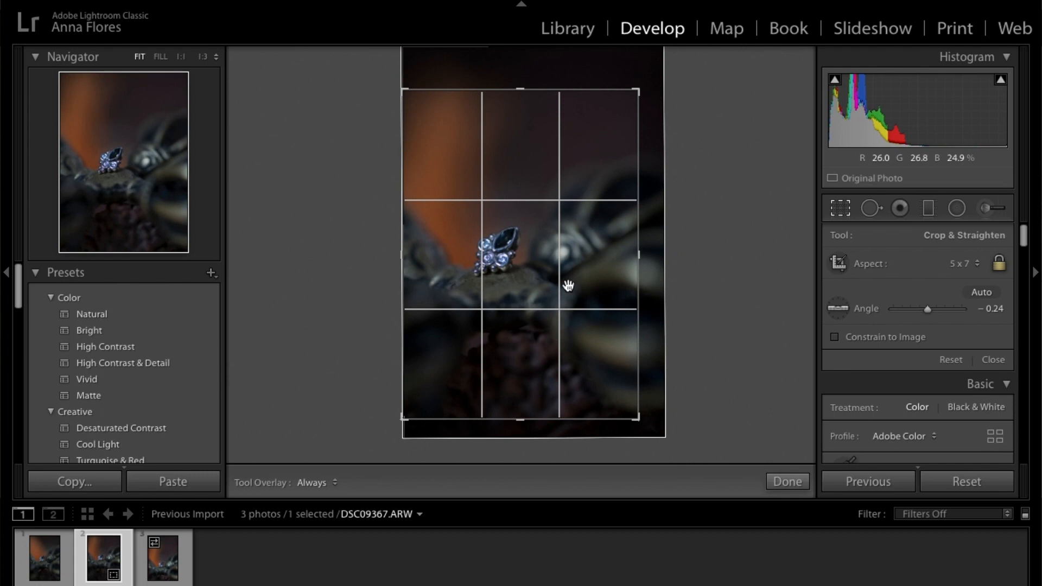
pyautogui.click(787, 481)
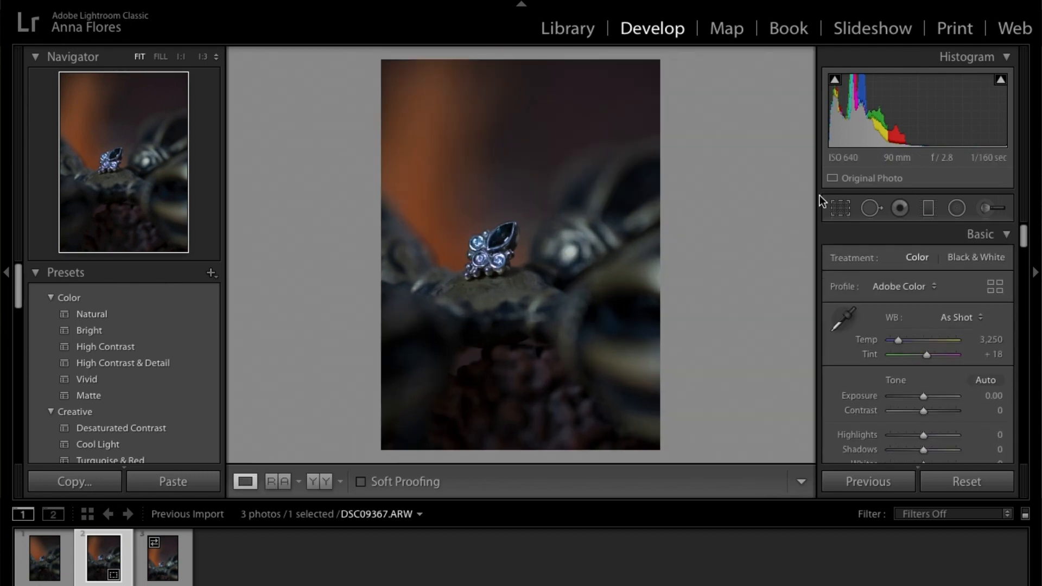
pyautogui.click(840, 207)
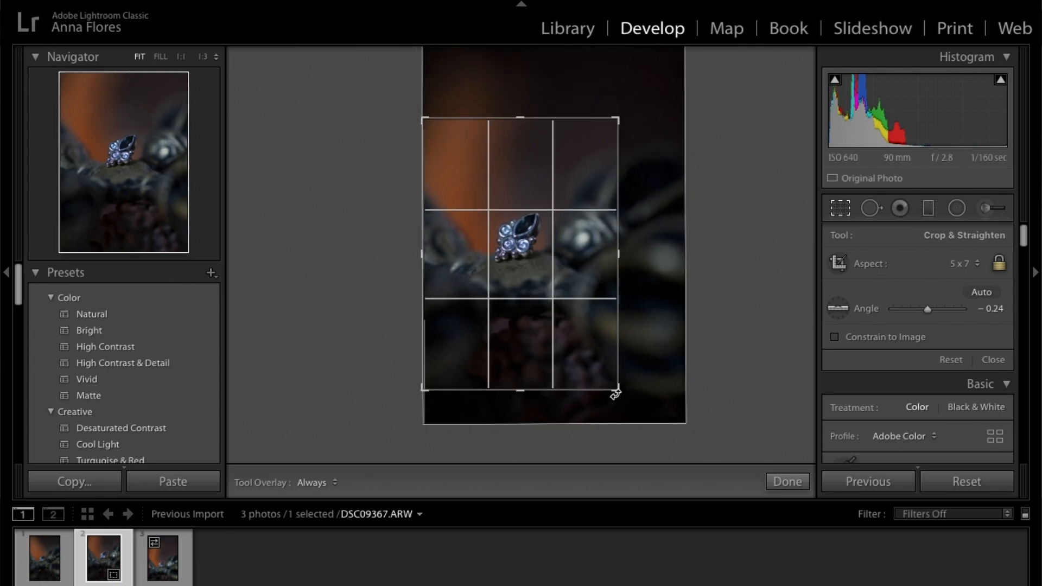
pyautogui.click(787, 482)
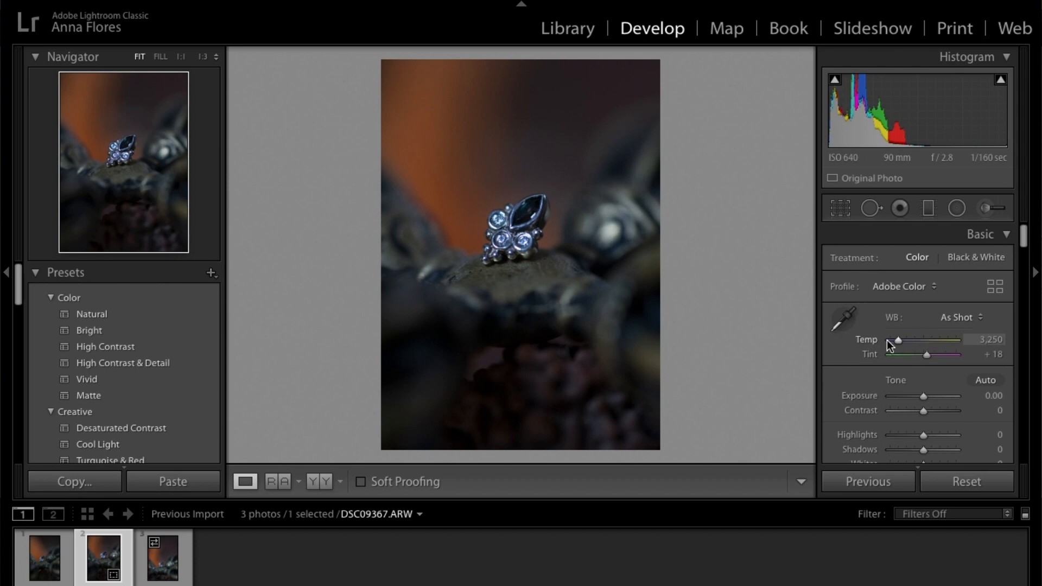
# Adjust the white balance temperature and reduce the magenta tint
pyautogui.moveTo(898, 340); pyautogui.dragTo(905, 339)
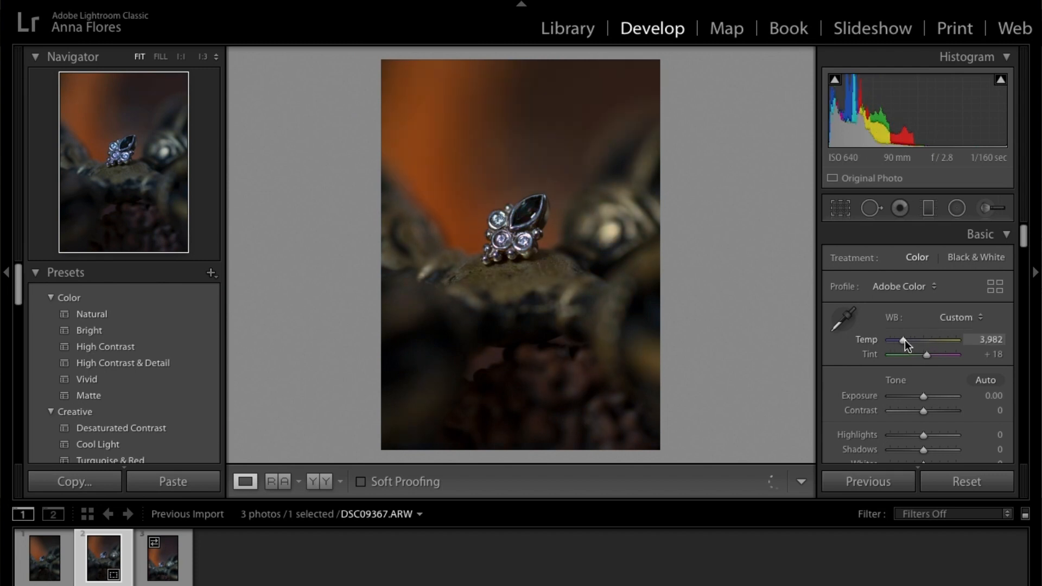
pyautogui.moveTo(905, 339); pyautogui.dragTo(888, 340)
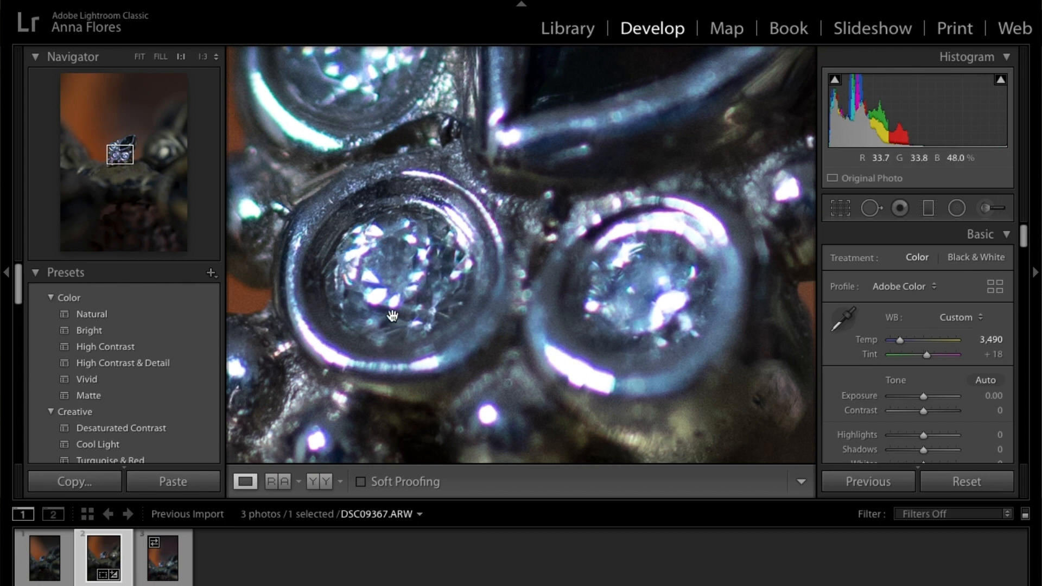
pyautogui.click(139, 57)
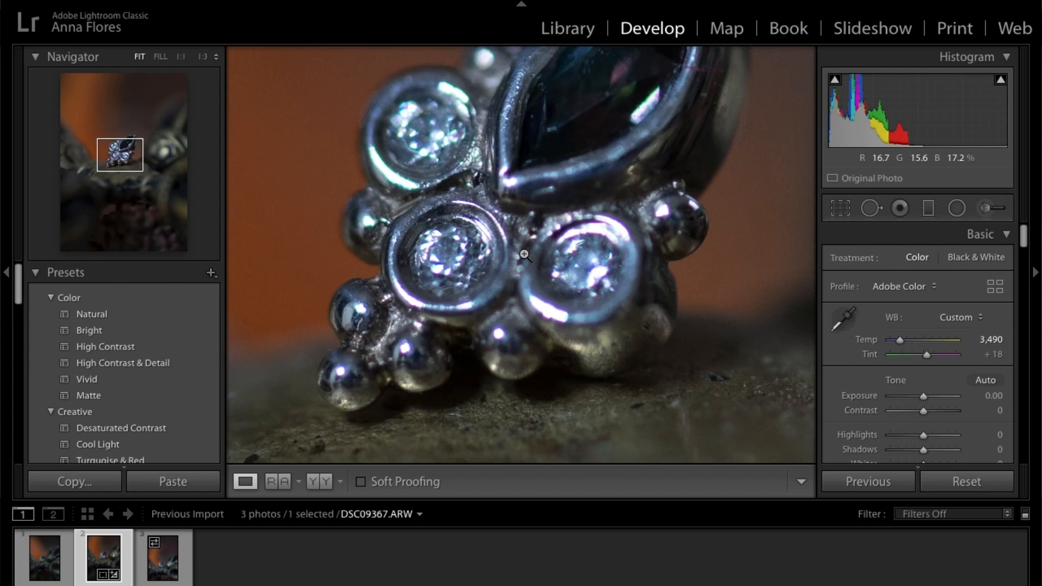
pyautogui.click(523, 255)
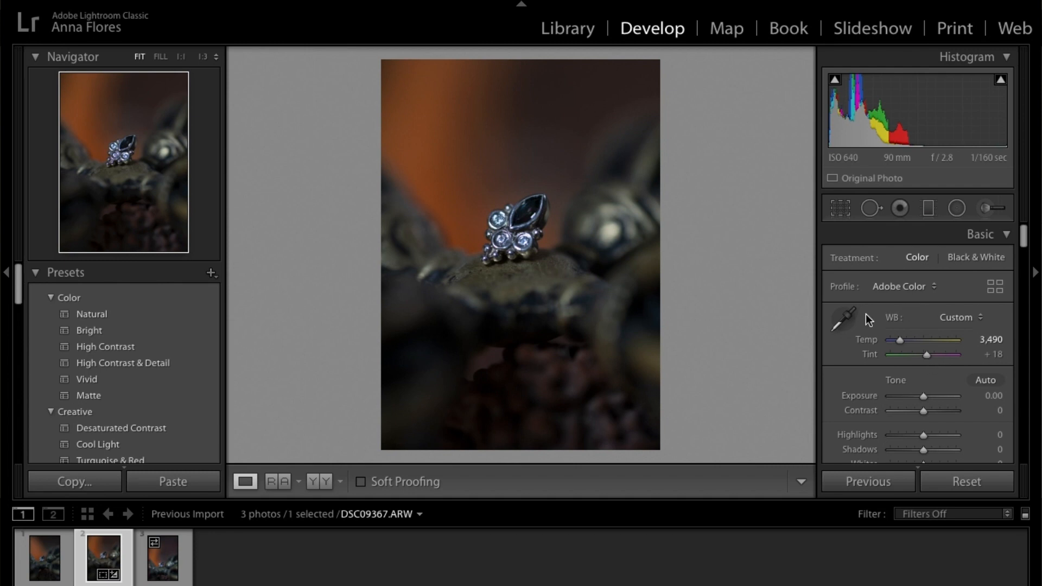
pyautogui.moveTo(839, 281)
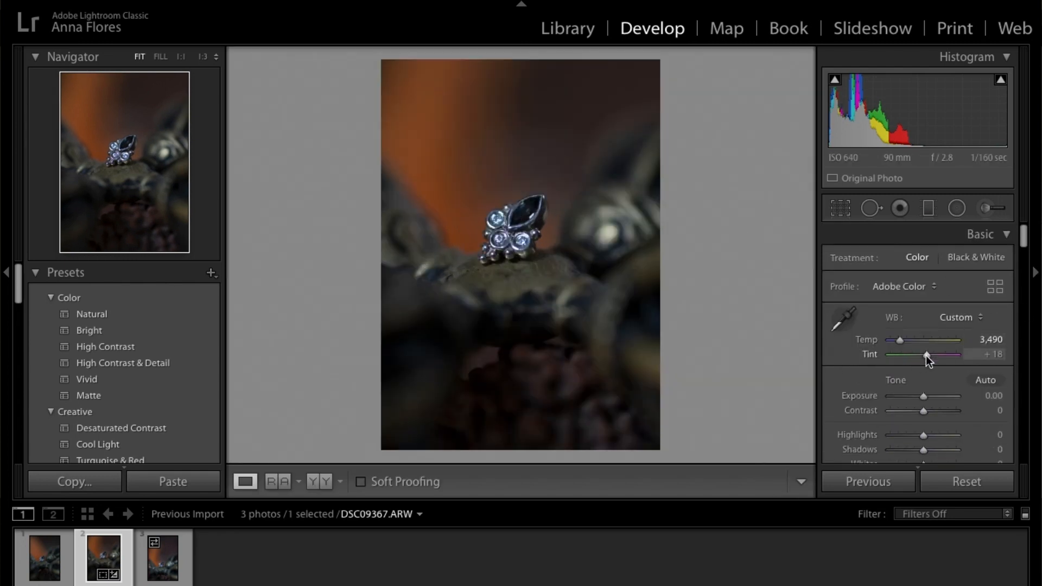
pyautogui.moveTo(928, 354); pyautogui.dragTo(922, 354)
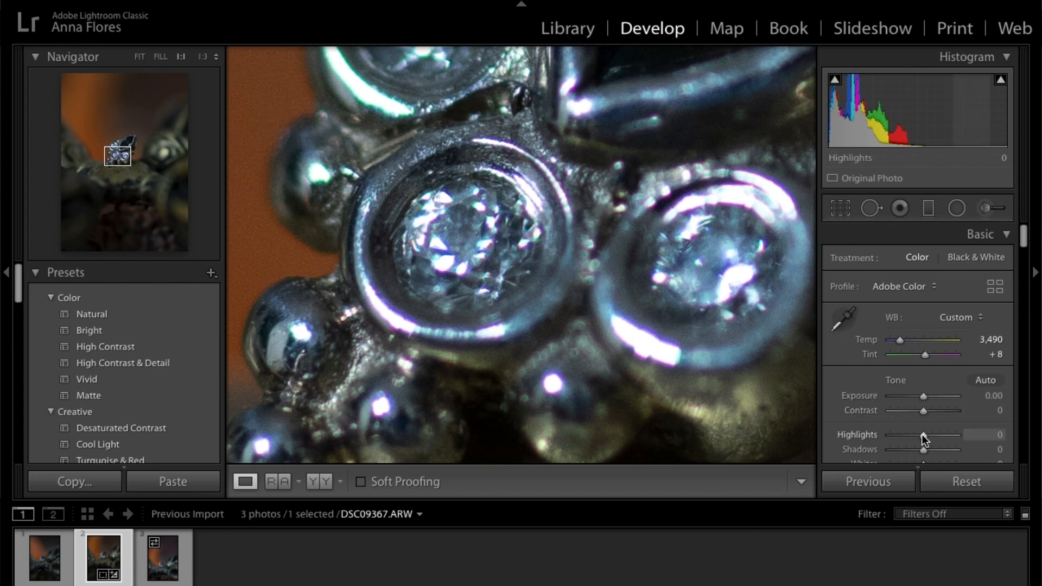
# Set Highlights to -64, Shadows to +6 and Exposure to +0.20, then inspect at 1:1
pyautogui.moveTo(943, 434); pyautogui.dragTo(900, 435)
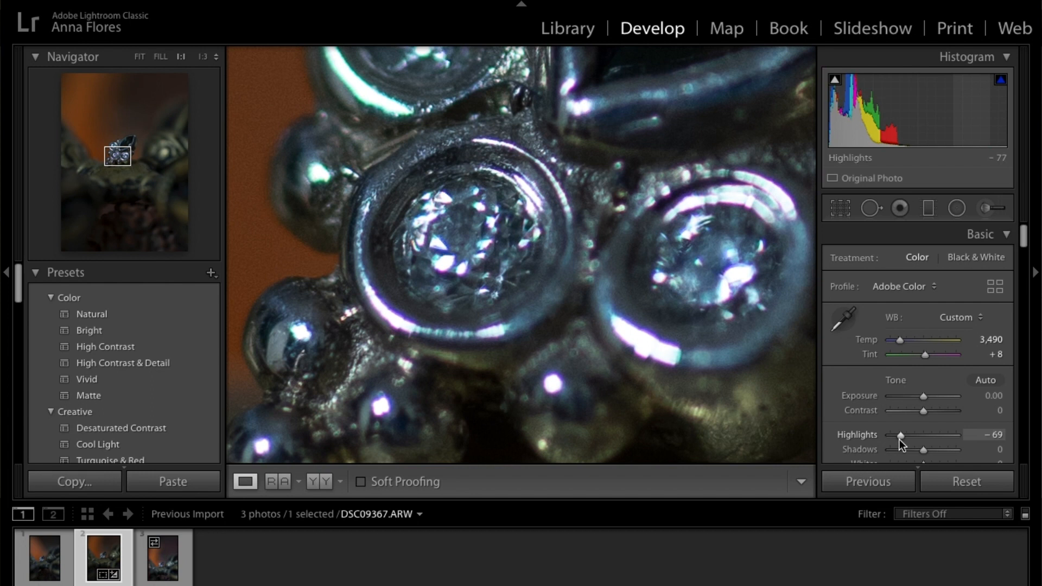
pyautogui.moveTo(922, 450); pyautogui.dragTo(929, 450)
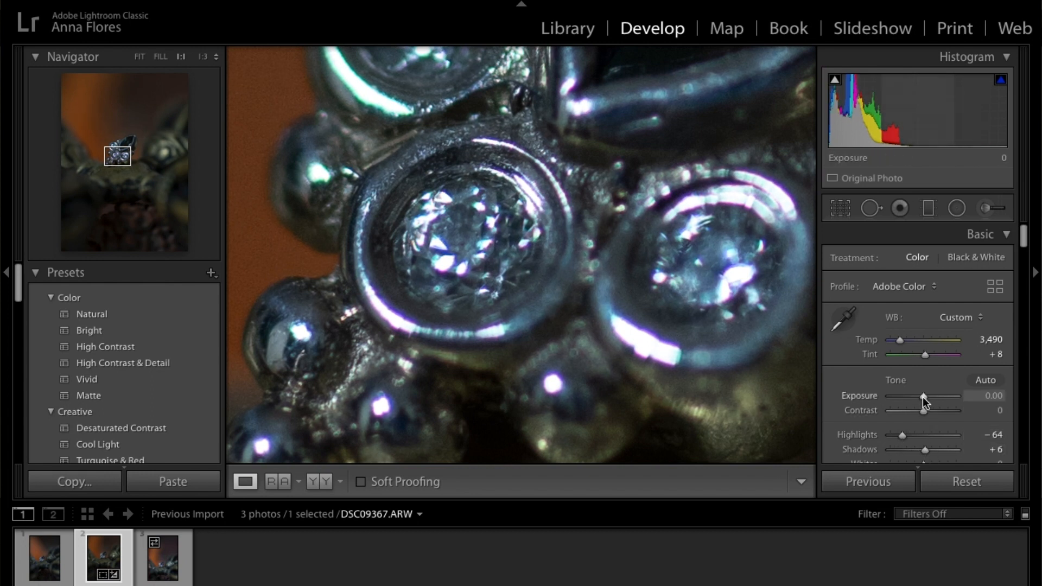
pyautogui.moveTo(920, 396); pyautogui.dragTo(926, 397)
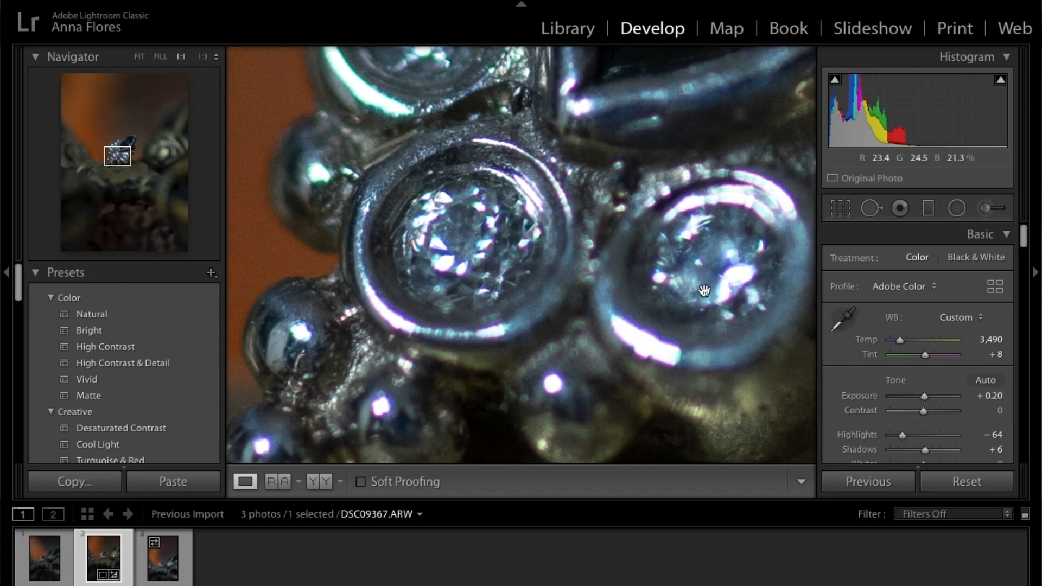
pyautogui.click(139, 56)
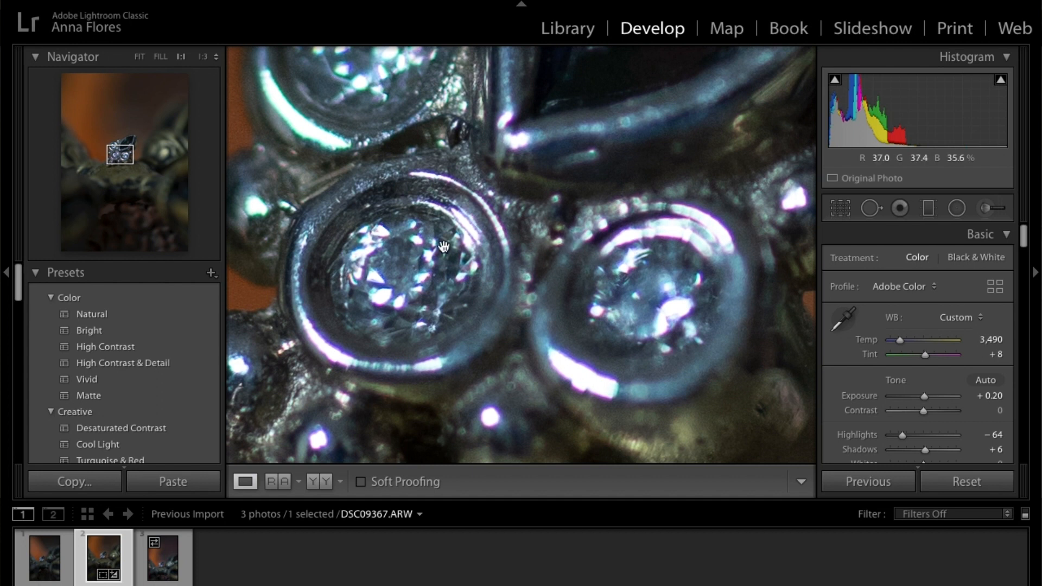
pyautogui.click(140, 57)
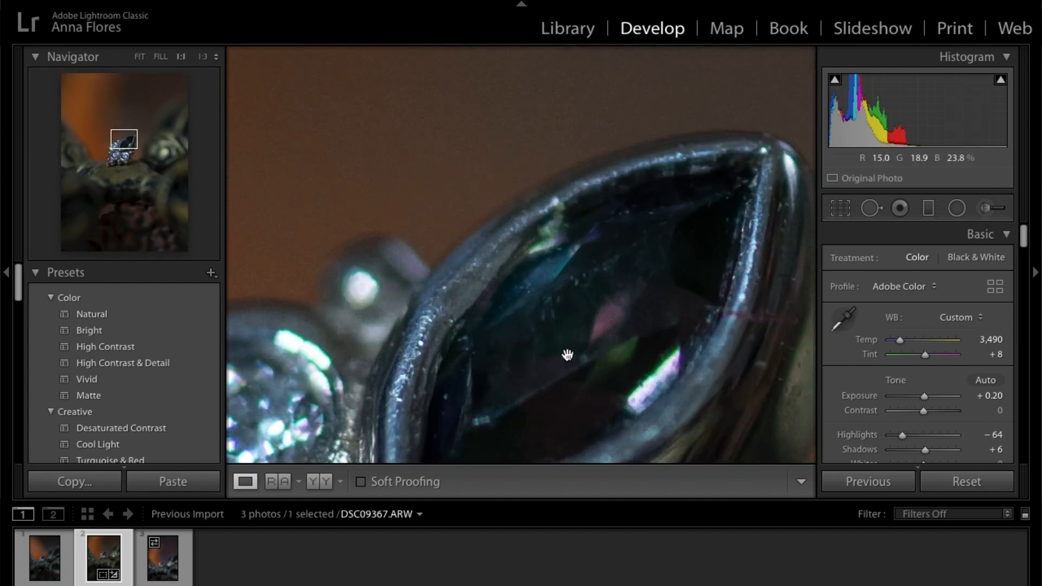
# Paint the marquise stone with an Adjustment Brush: Exposure 0.77, Saturation 10, Sharpness 7
pyautogui.moveTo(568, 354); pyautogui.dragTo(680, 56)
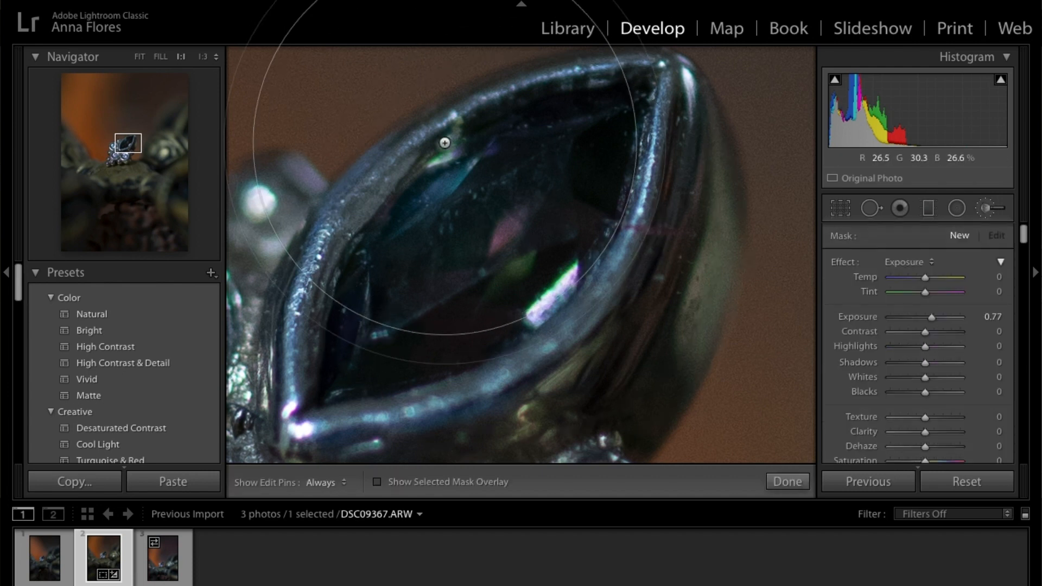
pyautogui.moveTo(444, 142); pyautogui.dragTo(475, 248)
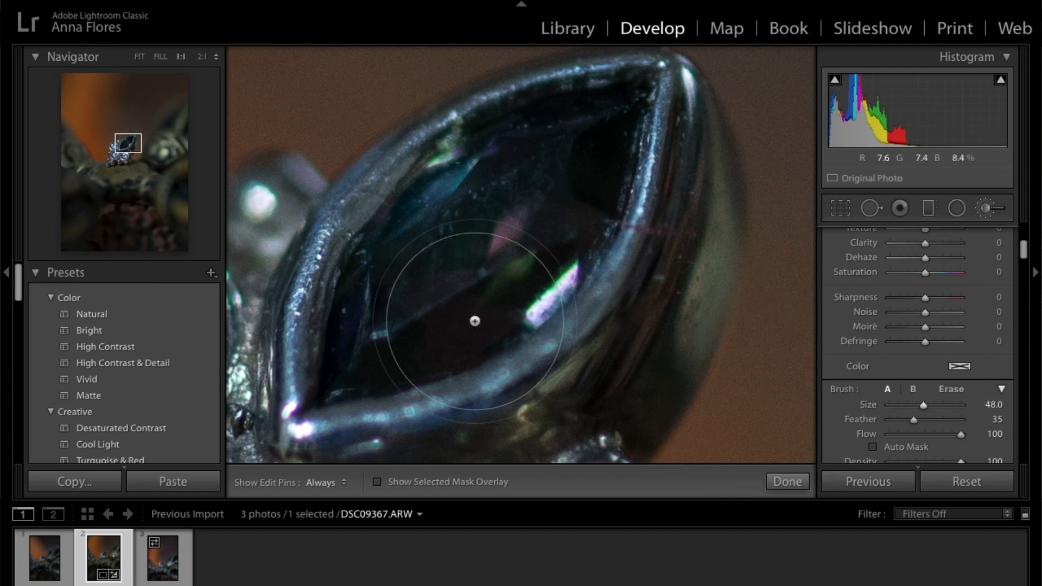
pyautogui.moveTo(474, 321); pyautogui.dragTo(370, 338)
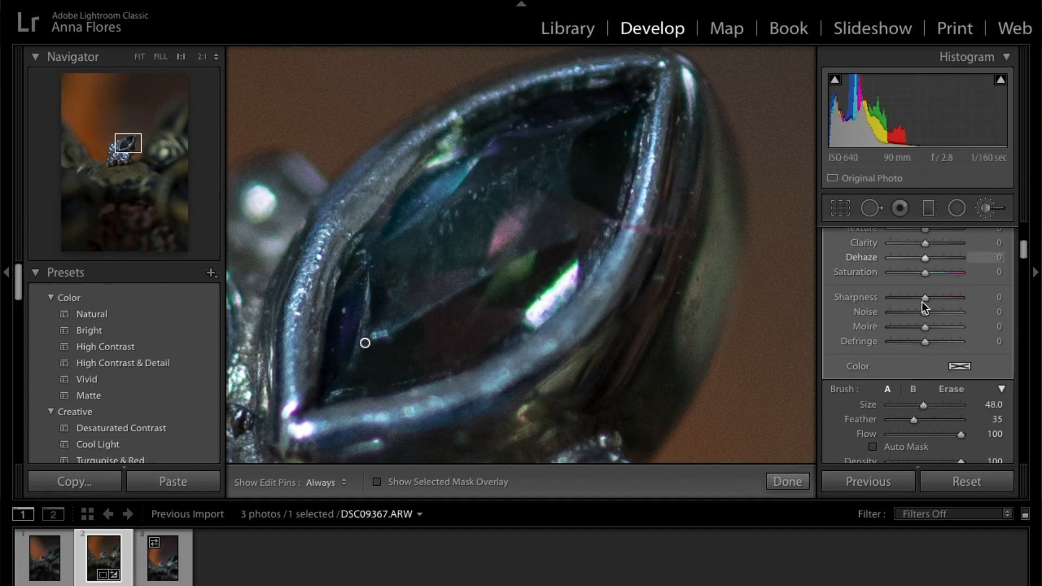
pyautogui.moveTo(925, 297); pyautogui.dragTo(929, 297)
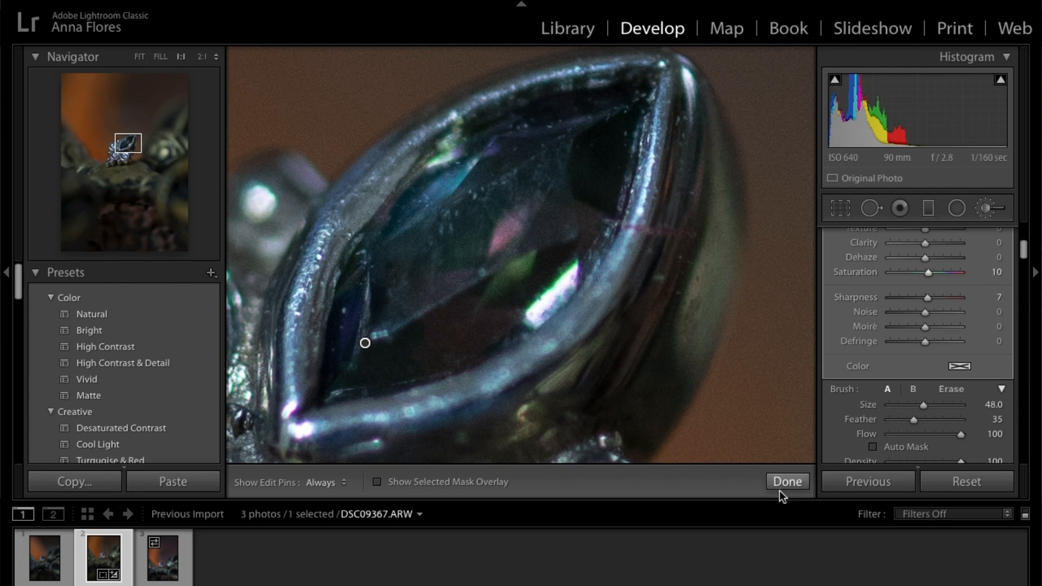
pyautogui.click(786, 482)
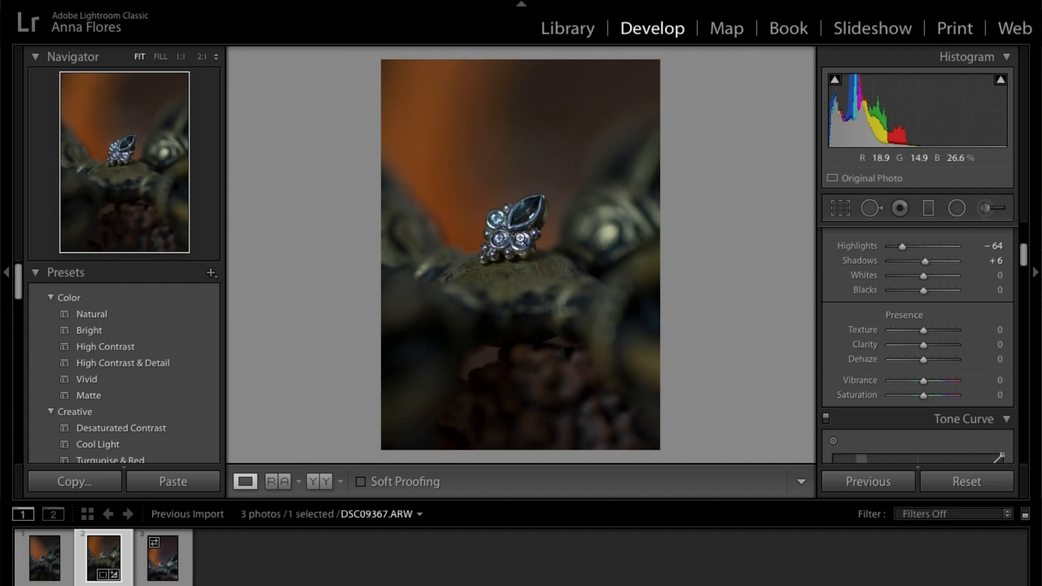
pyautogui.moveTo(512, 196)
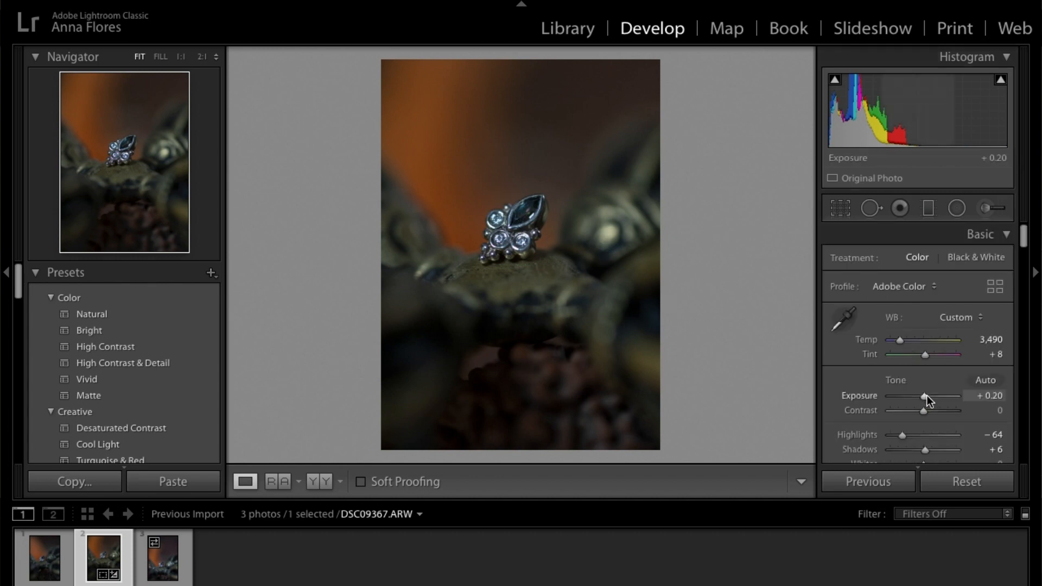
# Move down the Develop panel to the Tone Curve section
pyautogui.moveTo(926, 396); pyautogui.dragTo(939, 396)
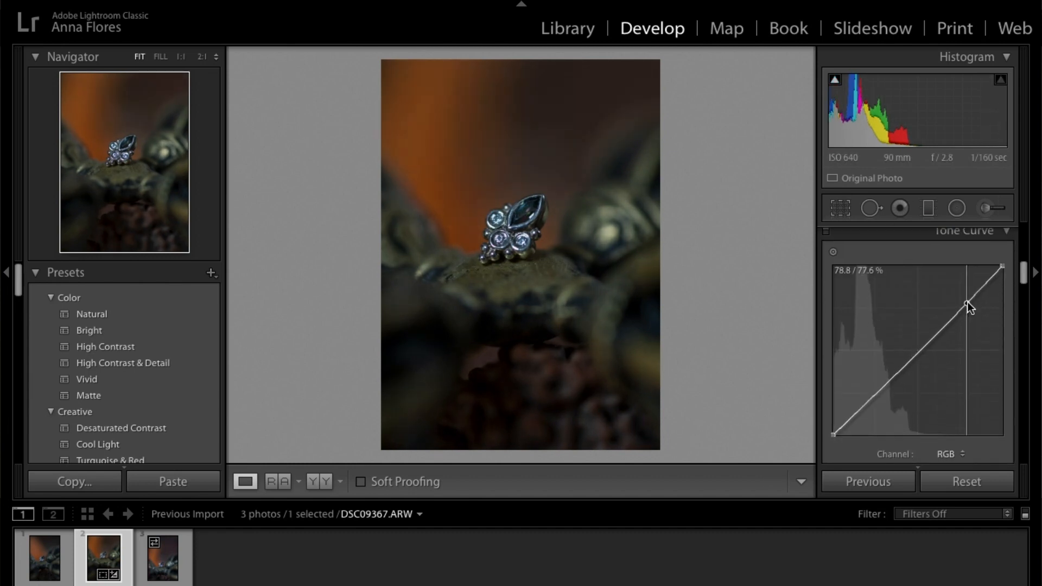
# Add tone curve points near 70% and 18% and raise the black endpoint slightly
pyautogui.moveTo(968, 306); pyautogui.dragTo(965, 300)
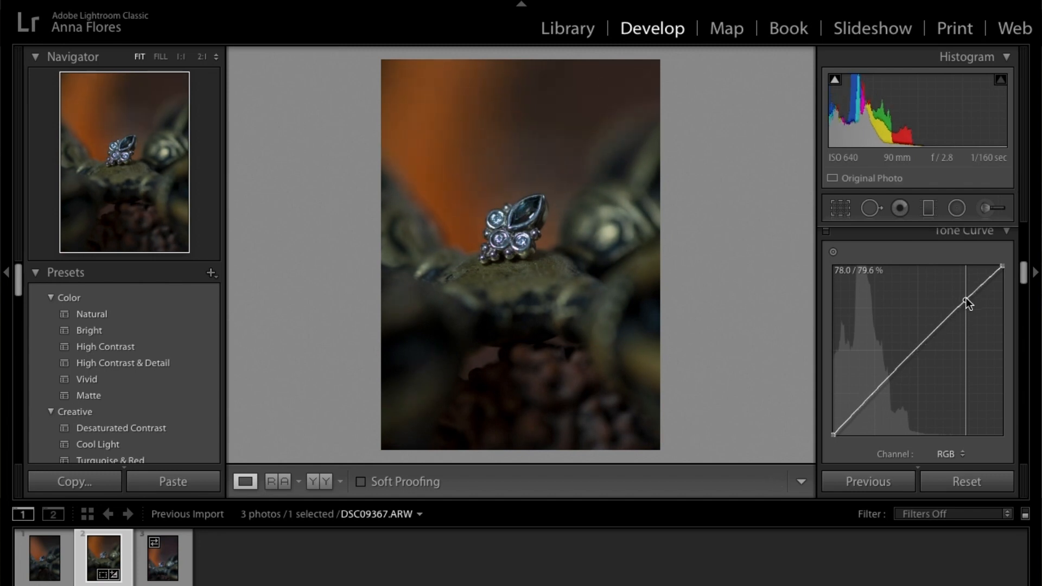
pyautogui.moveTo(965, 300); pyautogui.dragTo(1000, 273)
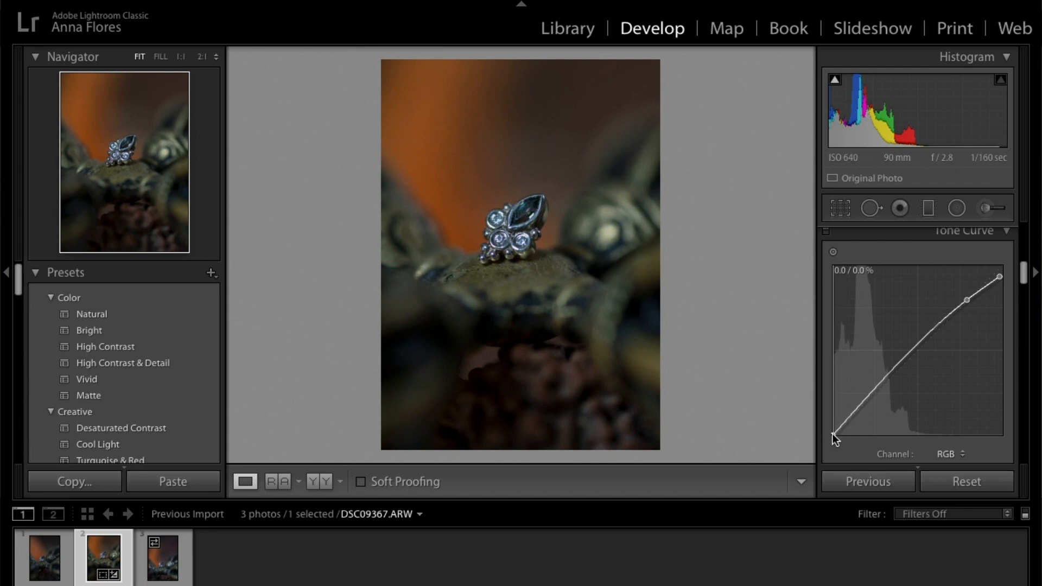
pyautogui.moveTo(836, 438); pyautogui.dragTo(862, 403)
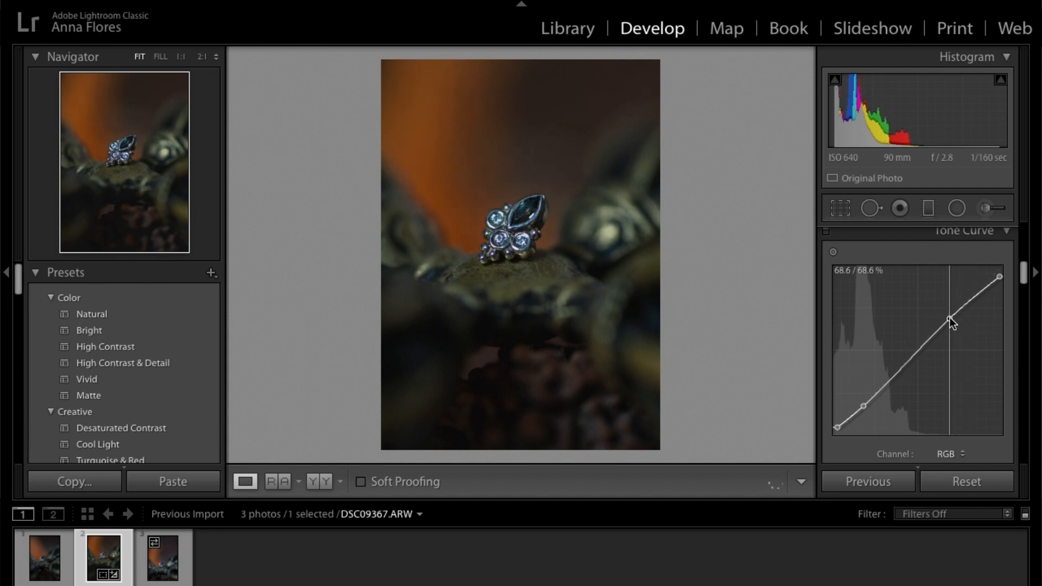
pyautogui.moveTo(947, 318); pyautogui.dragTo(864, 409)
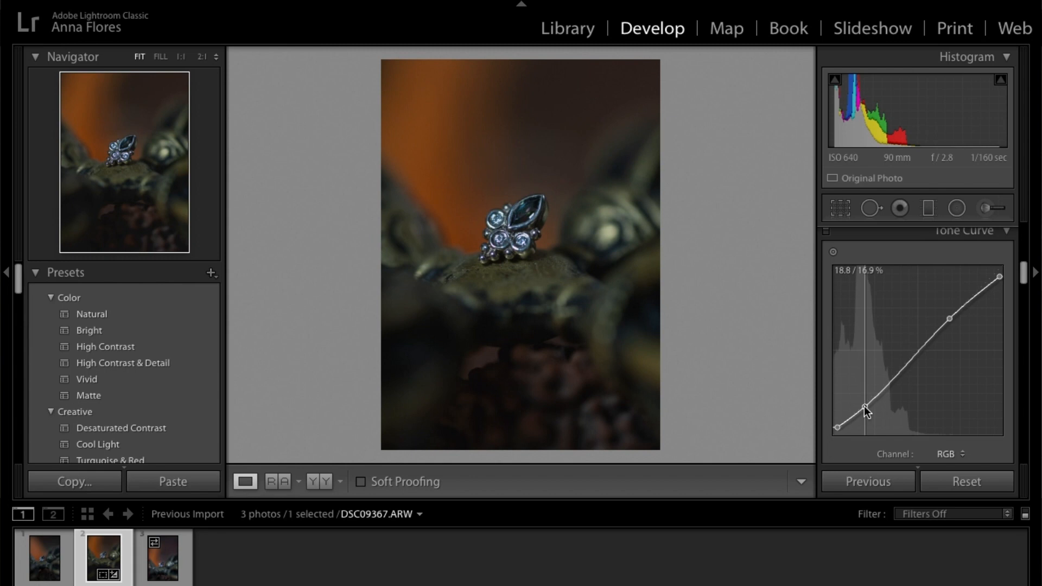
pyautogui.moveTo(863, 410); pyautogui.dragTo(864, 404)
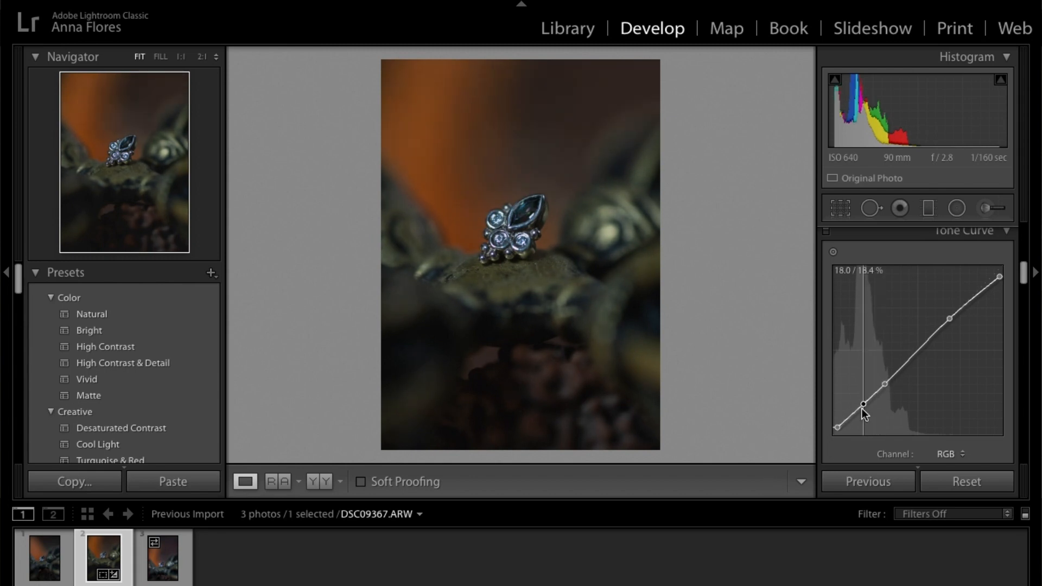
pyautogui.moveTo(862, 404); pyautogui.dragTo(836, 428)
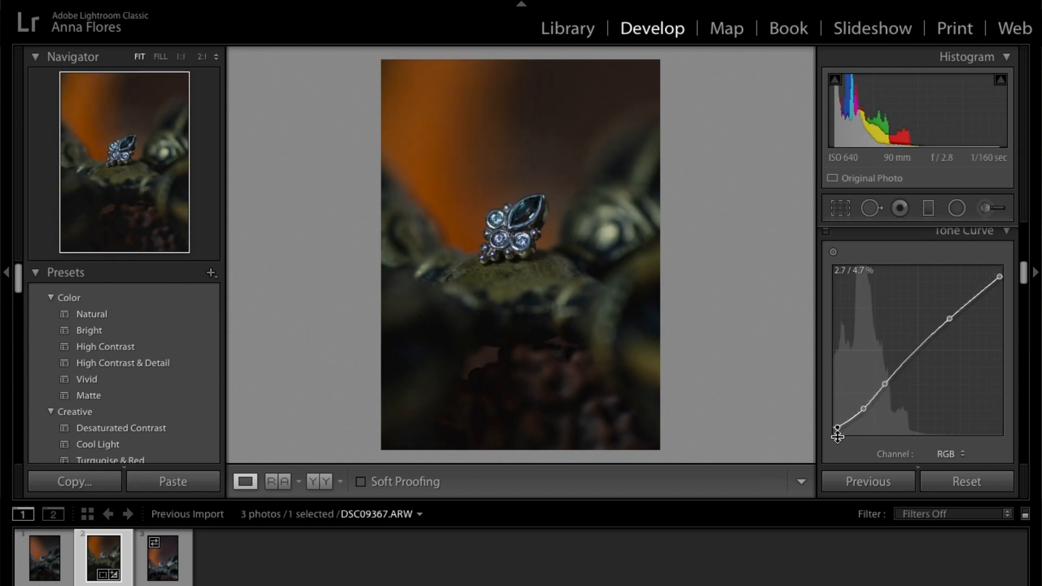
pyautogui.moveTo(837, 429); pyautogui.dragTo(842, 424)
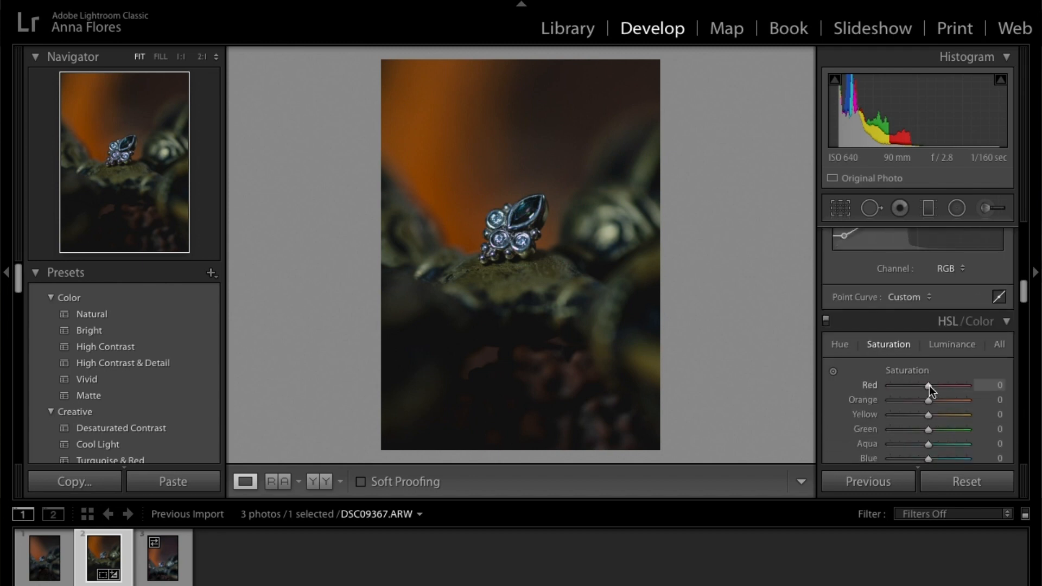
# Set Orange saturation to -26 and Red to -6, and Sharpening Amount to 58
pyautogui.moveTo(946, 399); pyautogui.dragTo(916, 399)
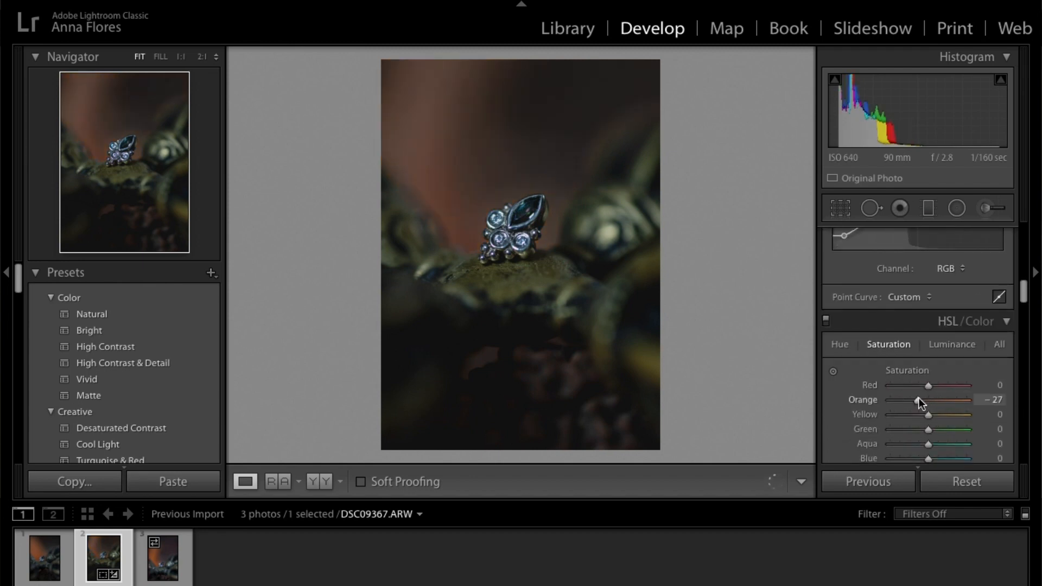
pyautogui.moveTo(917, 399); pyautogui.dragTo(922, 399)
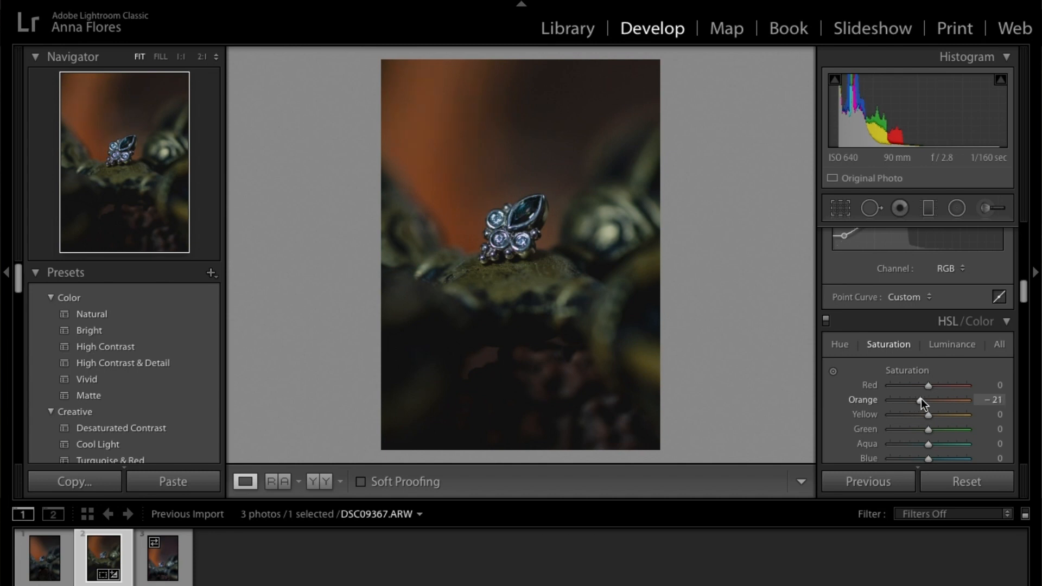
pyautogui.moveTo(922, 399); pyautogui.dragTo(917, 399)
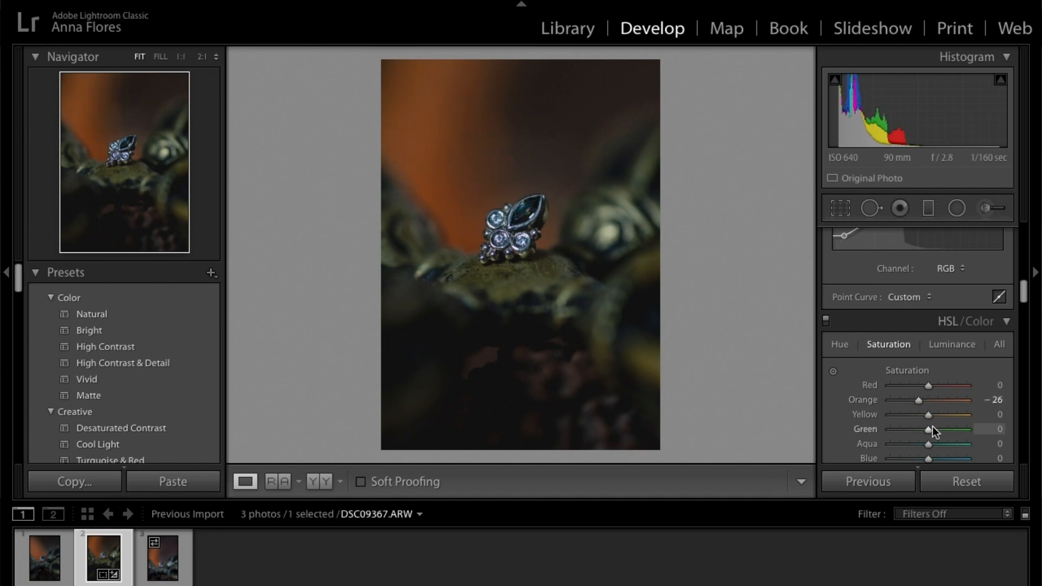
pyautogui.moveTo(929, 385); pyautogui.dragTo(924, 344)
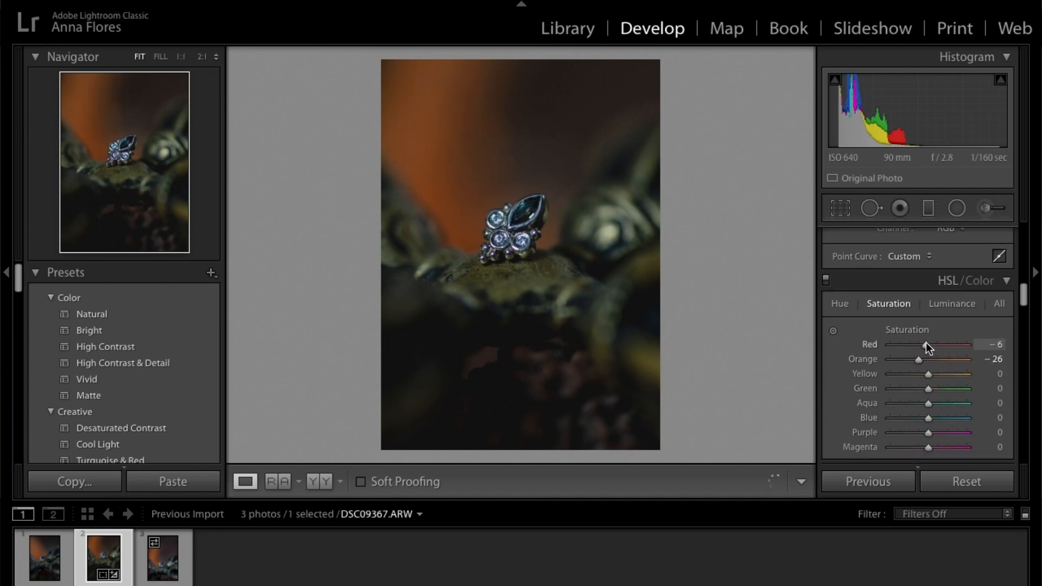
pyautogui.scroll(-3)
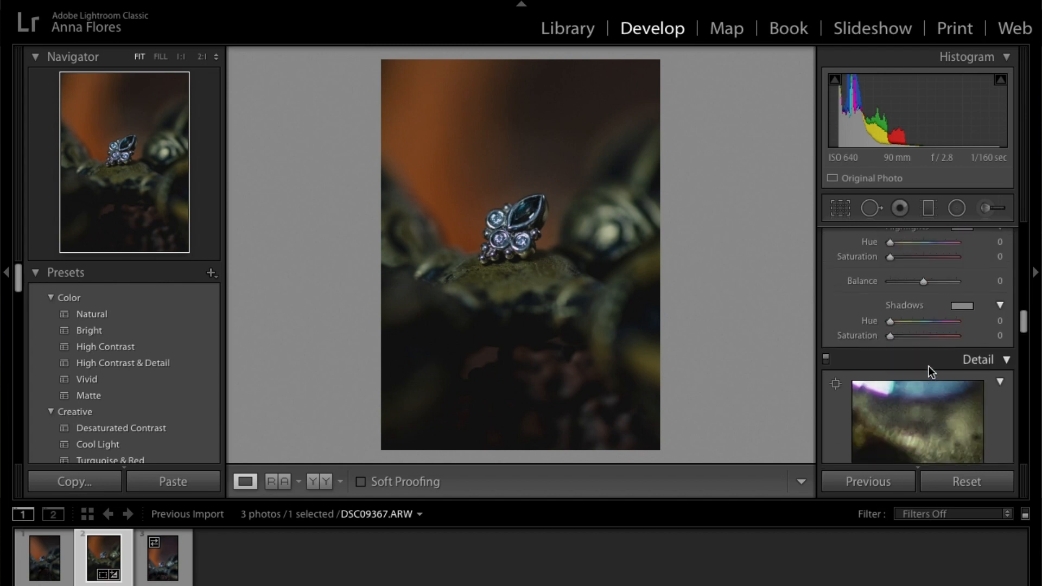
pyautogui.scroll(-3)
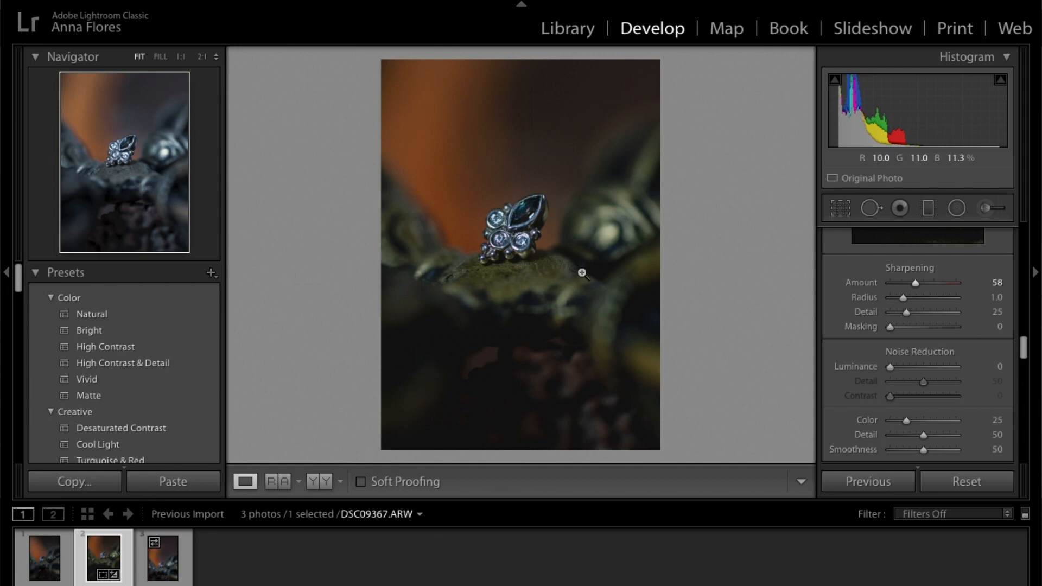
pyautogui.moveTo(612, 278)
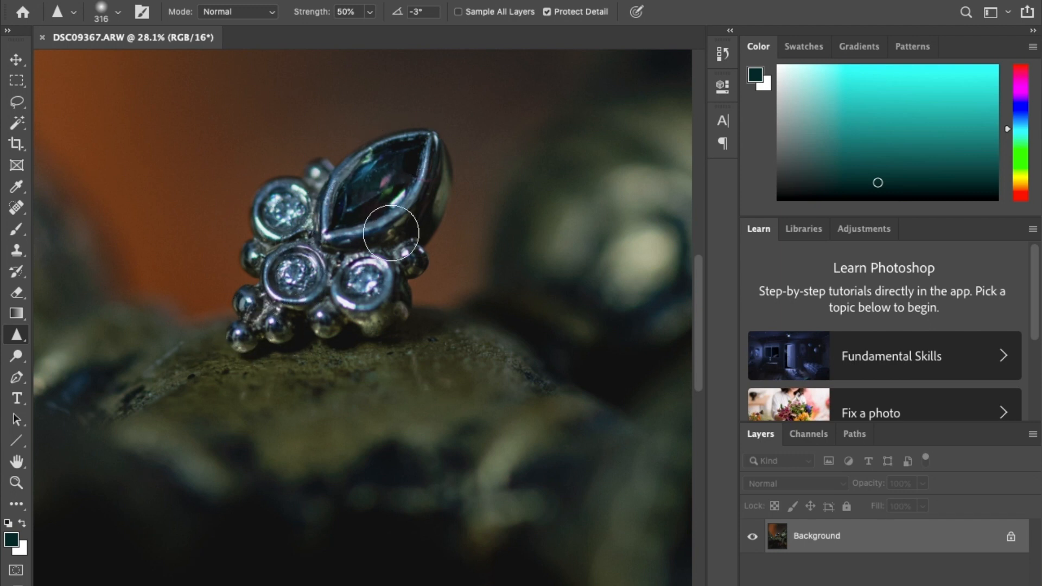
# Open the photo in Photoshop, shrink the Dodge brush to a small size, then take the Move tool
pyautogui.click(391, 234)
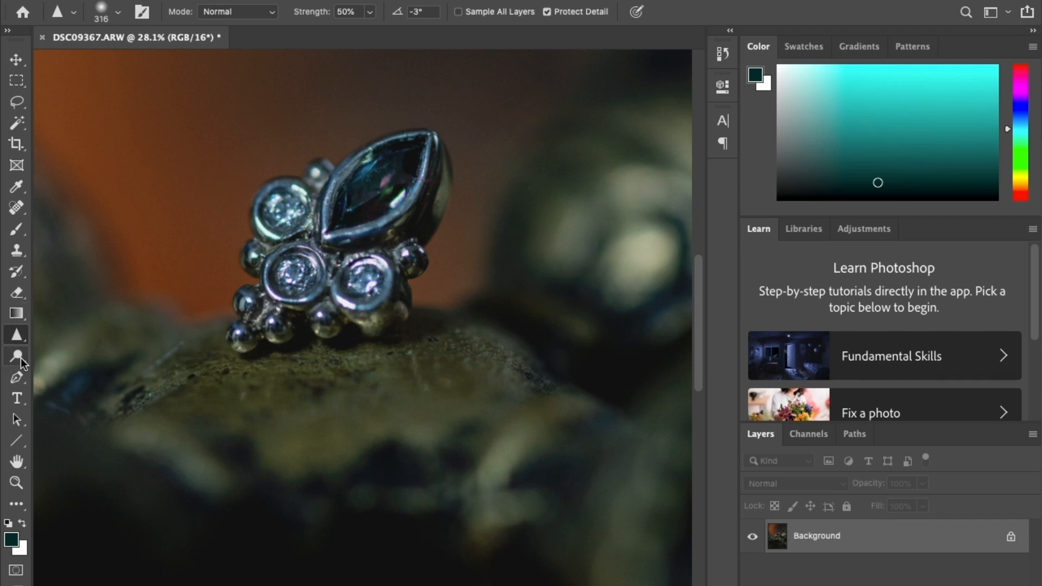
pyautogui.click(17, 355)
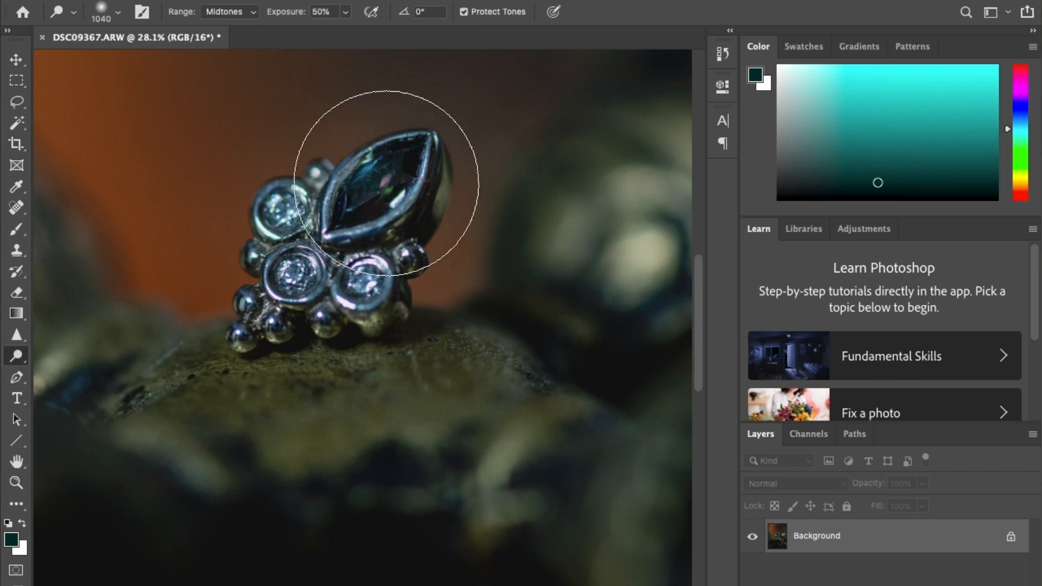
pyautogui.click(118, 12)
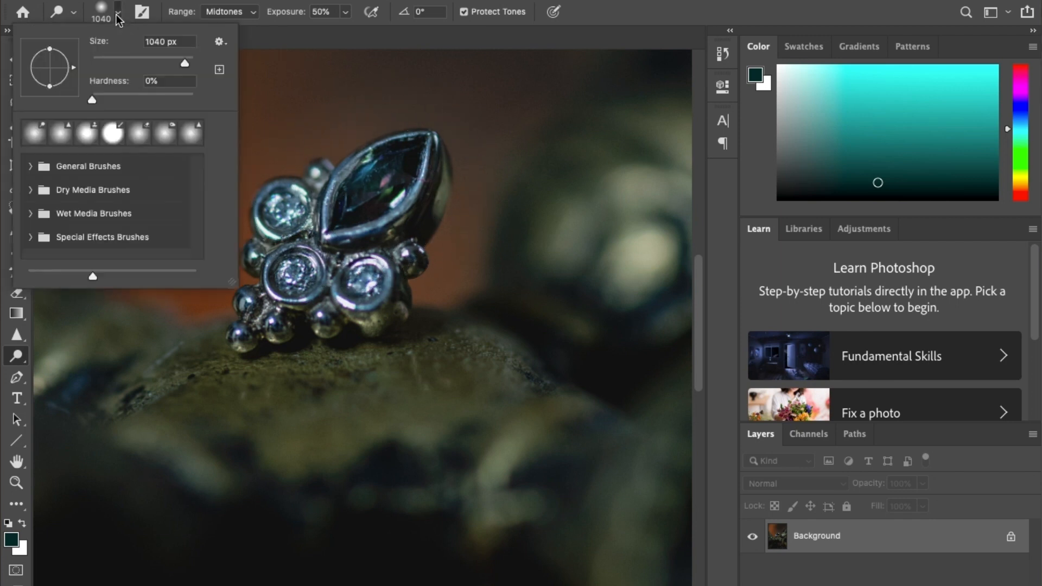
pyautogui.moveTo(184, 63); pyautogui.dragTo(119, 63)
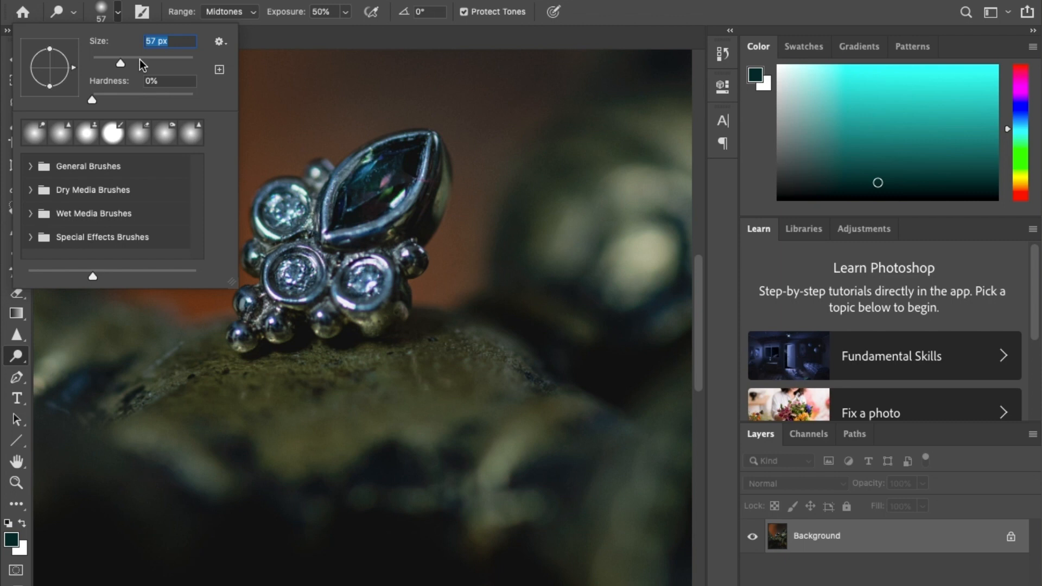
pyautogui.click(385, 174)
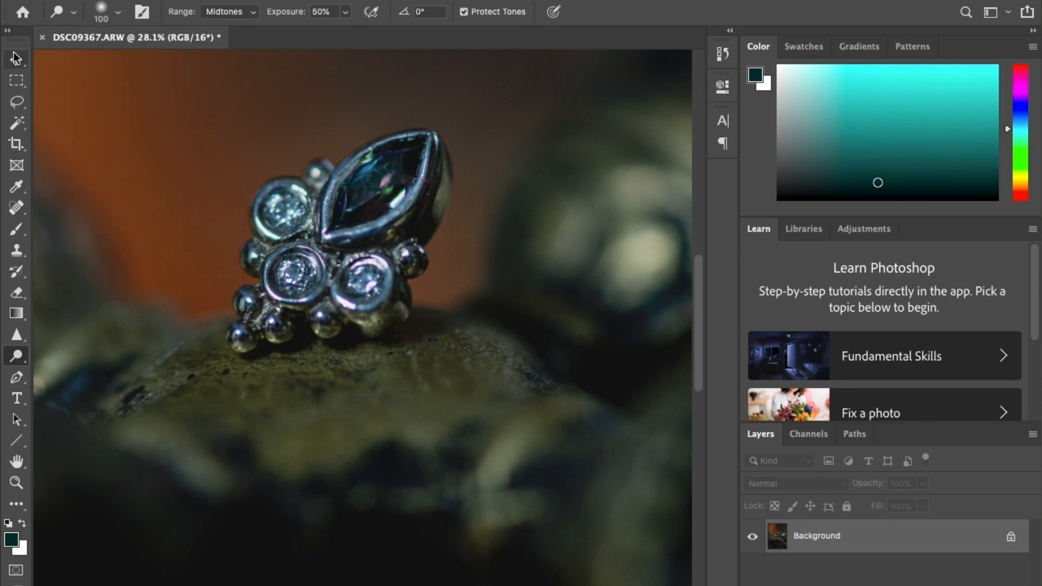
pyautogui.click(16, 60)
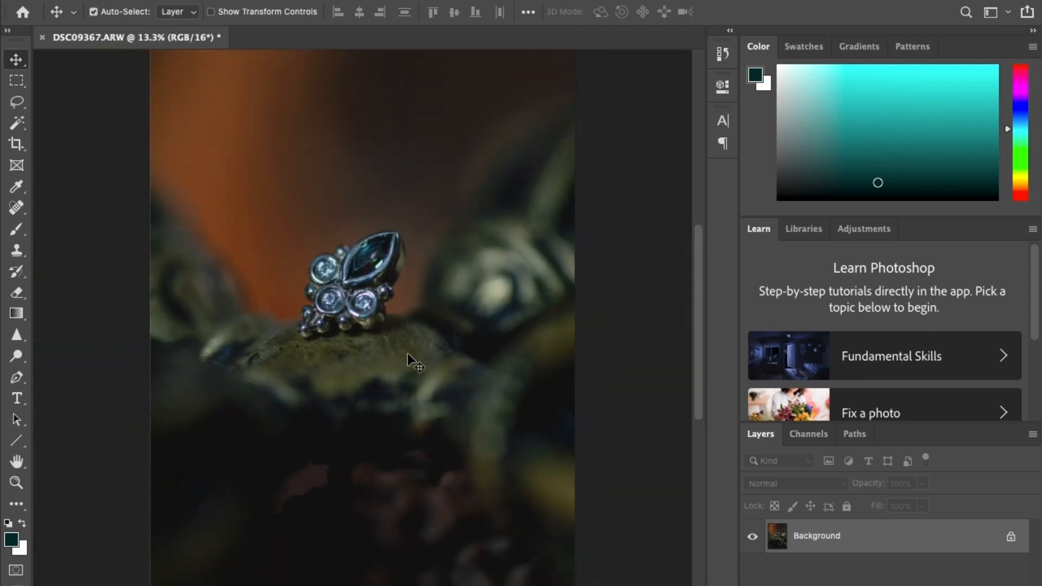
# Apply an Exposure adjustment of +0.43 with a slight Offset nudge
pyautogui.click(229, 15)
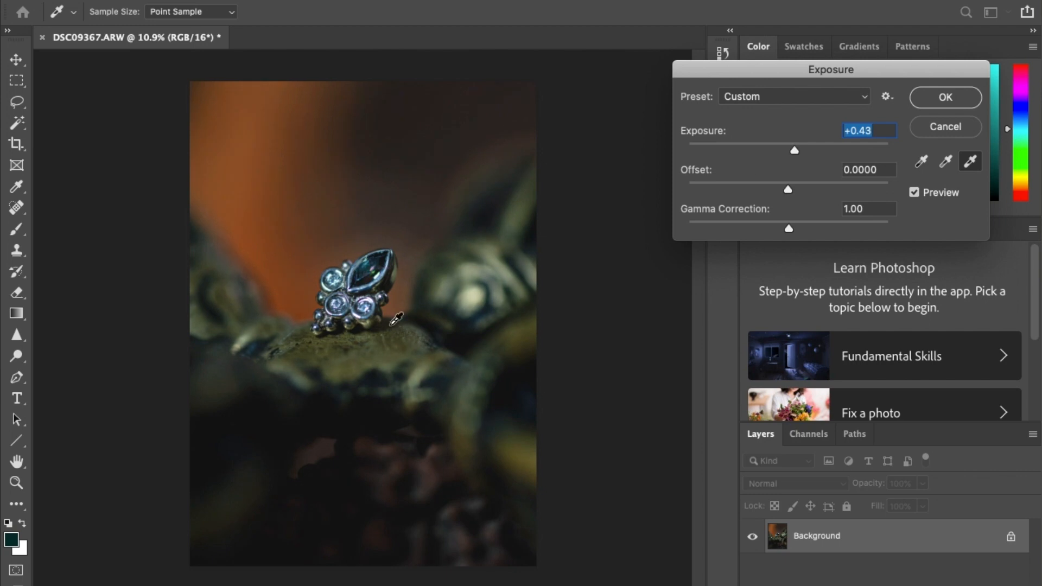
pyautogui.moveTo(791, 196)
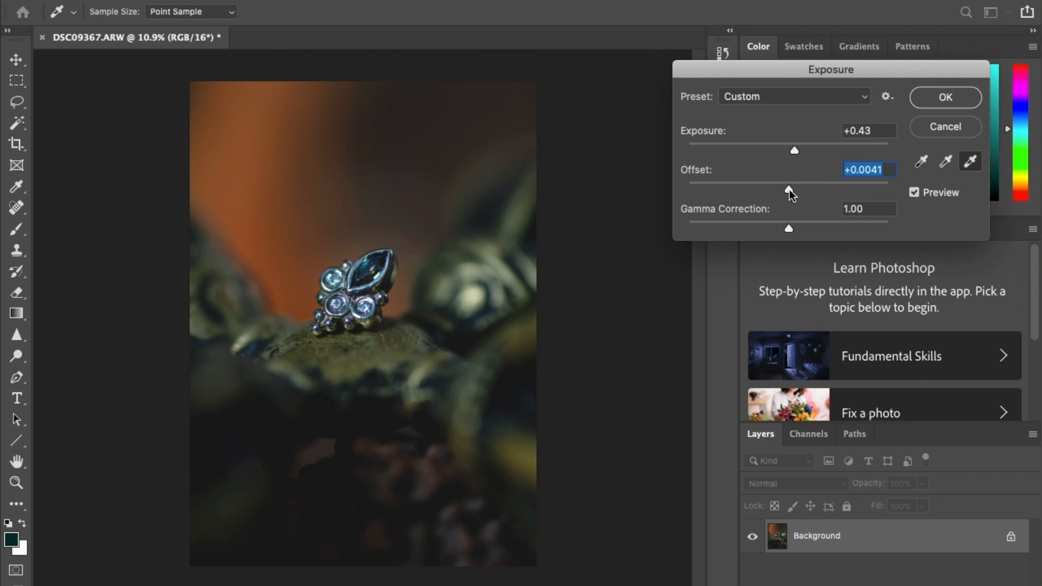
pyautogui.moveTo(788, 189); pyautogui.dragTo(790, 190)
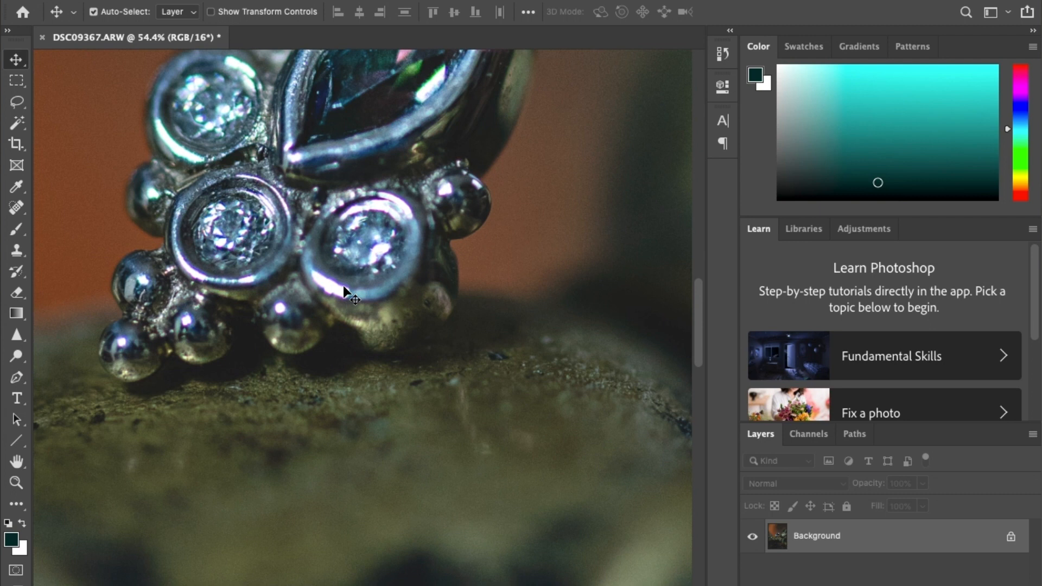
pyautogui.click(15, 335)
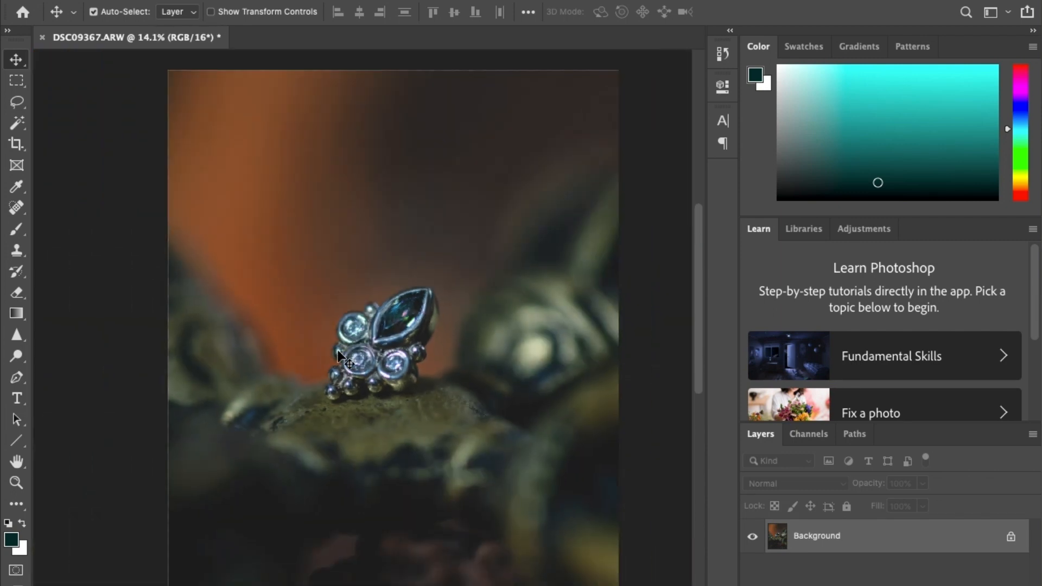
# Apply a Curves adjustment raising the black point, then open and cancel Color Balance
pyautogui.click(199, 7)
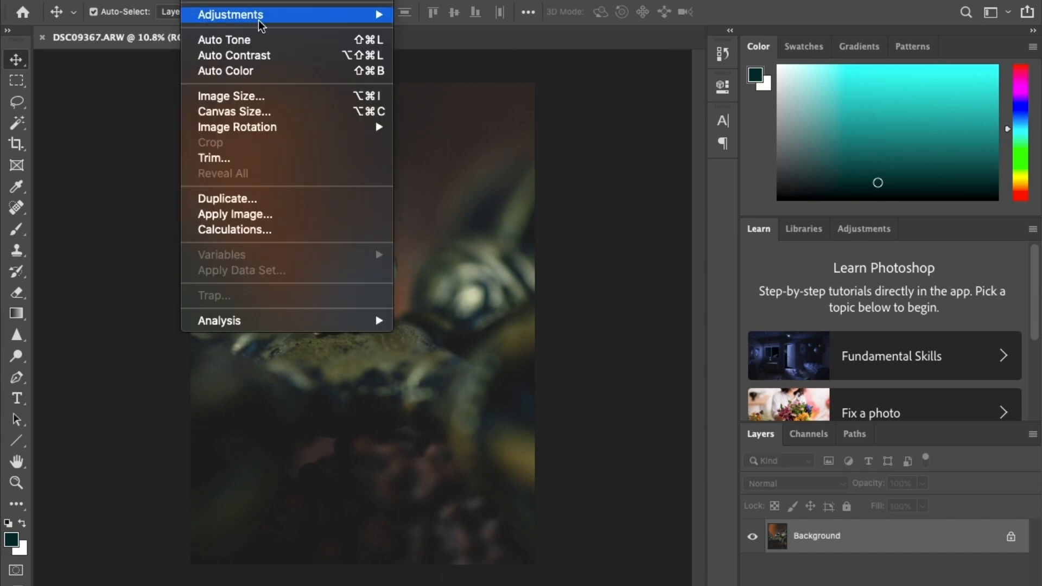
pyautogui.click(230, 14)
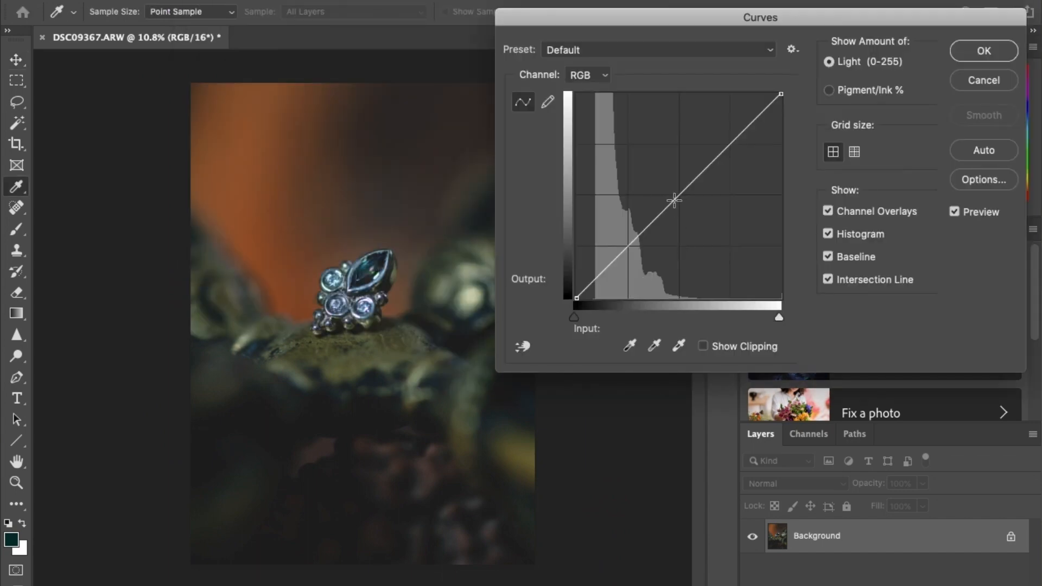
pyautogui.moveTo(674, 201); pyautogui.dragTo(621, 256)
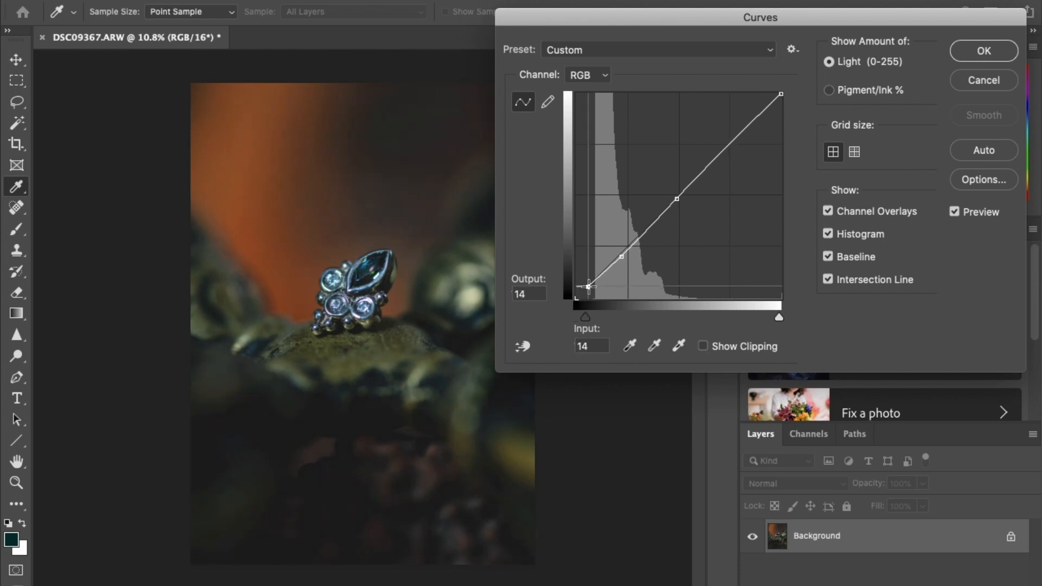
pyautogui.moveTo(587, 285); pyautogui.dragTo(607, 269)
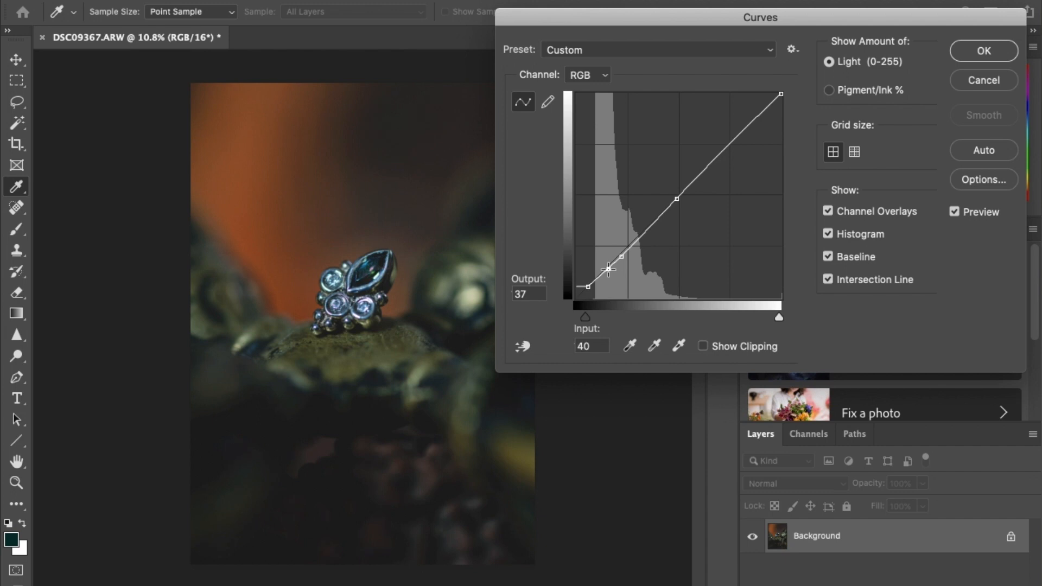
pyautogui.moveTo(606, 269); pyautogui.dragTo(650, 229)
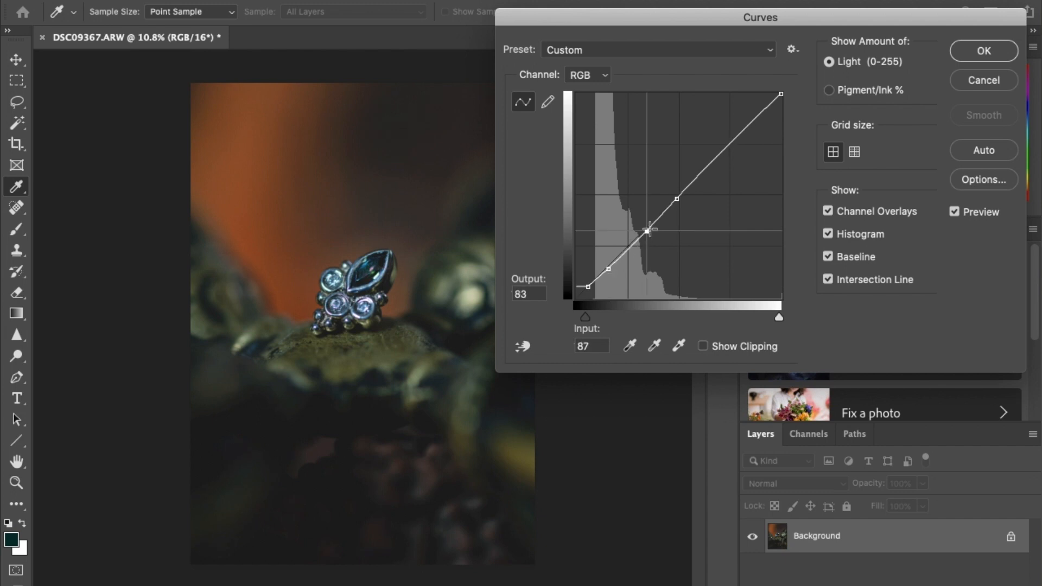
pyautogui.moveTo(650, 230); pyautogui.dragTo(608, 269)
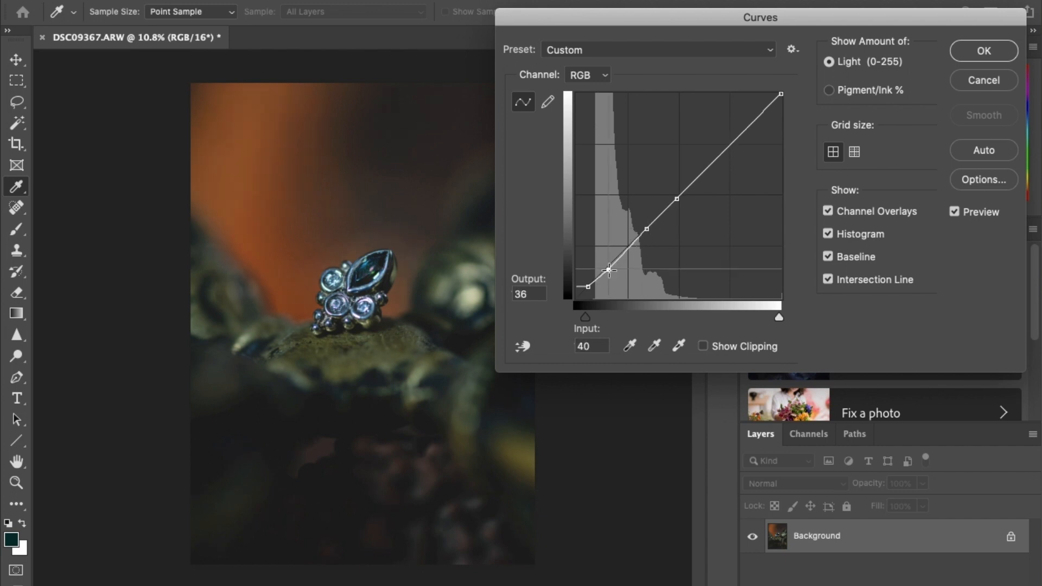
pyautogui.moveTo(608, 271); pyautogui.dragTo(585, 286)
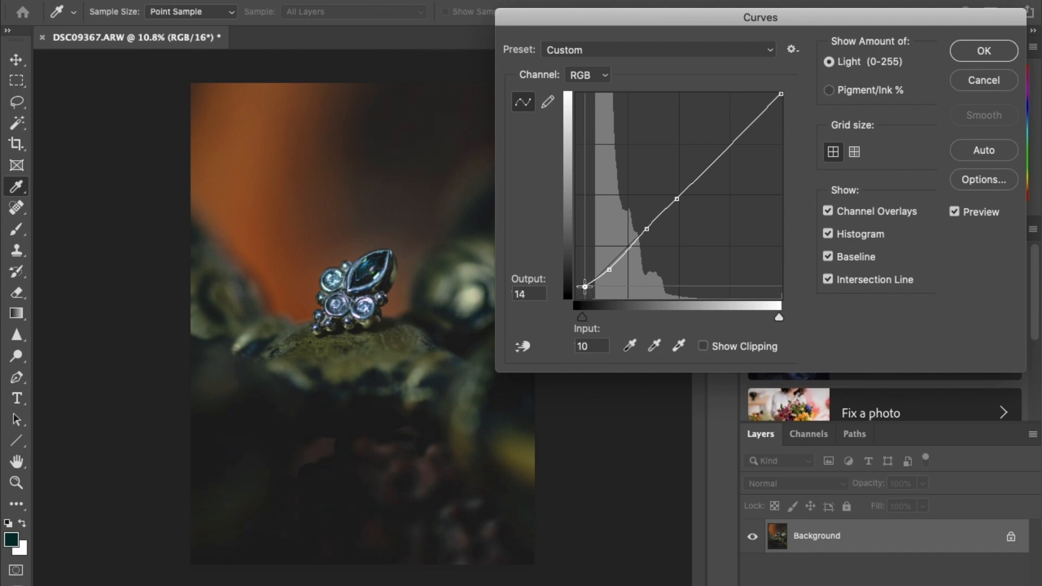
pyautogui.moveTo(768, 166)
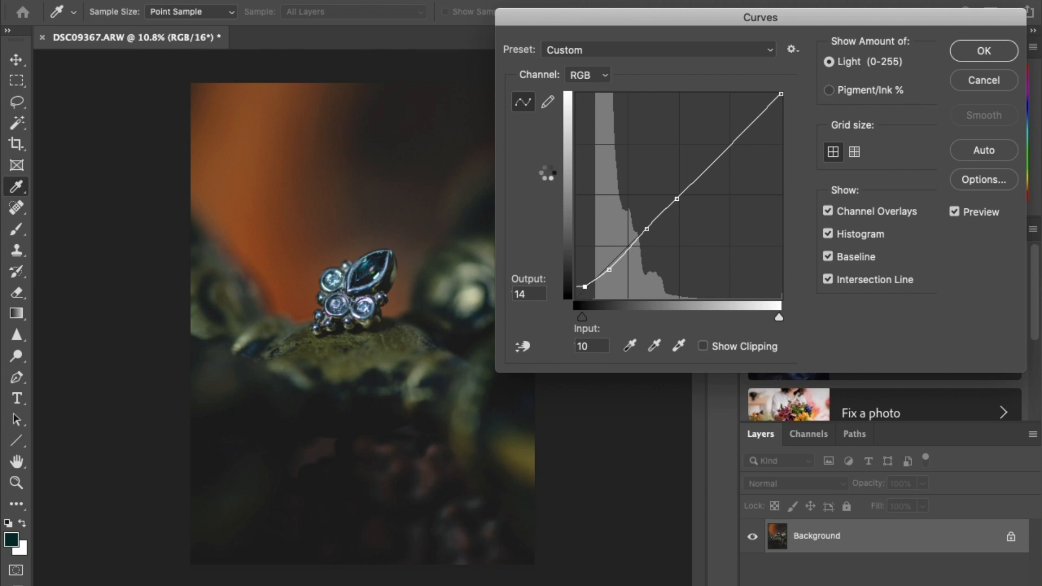
pyautogui.click(982, 51)
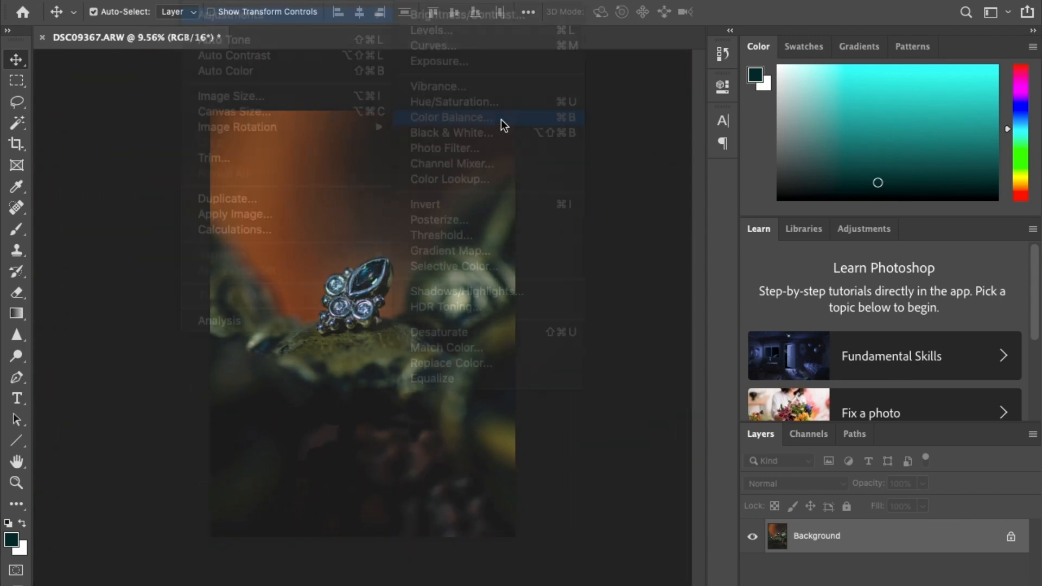
pyautogui.click(450, 117)
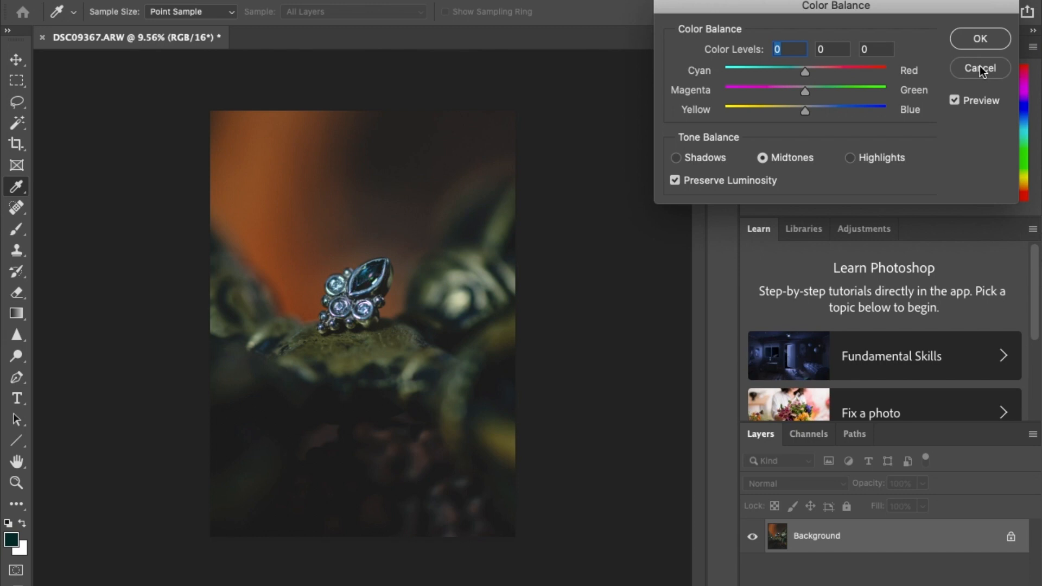
pyautogui.click(979, 68)
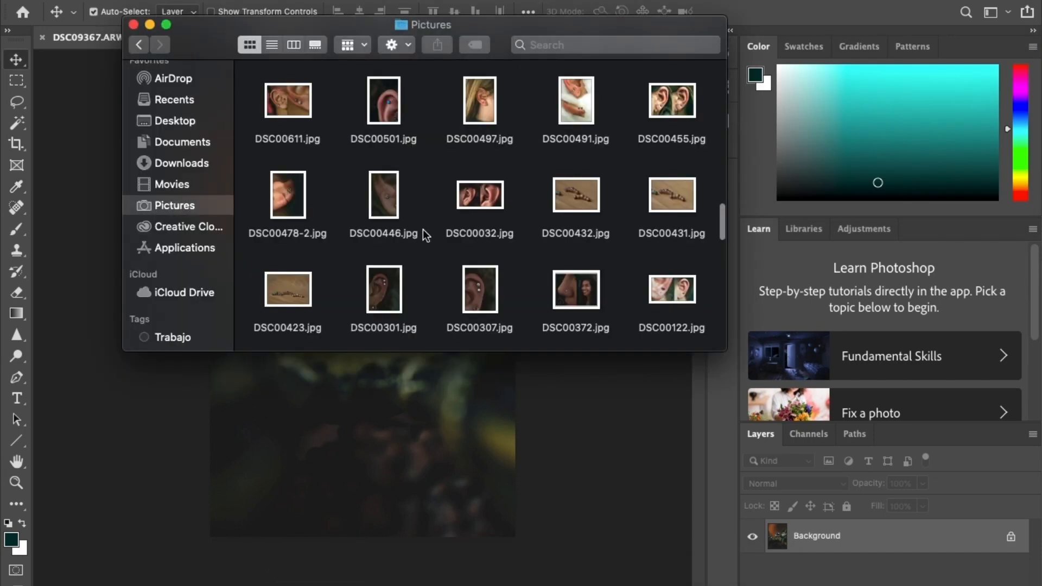
# Place the BVLA logo at the photo's top right and lower its Fill to 24%
pyautogui.scroll(-3)
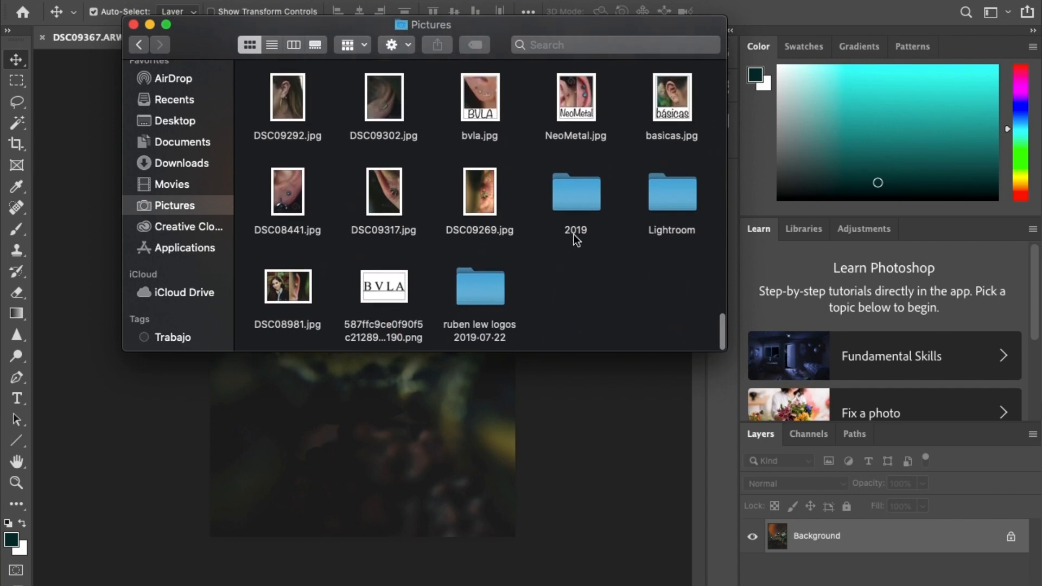
pyautogui.moveTo(383, 287); pyautogui.dragTo(326, 470)
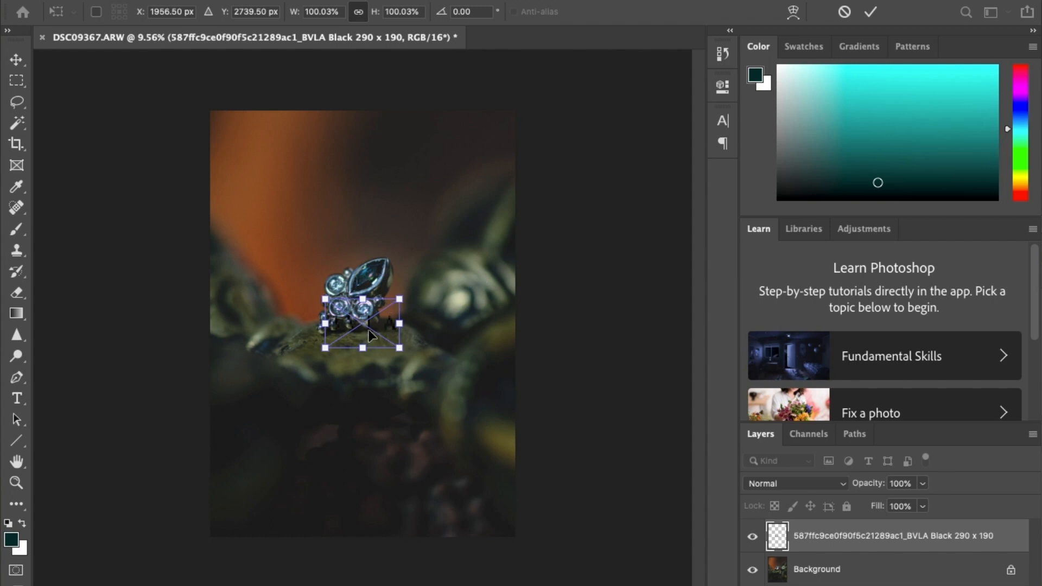
pyautogui.moveTo(363, 326); pyautogui.dragTo(476, 125)
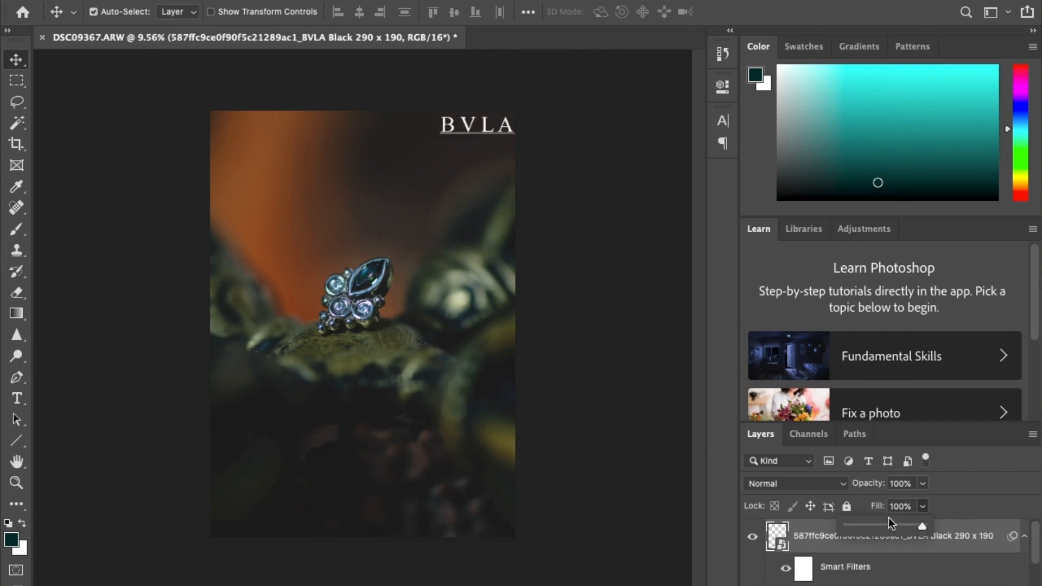
pyautogui.moveTo(922, 526); pyautogui.dragTo(864, 526)
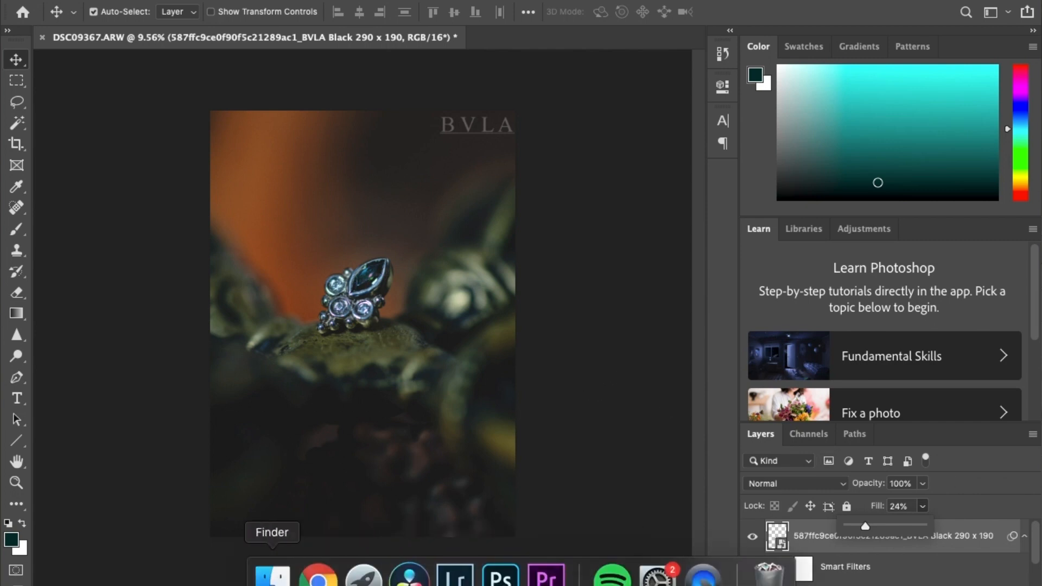
# Pick the light logo PNG from the logo files folder to place
pyautogui.click(271, 574)
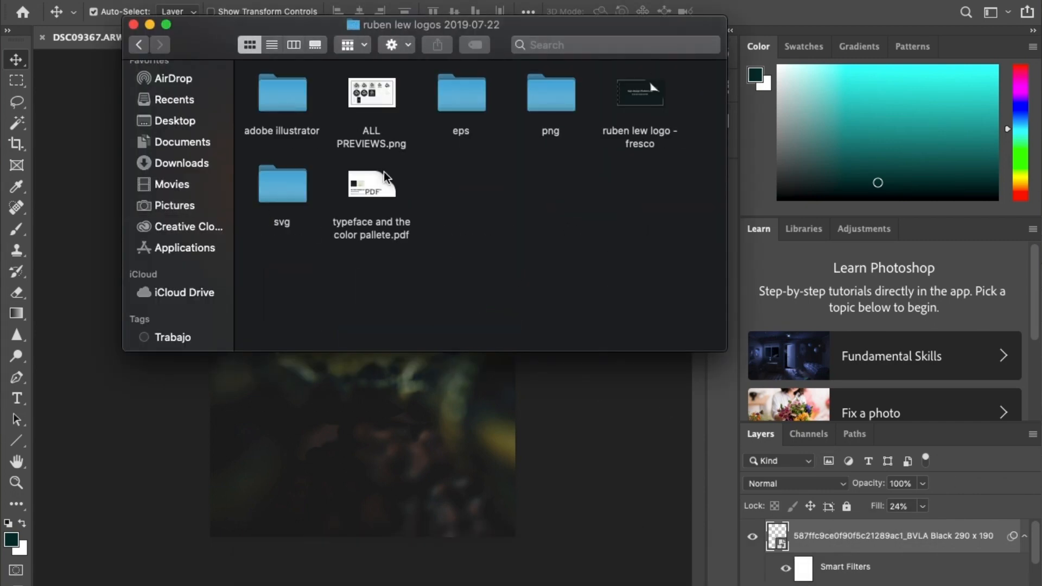
pyautogui.doubleClick(550, 91)
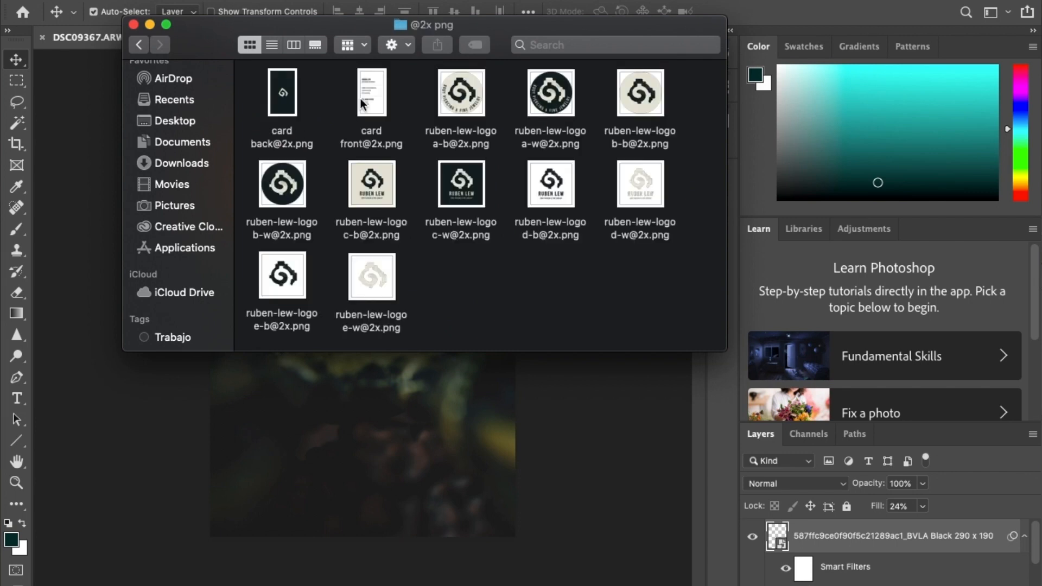
pyautogui.click(133, 25)
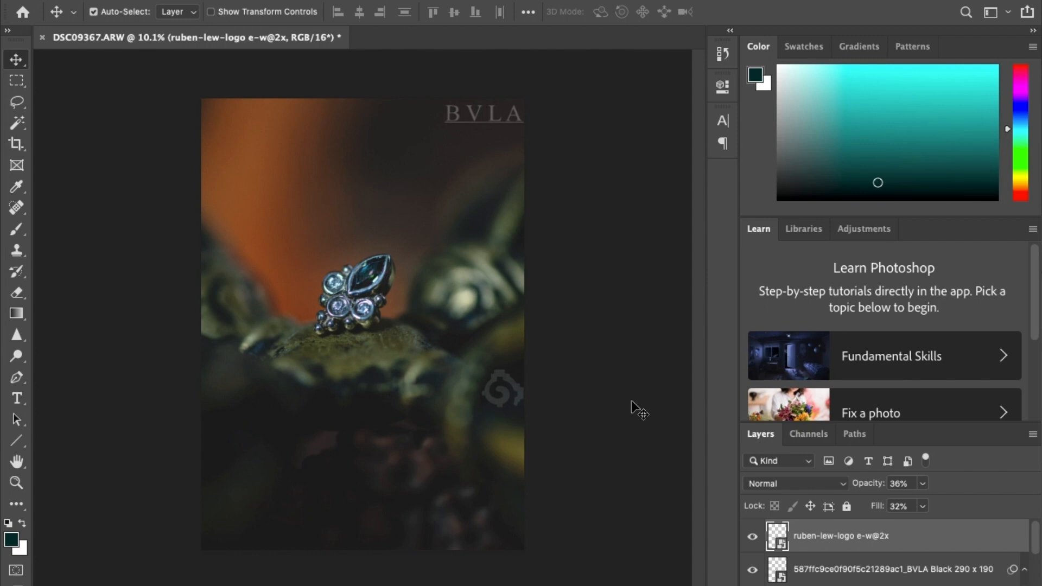
pyautogui.moveTo(900, 502)
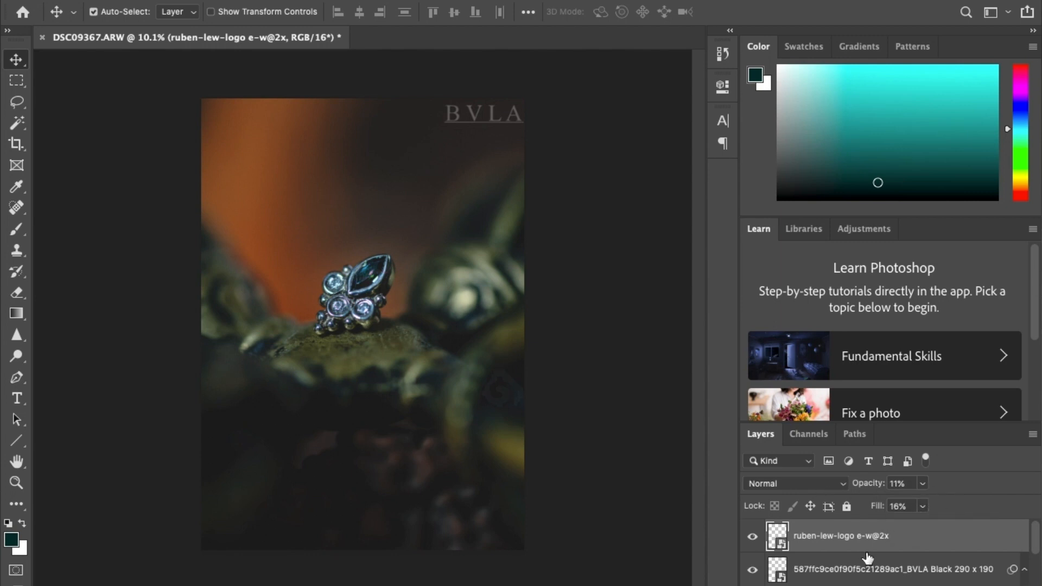
# Copy the layer style from the BVLA watermark layer
pyautogui.rightClick(858, 569)
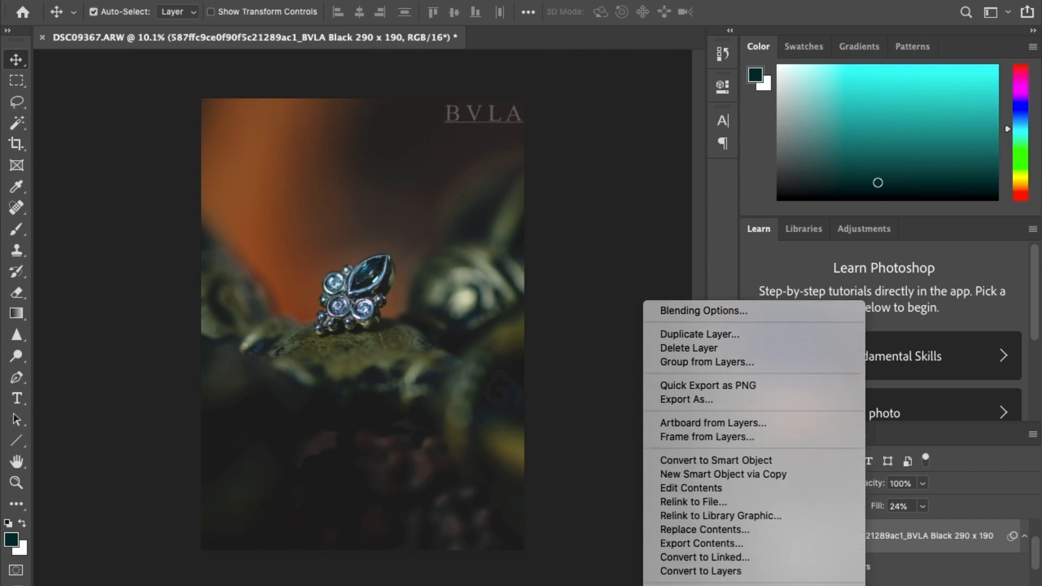
pyautogui.moveTo(698, 499)
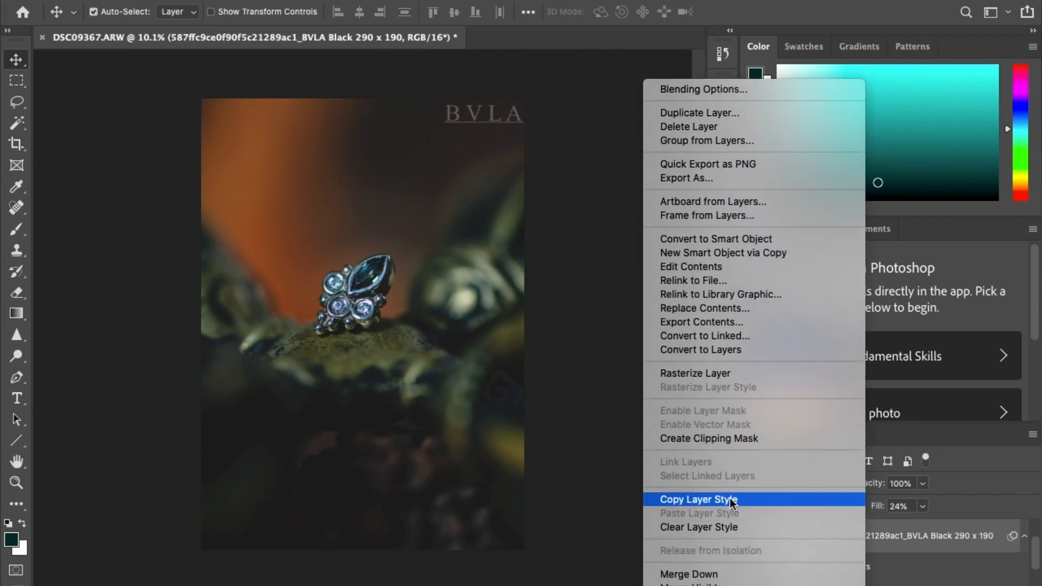
pyautogui.click(697, 500)
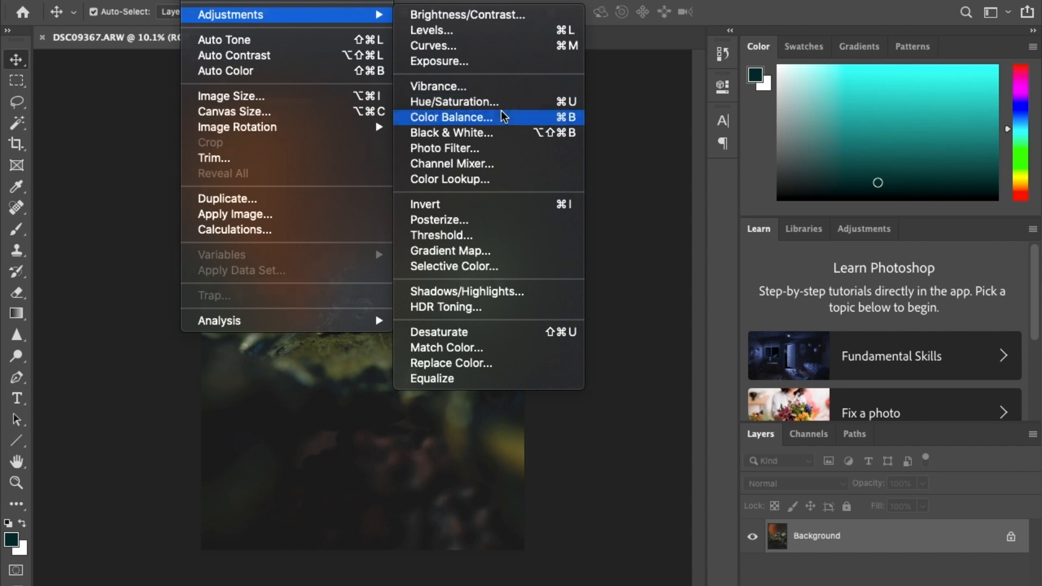
# In Color Balance, shift the midtones slightly and nudge the shadows toward red
pyautogui.click(450, 118)
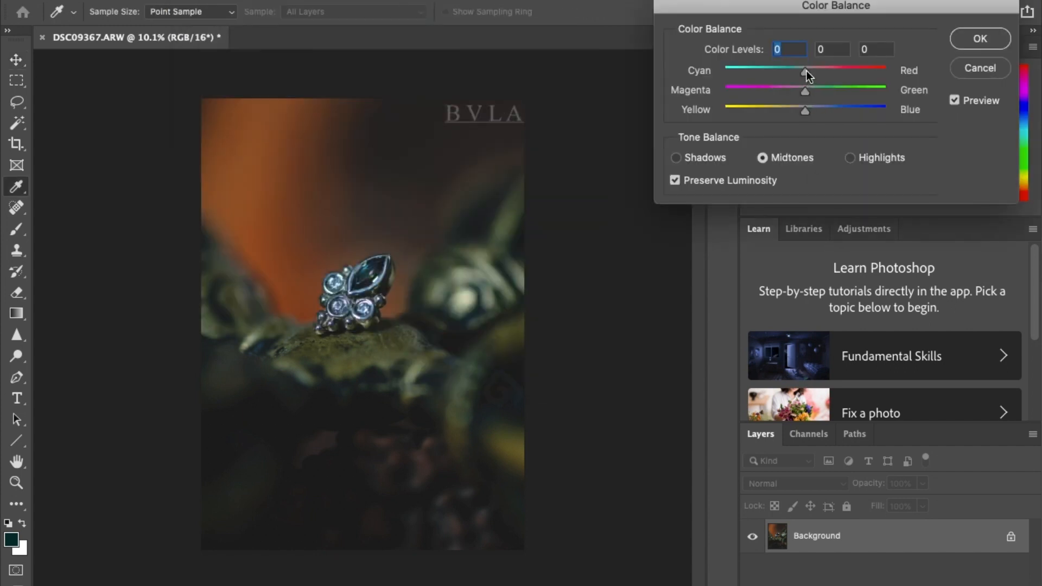
pyautogui.moveTo(807, 68); pyautogui.dragTo(786, 71)
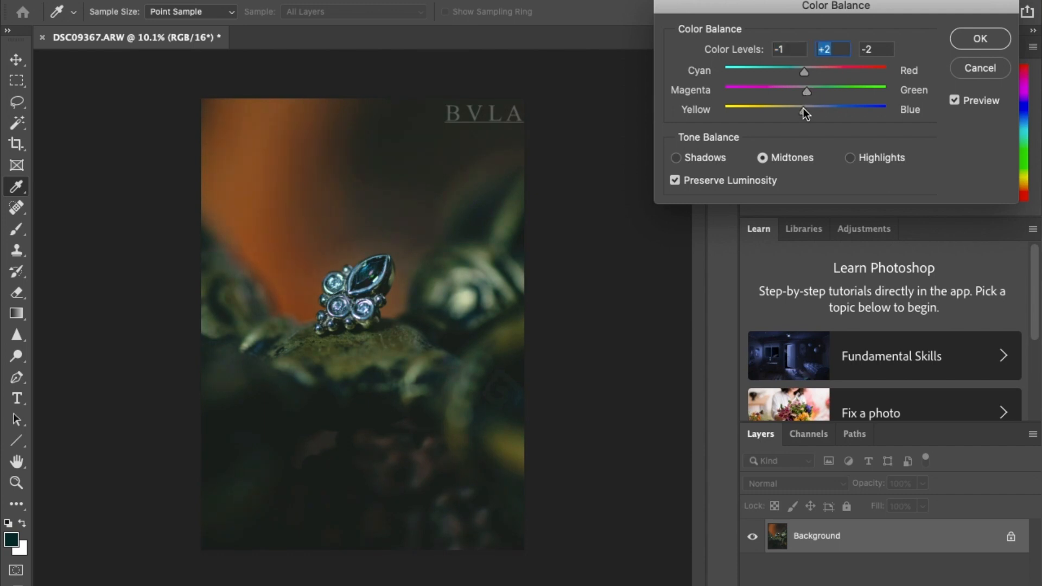
pyautogui.click(876, 49)
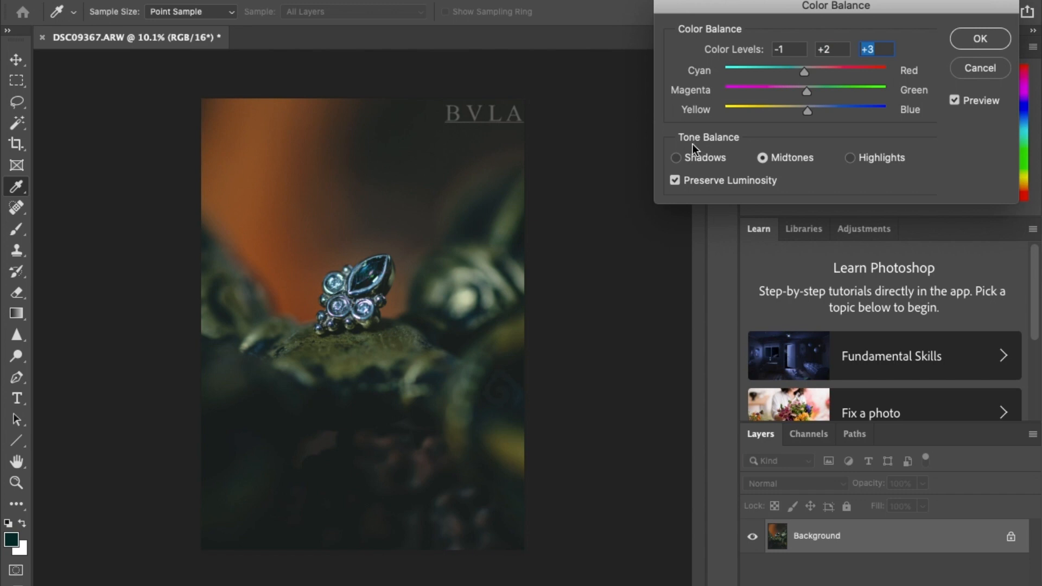
pyautogui.click(676, 158)
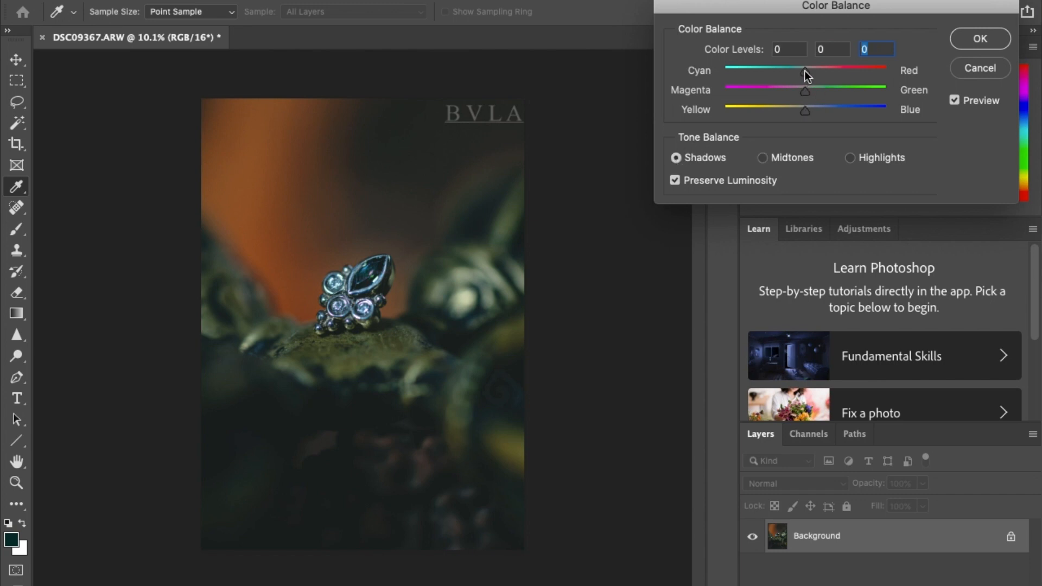
pyautogui.moveTo(803, 66); pyautogui.dragTo(810, 66)
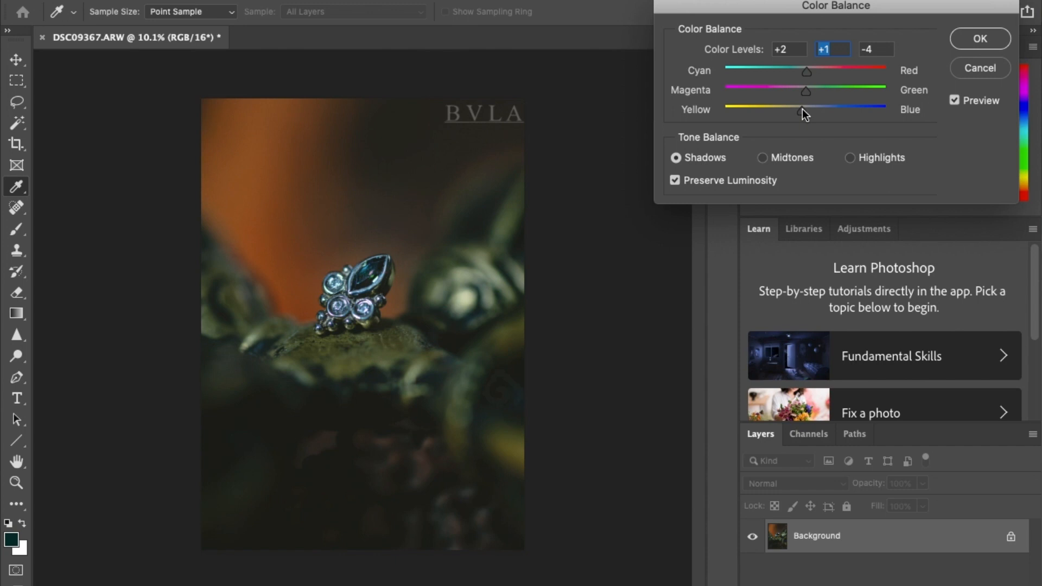
# Shift the highlights toward red, magenta and blue, and apply the balance
pyautogui.click(849, 158)
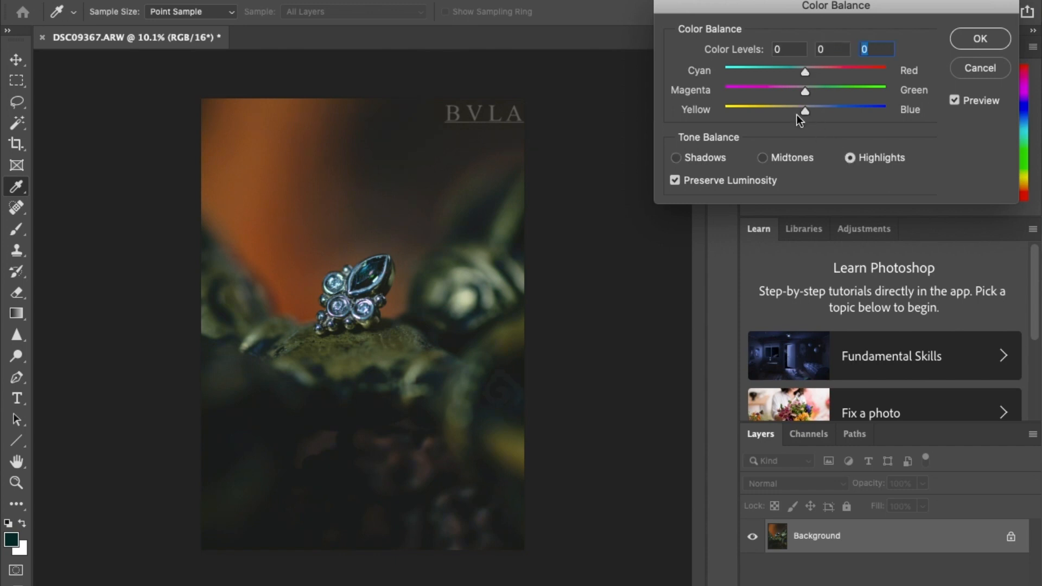
pyautogui.moveTo(803, 72); pyautogui.dragTo(810, 73)
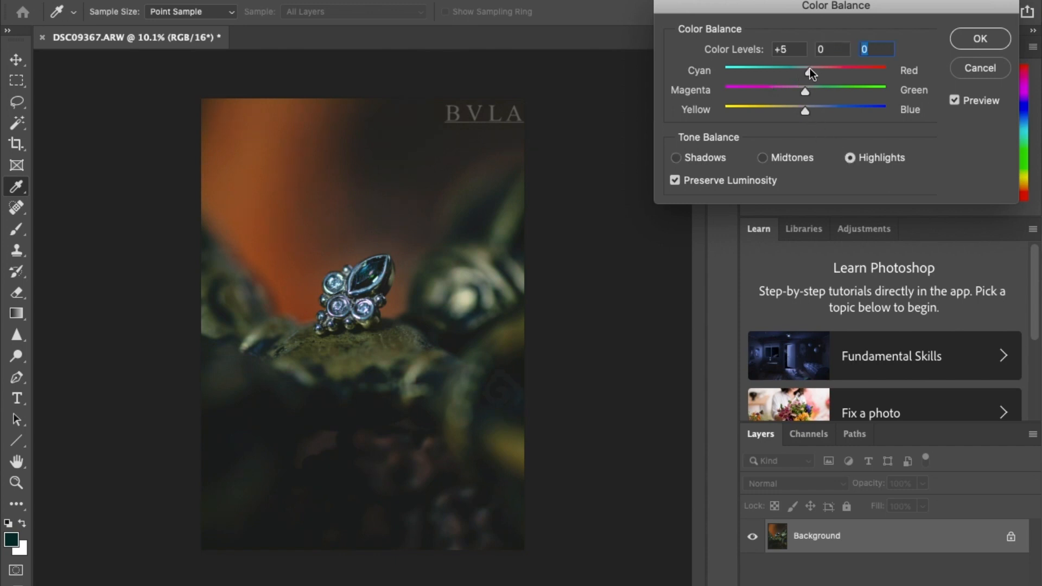
pyautogui.moveTo(804, 92); pyautogui.dragTo(796, 91)
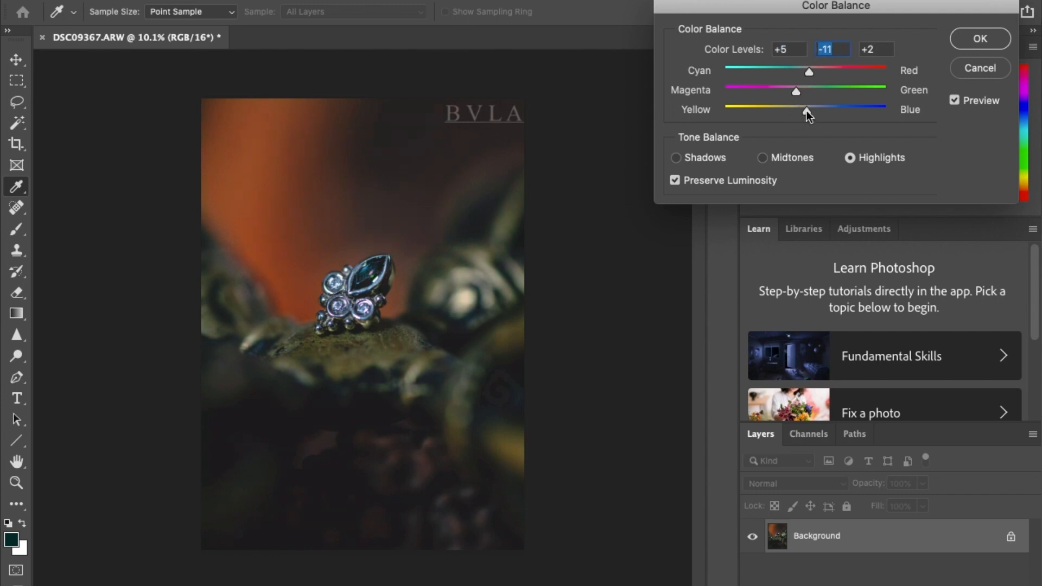
pyautogui.moveTo(806, 92); pyautogui.dragTo(793, 91)
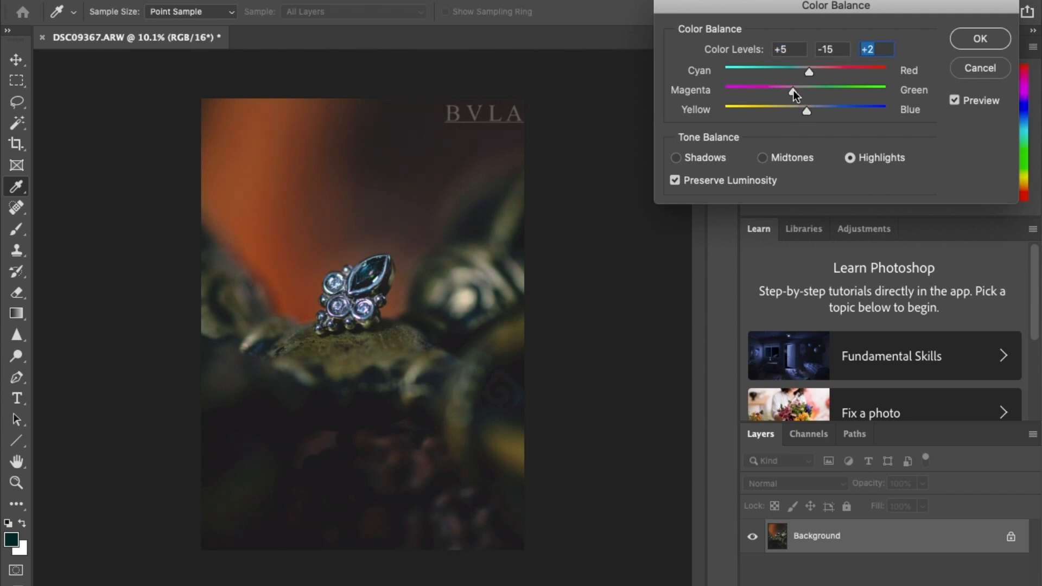
pyautogui.moveTo(792, 94); pyautogui.dragTo(802, 94)
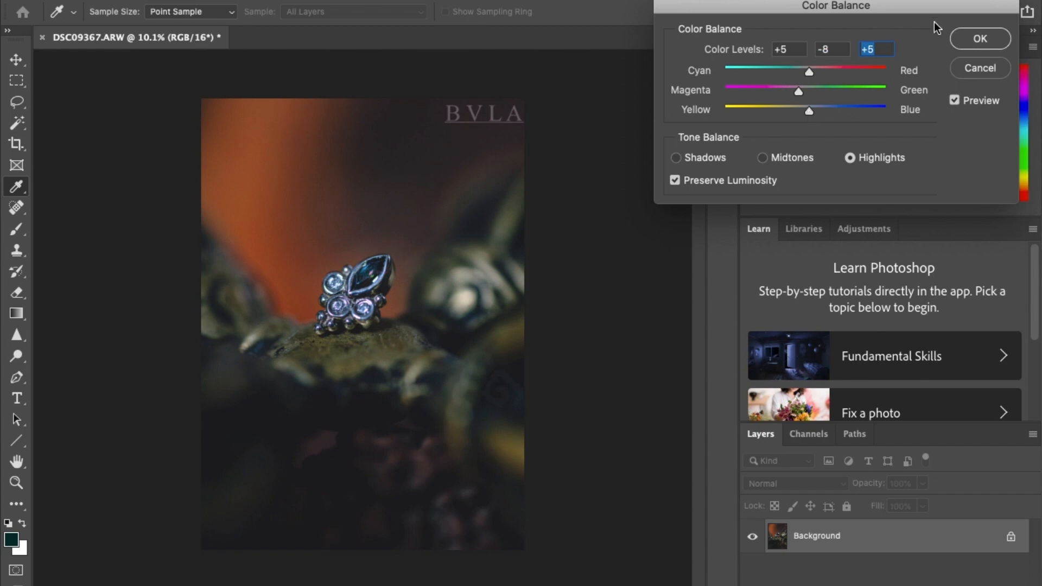
pyautogui.click(980, 38)
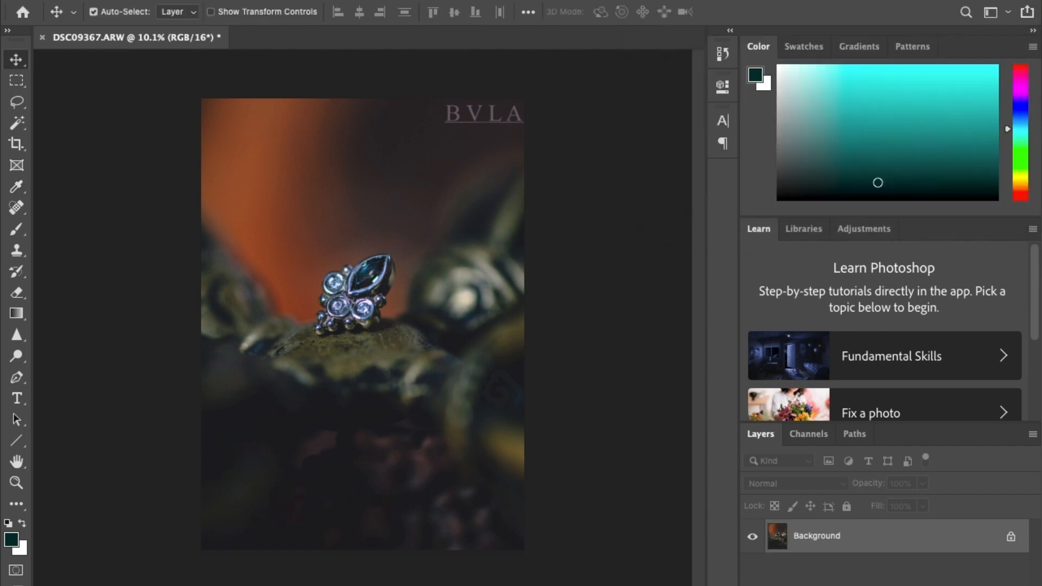
# Resize the image to 50 percent, from 3914 × 5480 to 1957 × 2740 px
pyautogui.click(199, 11)
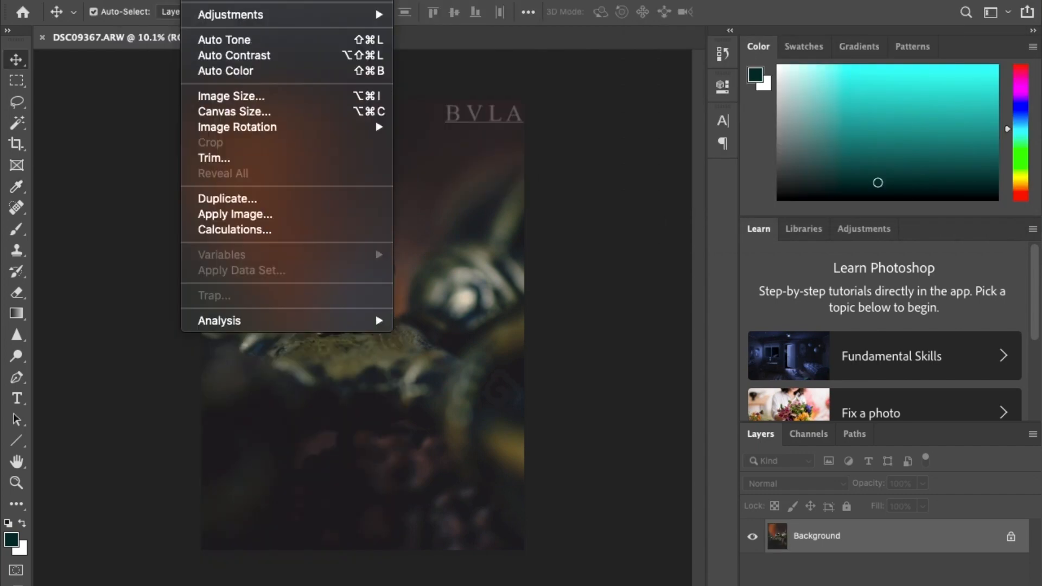
pyautogui.moveTo(236, 127)
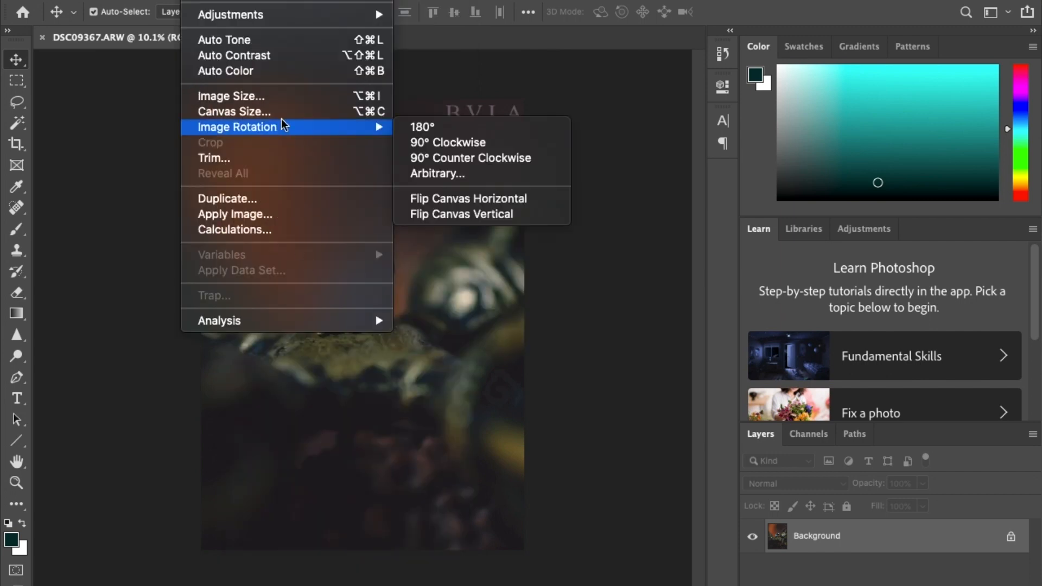
pyautogui.click(229, 95)
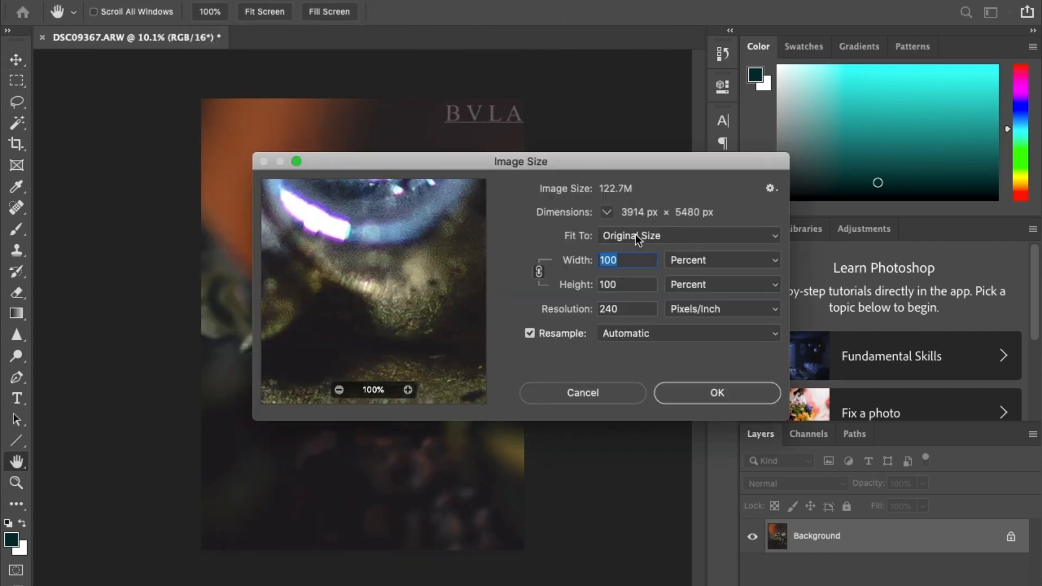
pyautogui.write('50')
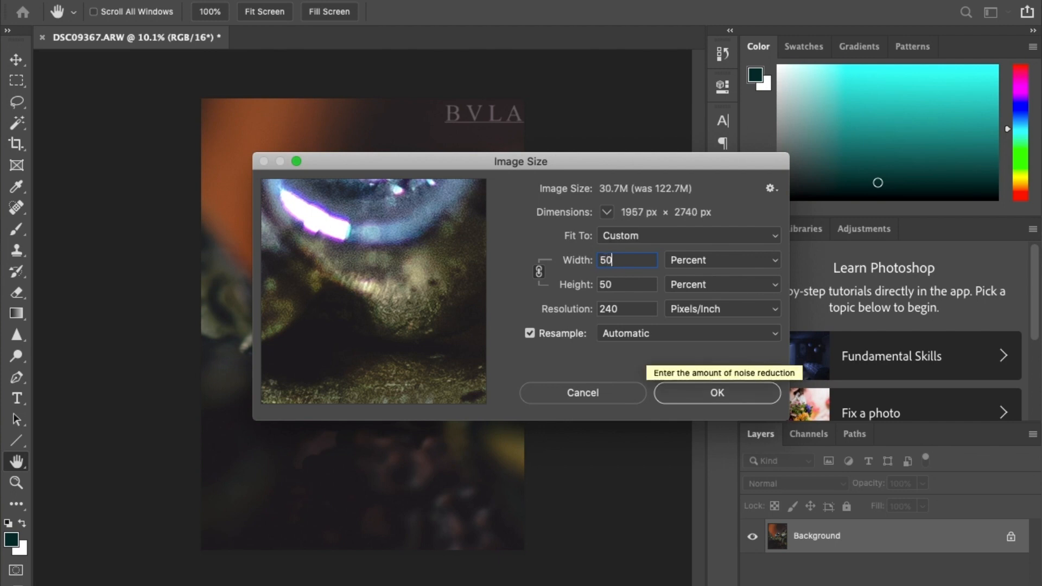
pyautogui.click(716, 393)
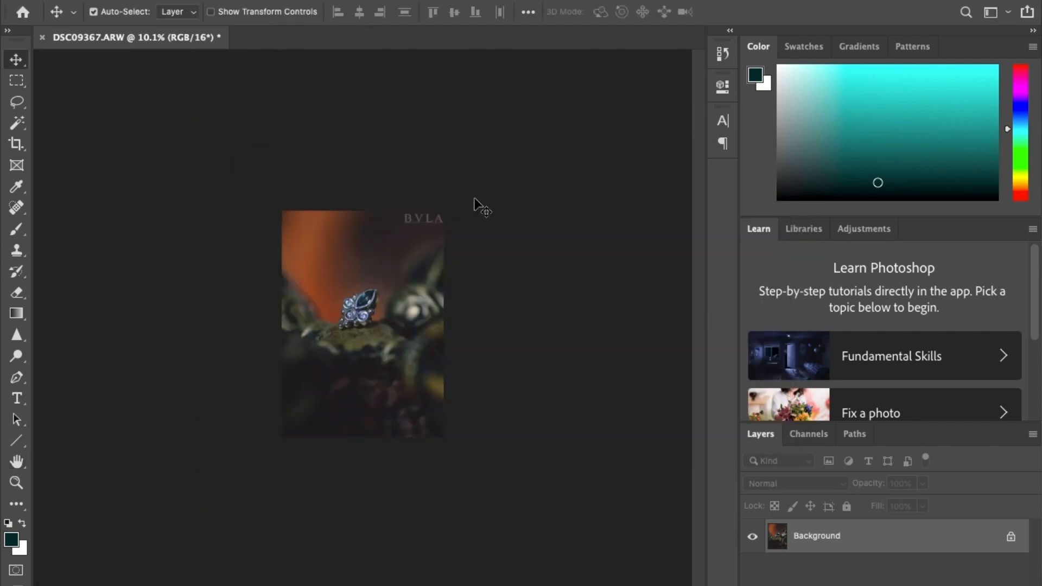
# Save a JPEG copy named DSC09367.jpg at quality 8
pyautogui.click(26, 8)
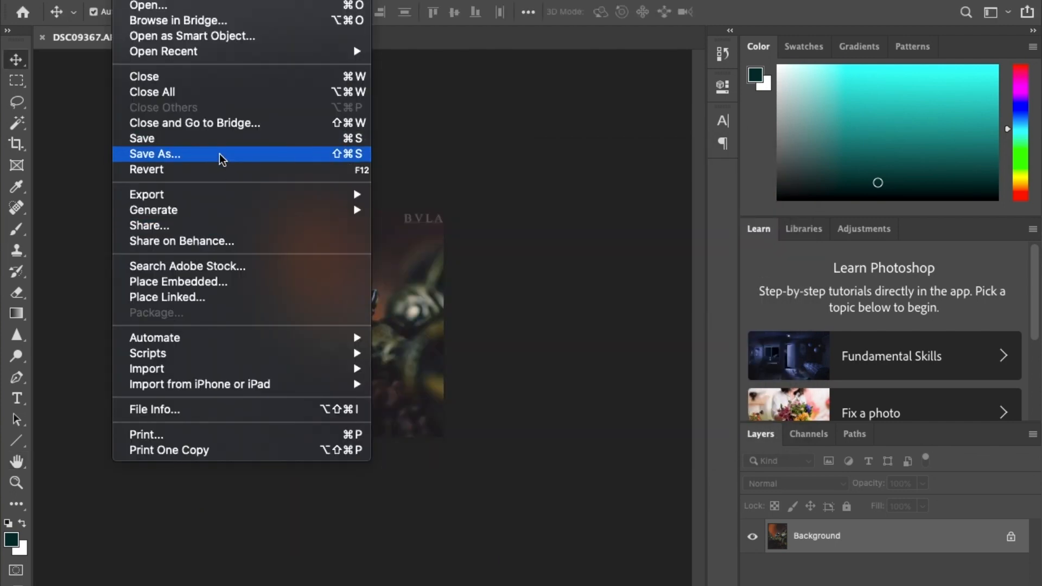
pyautogui.click(154, 154)
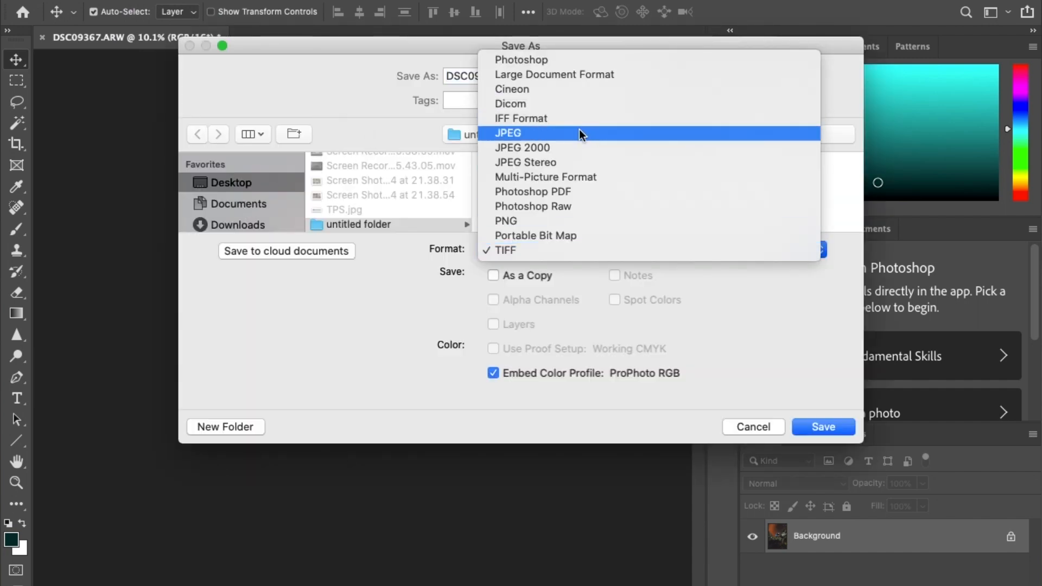
pyautogui.click(508, 133)
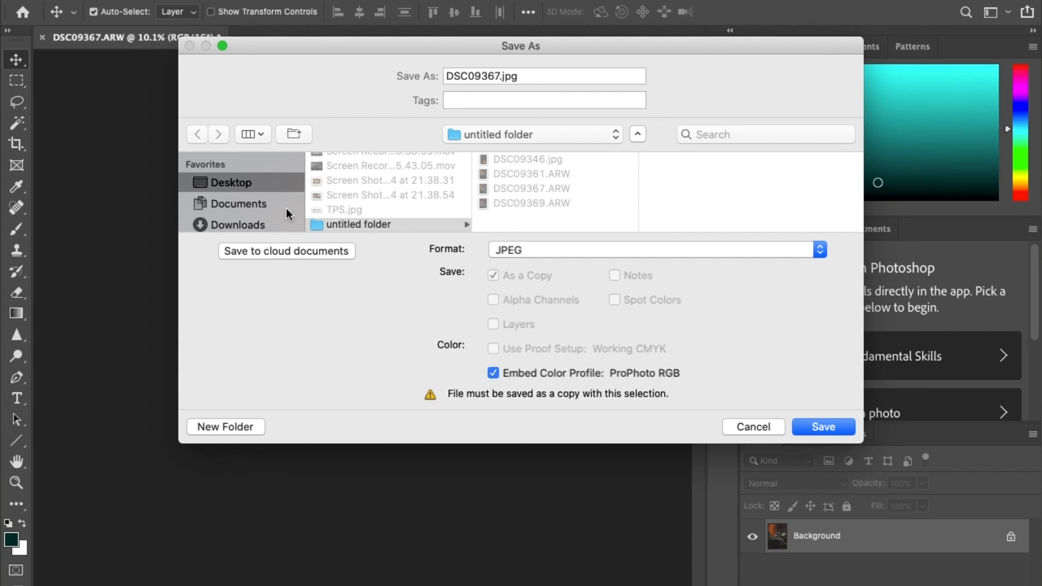
pyautogui.click(822, 426)
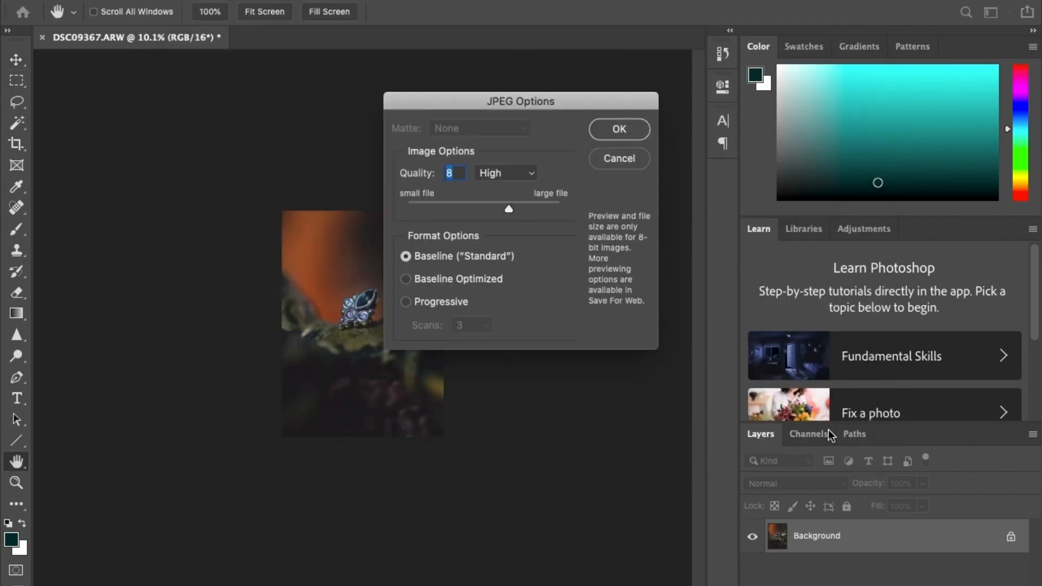
pyautogui.click(618, 129)
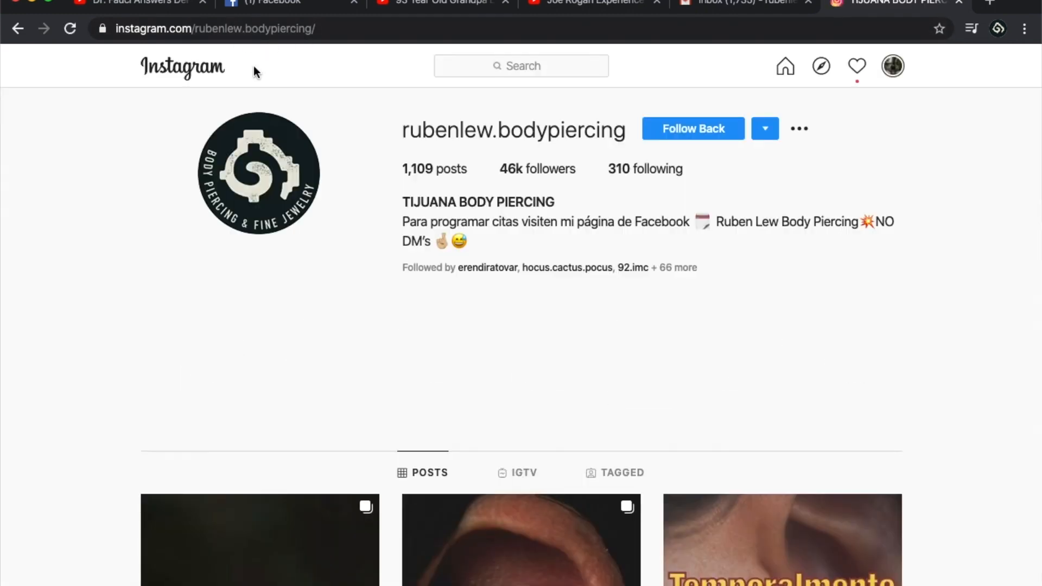
pyautogui.scroll(-3)
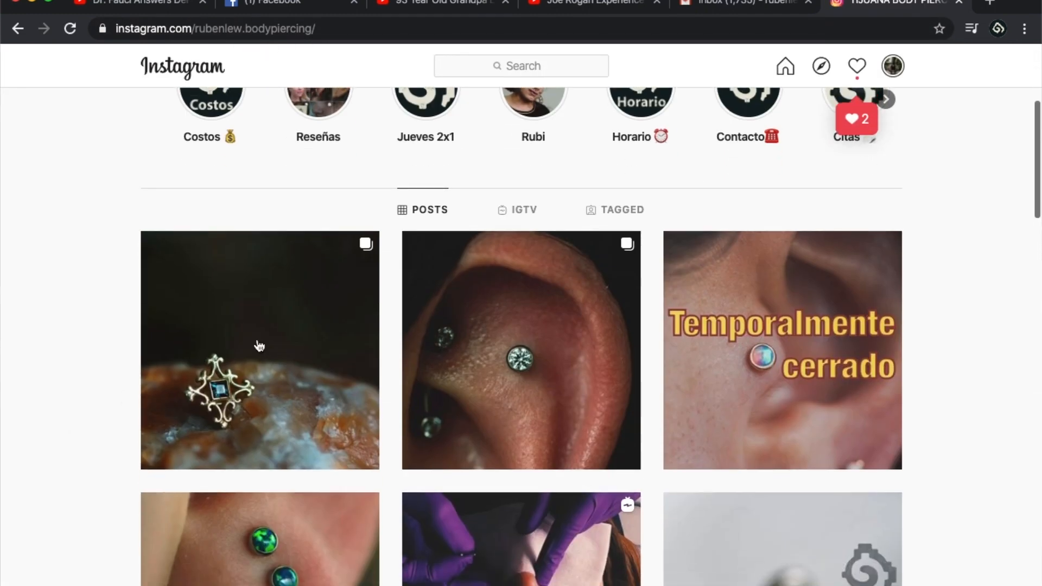
pyautogui.scroll(-3)
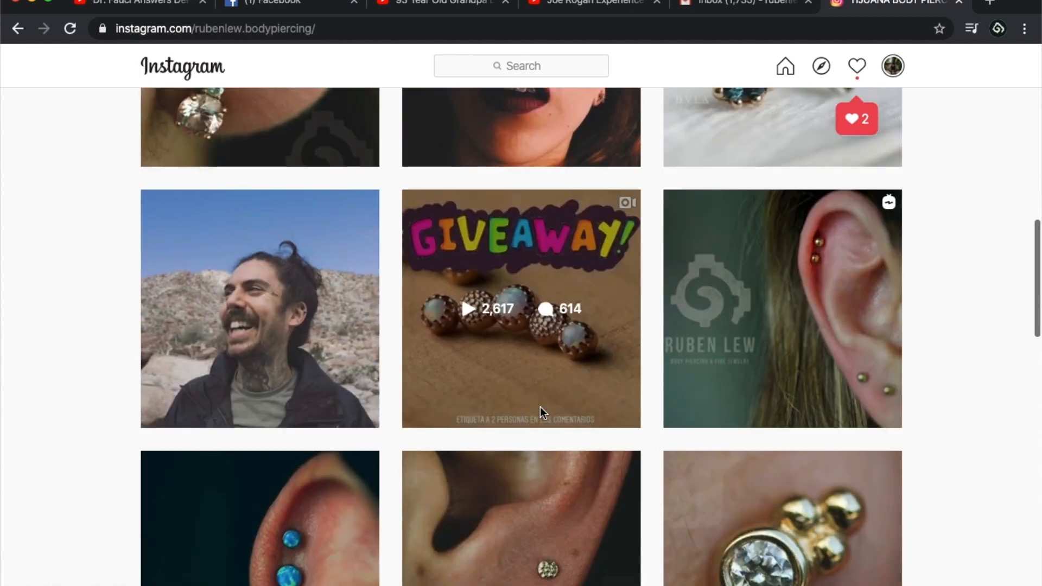
pyautogui.scroll(-3)
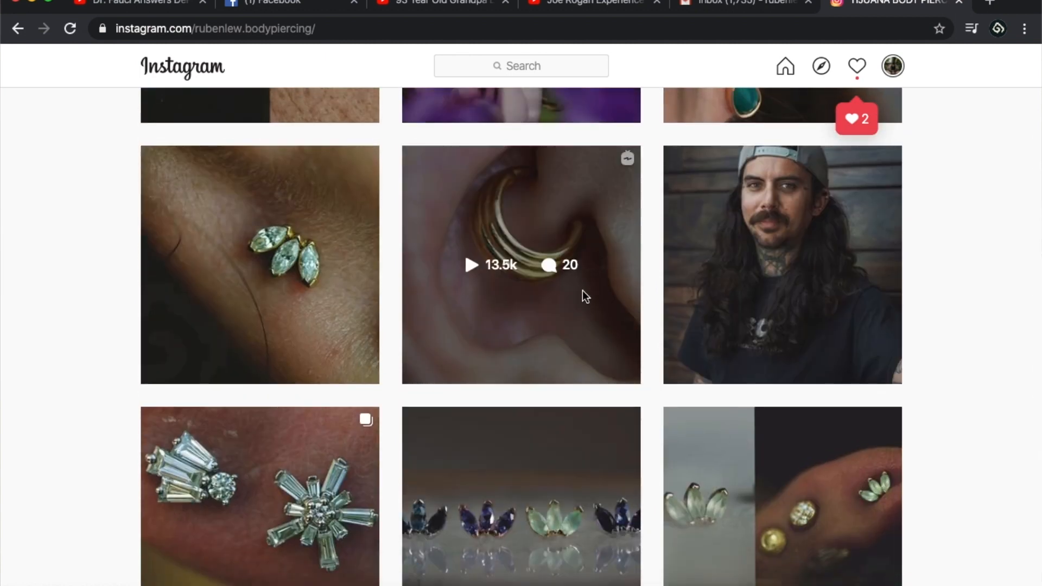
pyautogui.click(781, 264)
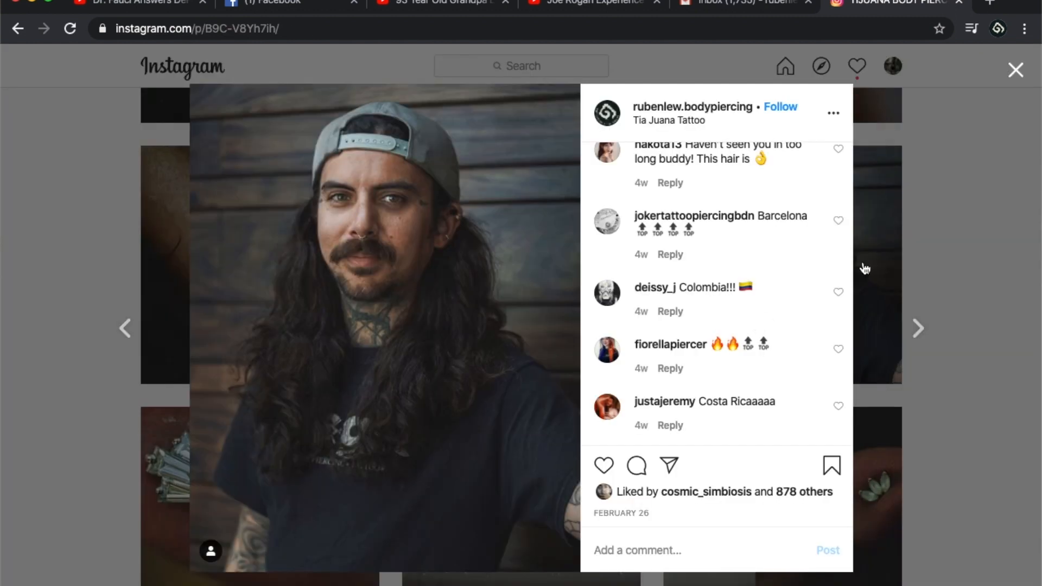
pyautogui.click(1015, 70)
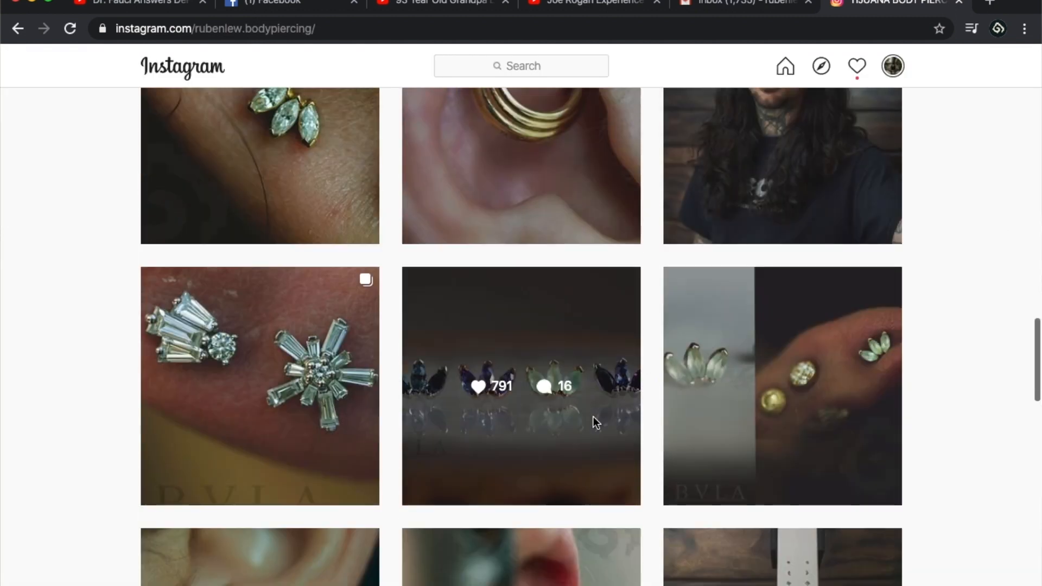
pyautogui.click(521, 385)
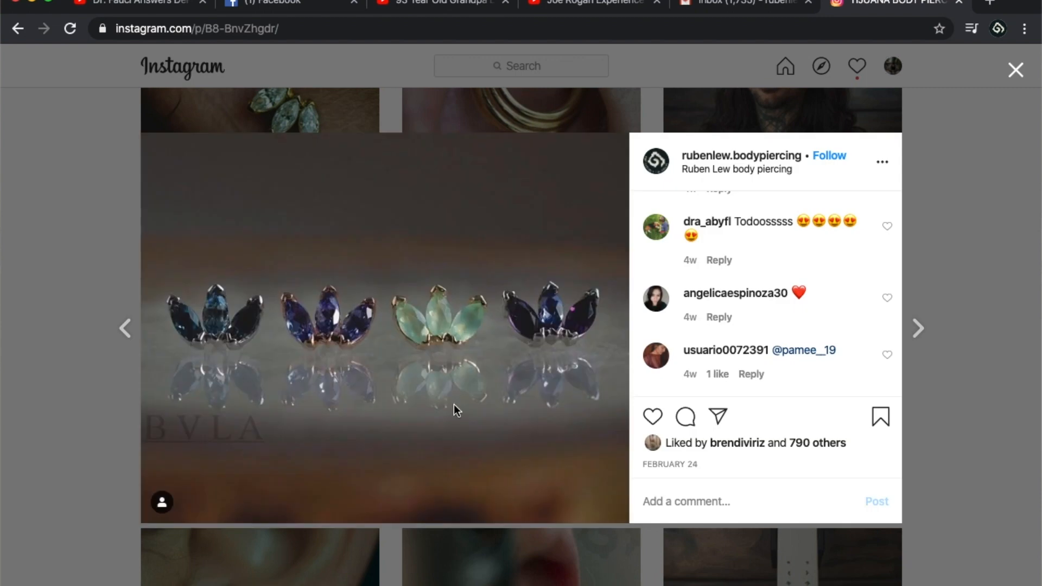
pyautogui.click(1015, 69)
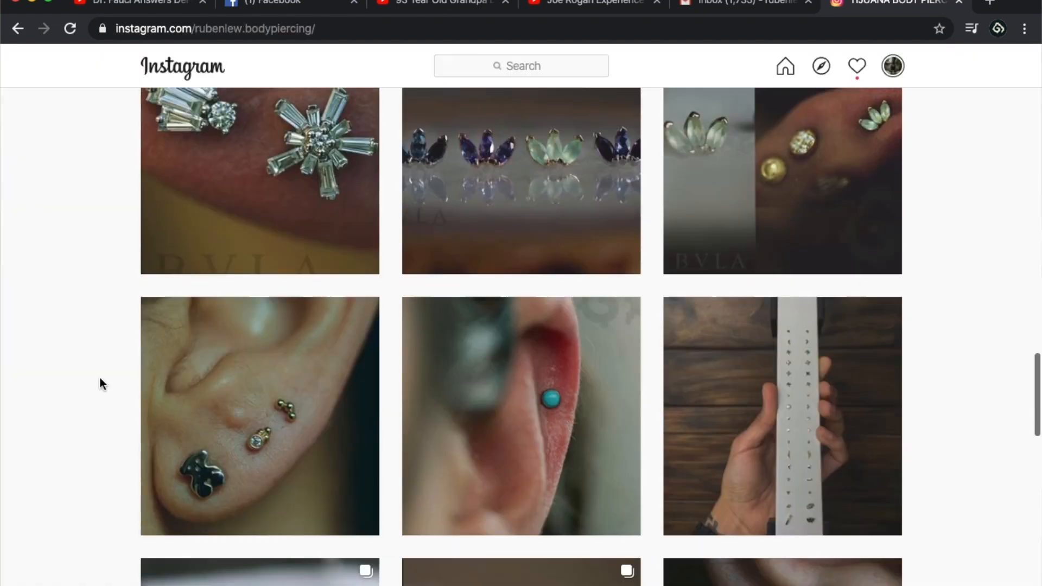
pyautogui.scroll(-3)
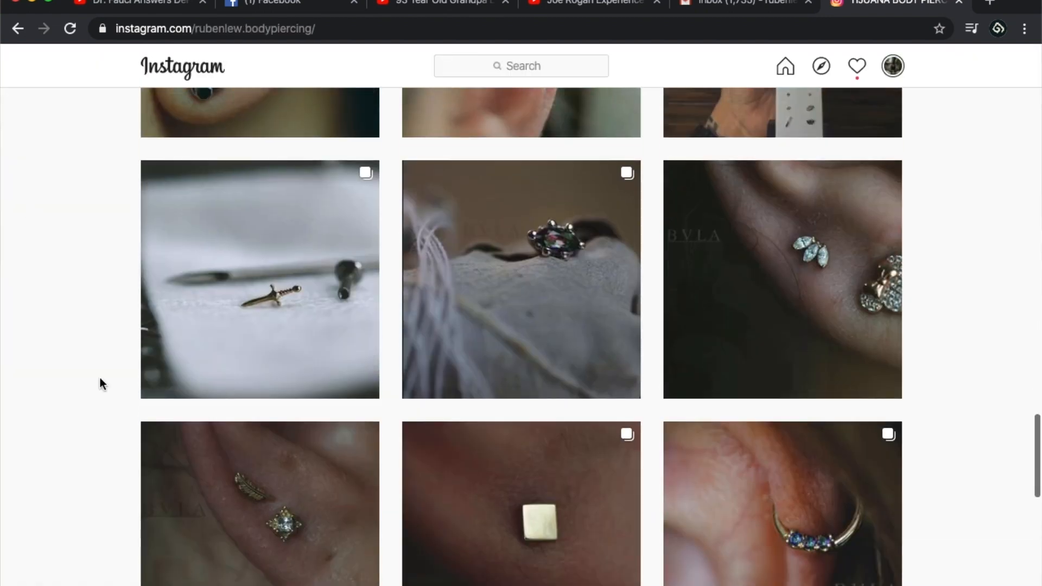
pyautogui.scroll(-3)
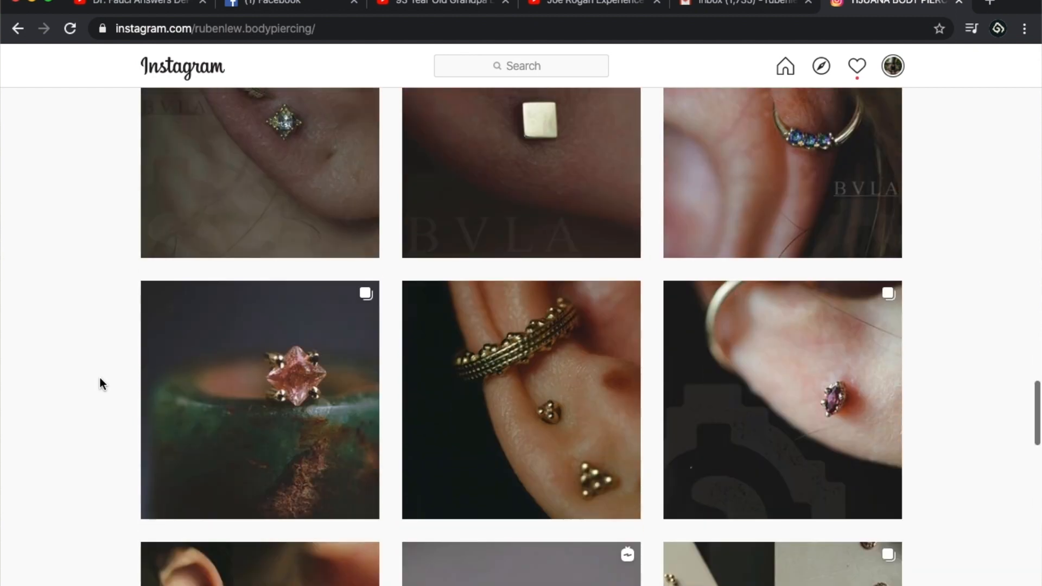
pyautogui.scroll(-3)
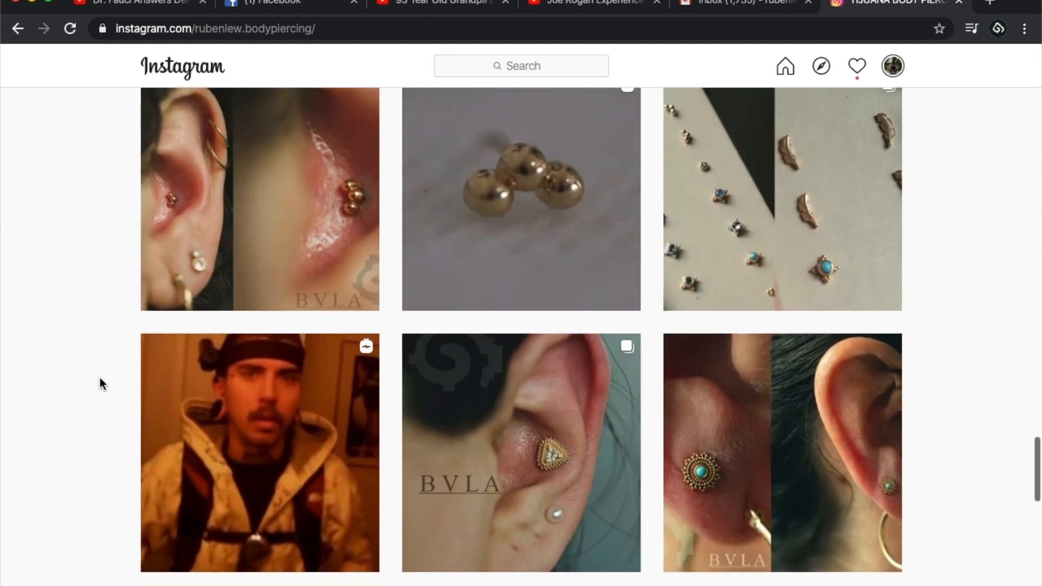